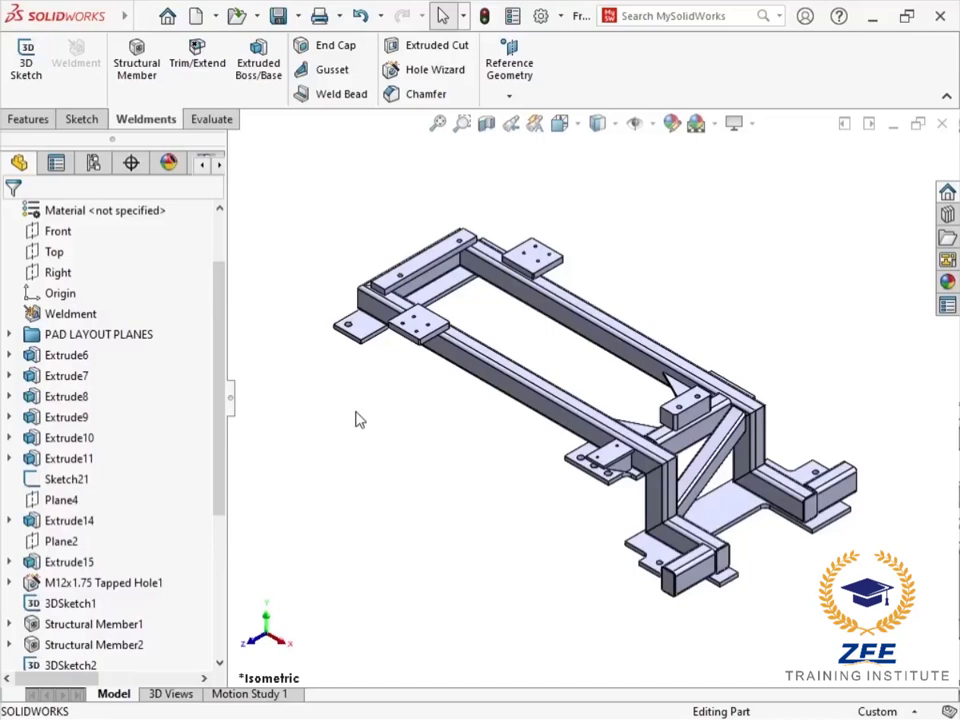
Edit Structural Member1, review corner treatment and keep the ISO rectangular tube 120 x 80 x 8 size.
left_click(92, 624)
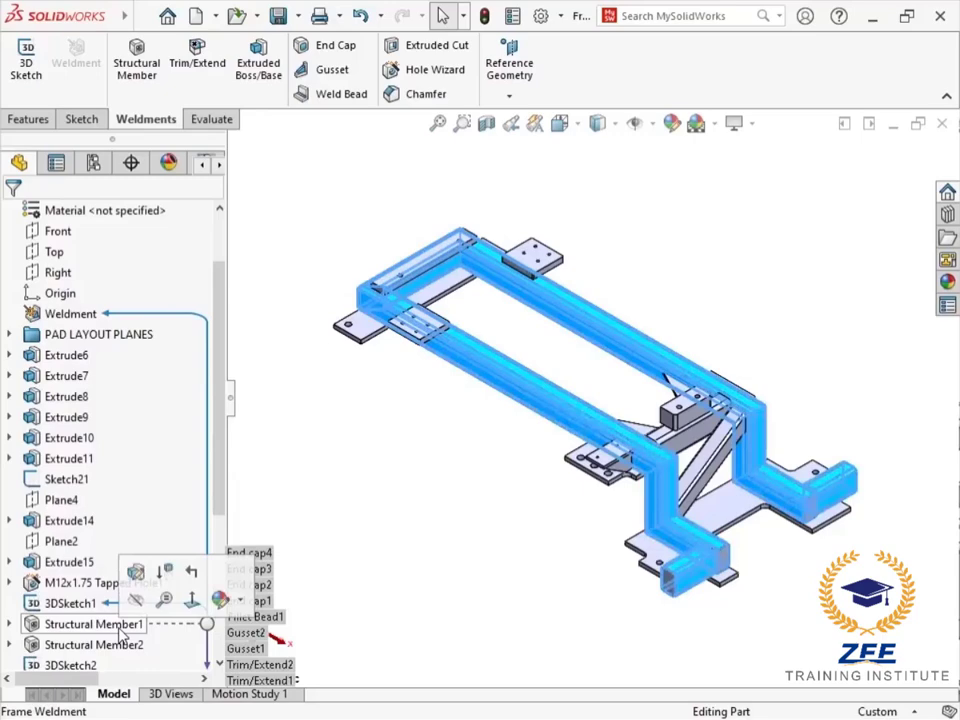
left_click(92, 624)
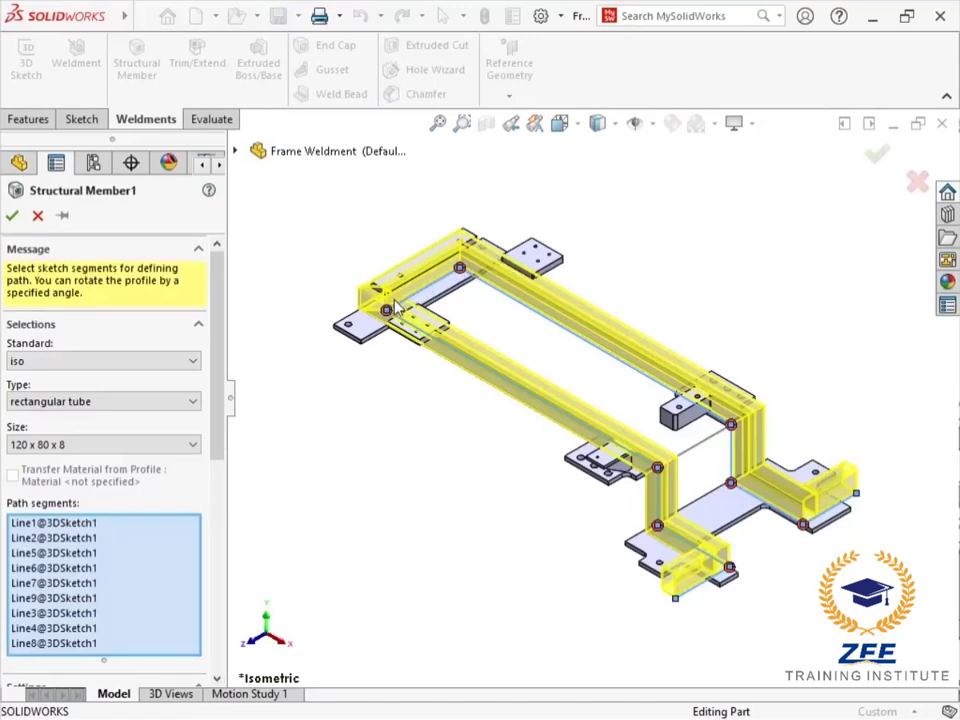
mouse_move(388, 312)
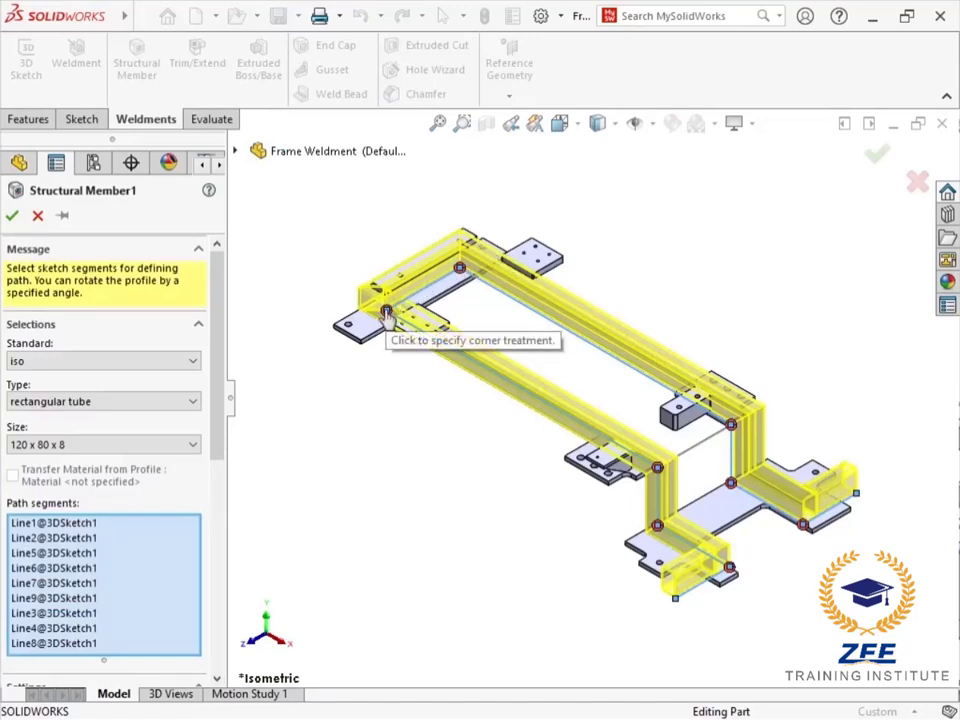
mouse_move(220, 410)
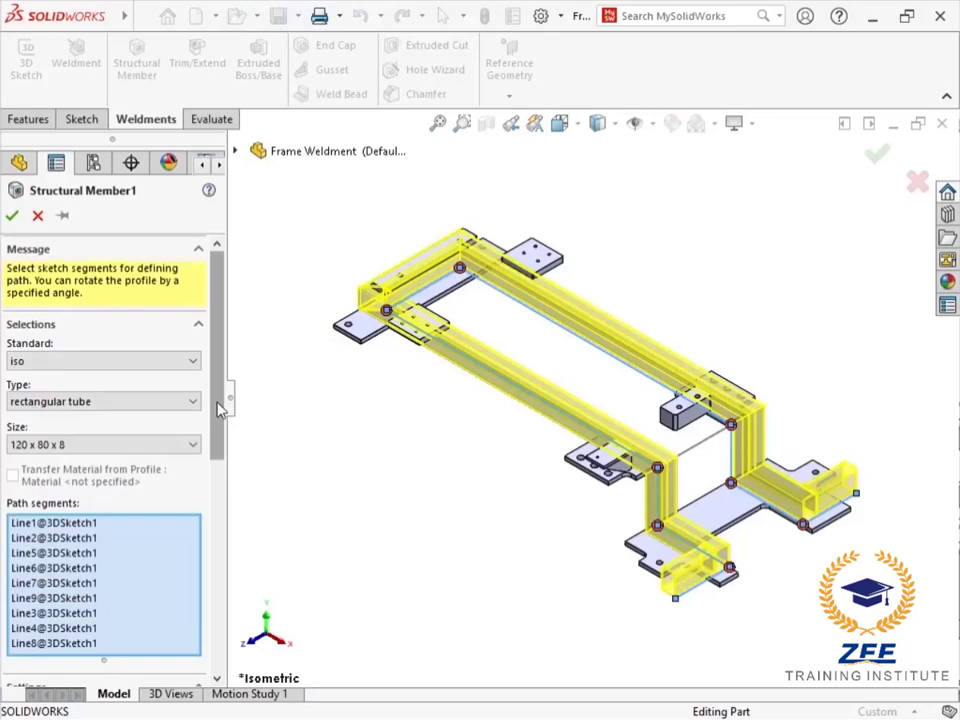
scroll("down", 3)
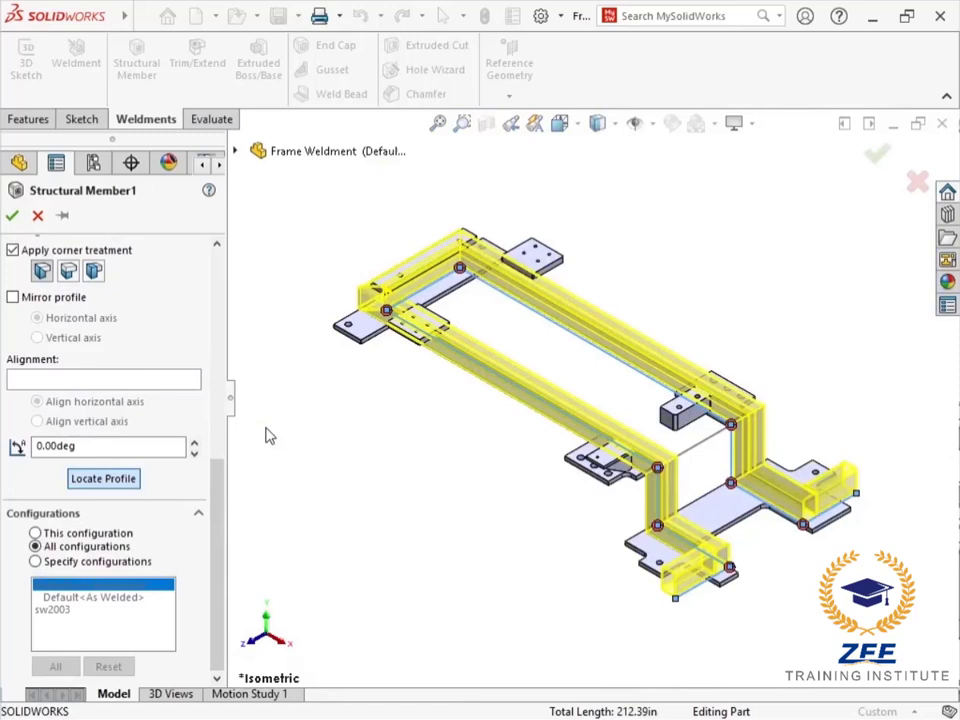
scroll("down", 3)
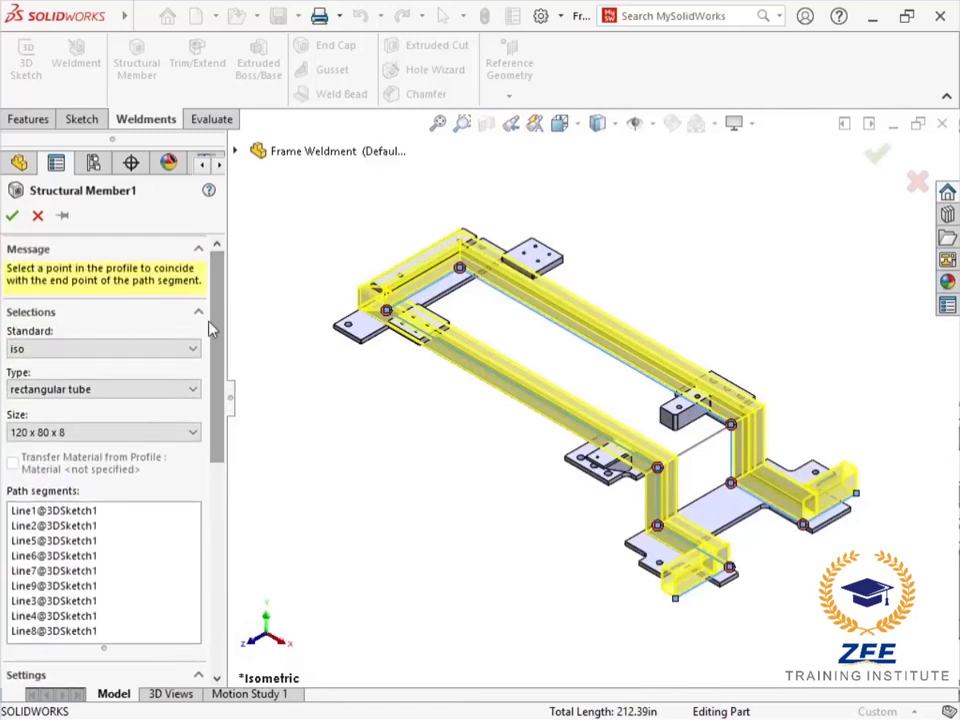
left_click(104, 432)
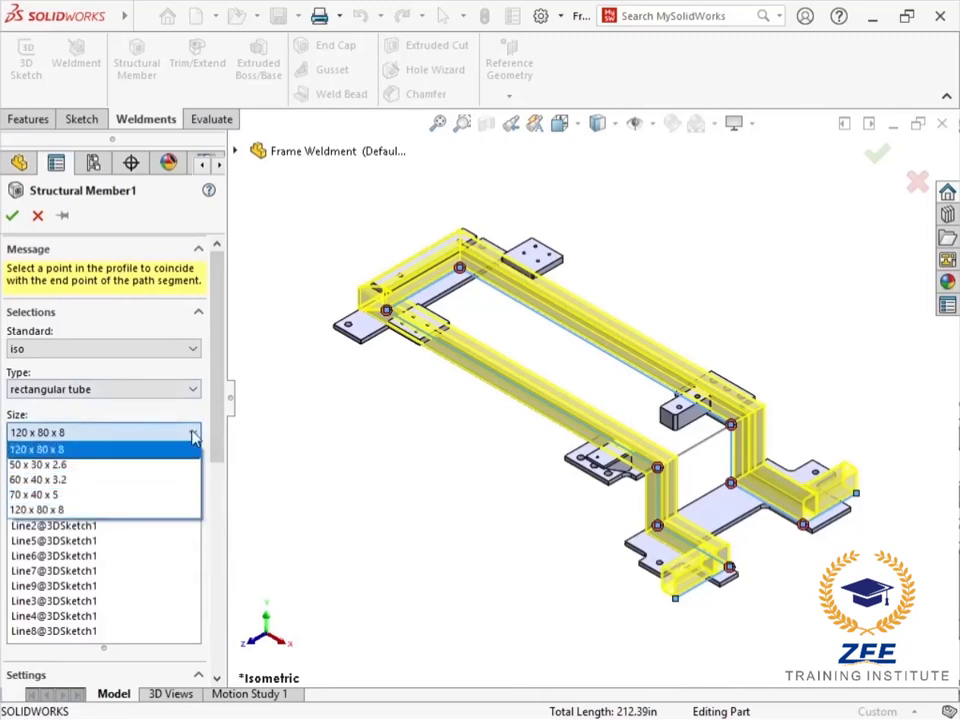
left_click(104, 432)
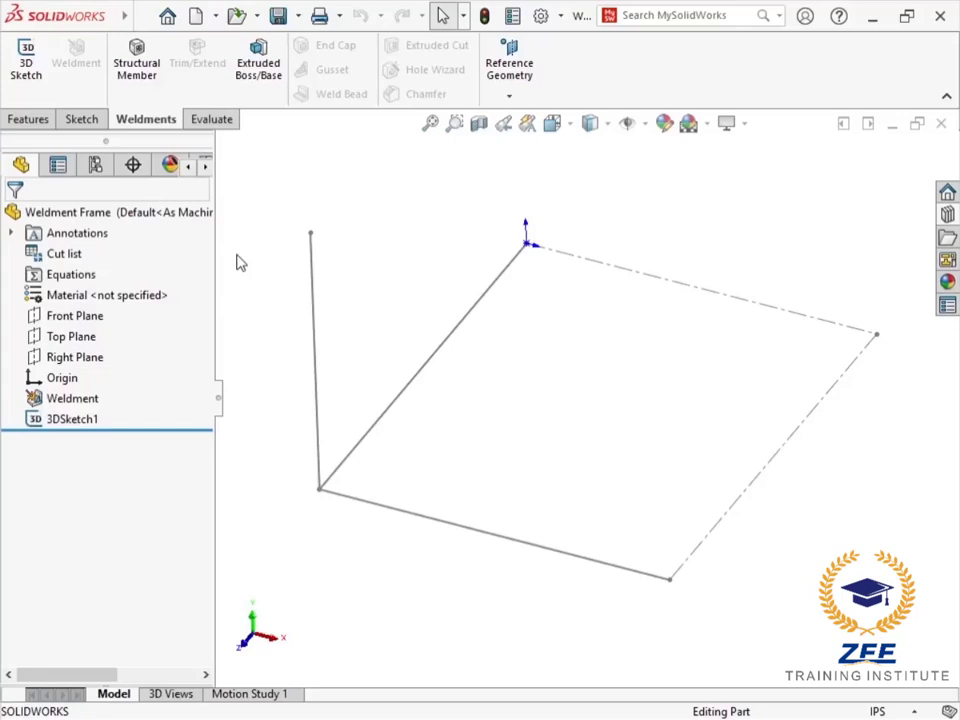
mouse_move(136, 62)
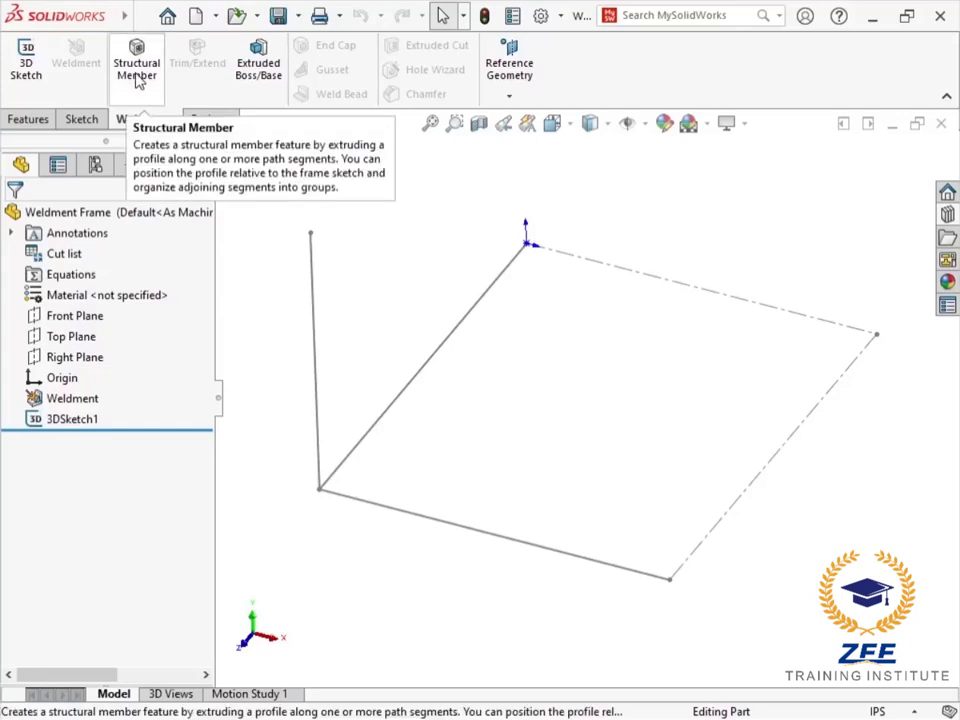
Start a new Structural Member on the 3D sketch and review the available profile types.
left_click(136, 68)
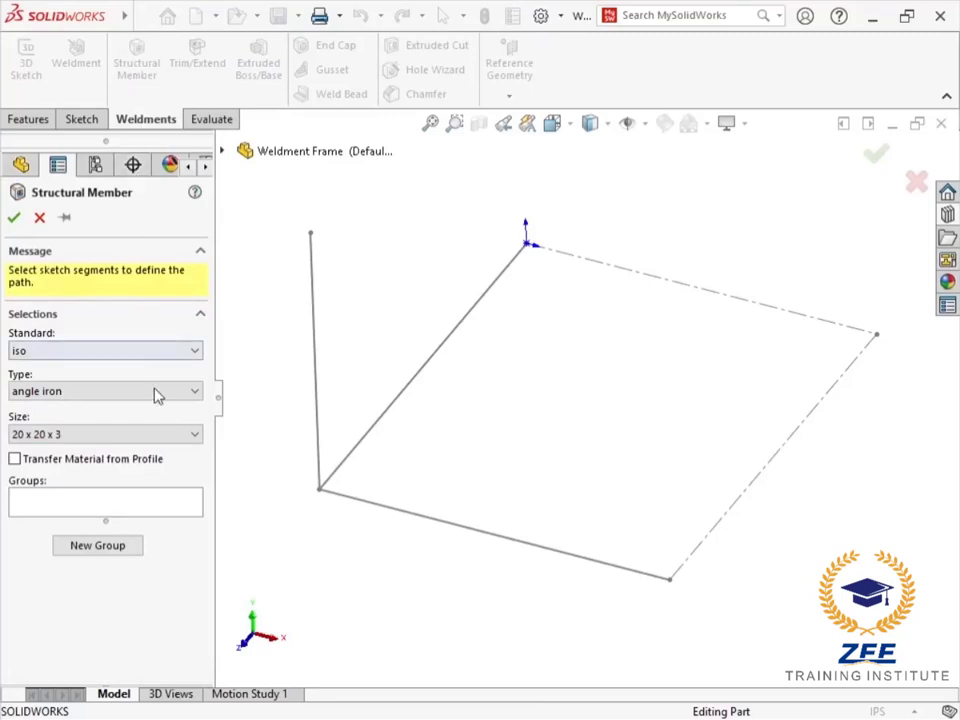
left_click(194, 432)
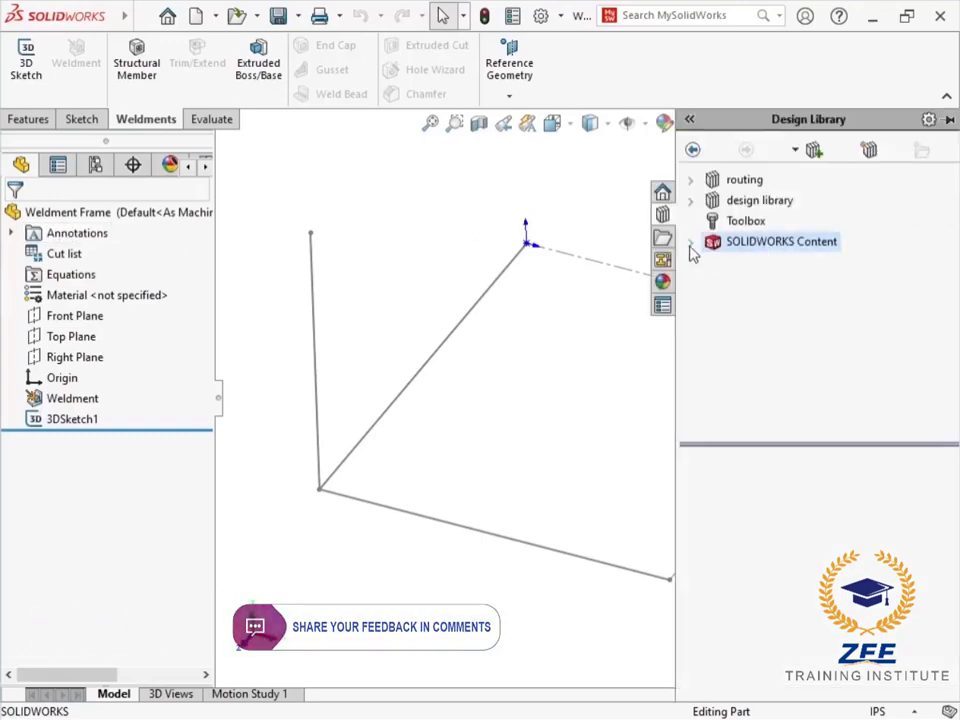
Download the ISO weldment profiles from SOLIDWORKS Content > Weldments to the Desktop.
left_click(690, 240)
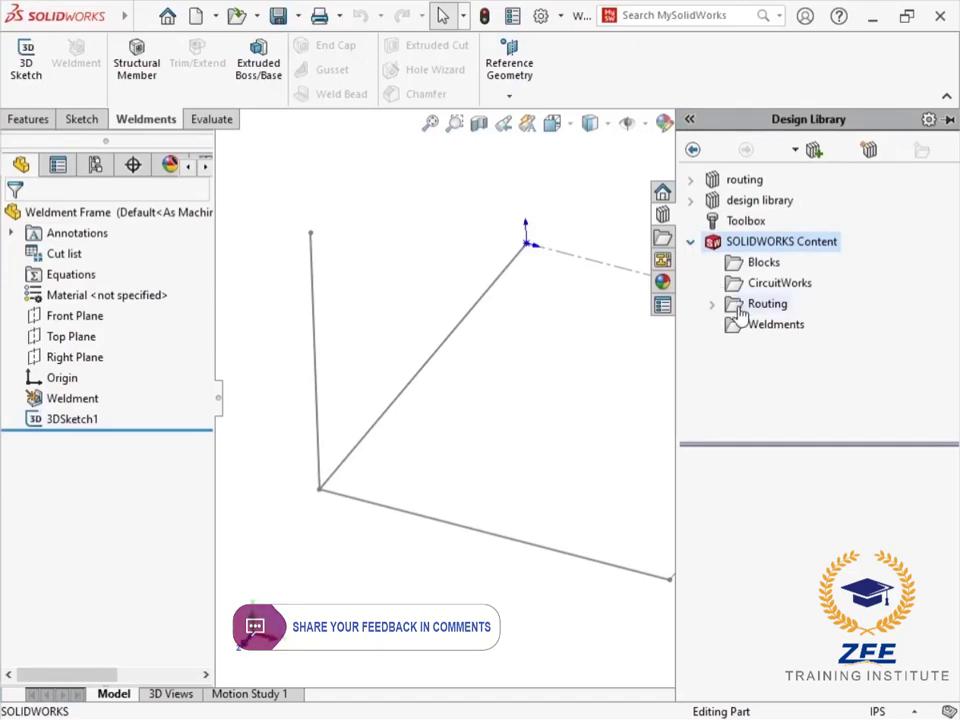
left_click(776, 324)
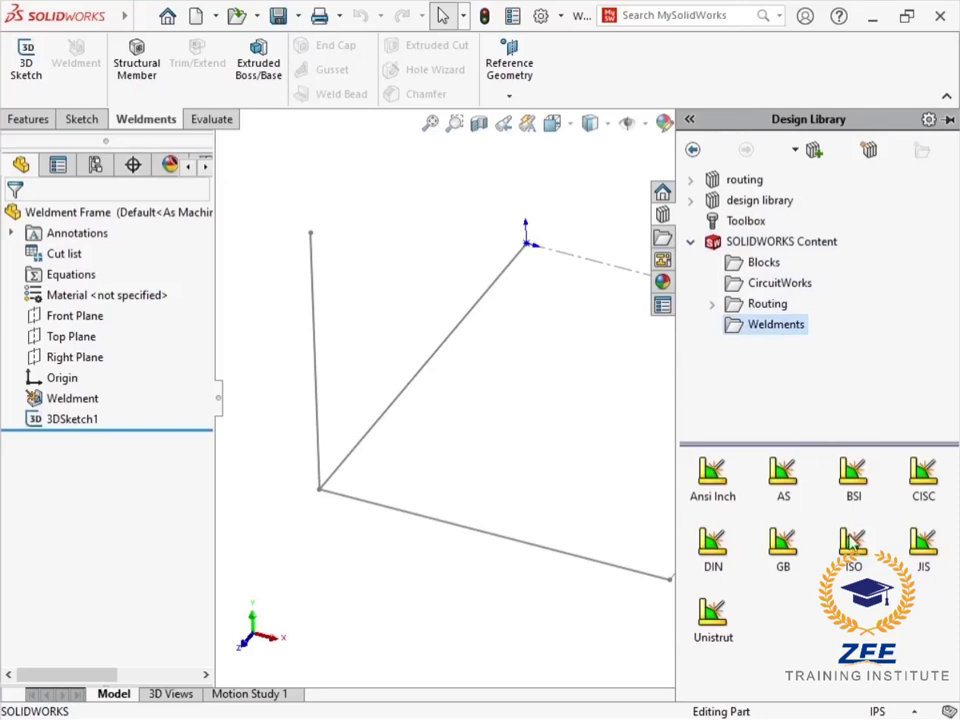
mouse_move(852, 544)
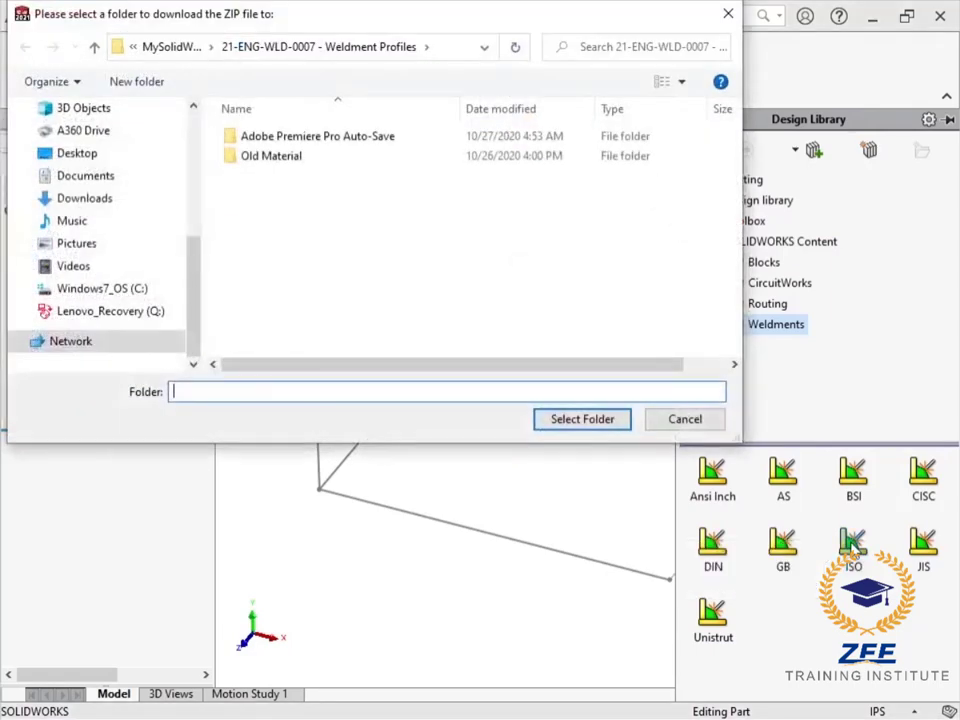
scroll("up", 3)
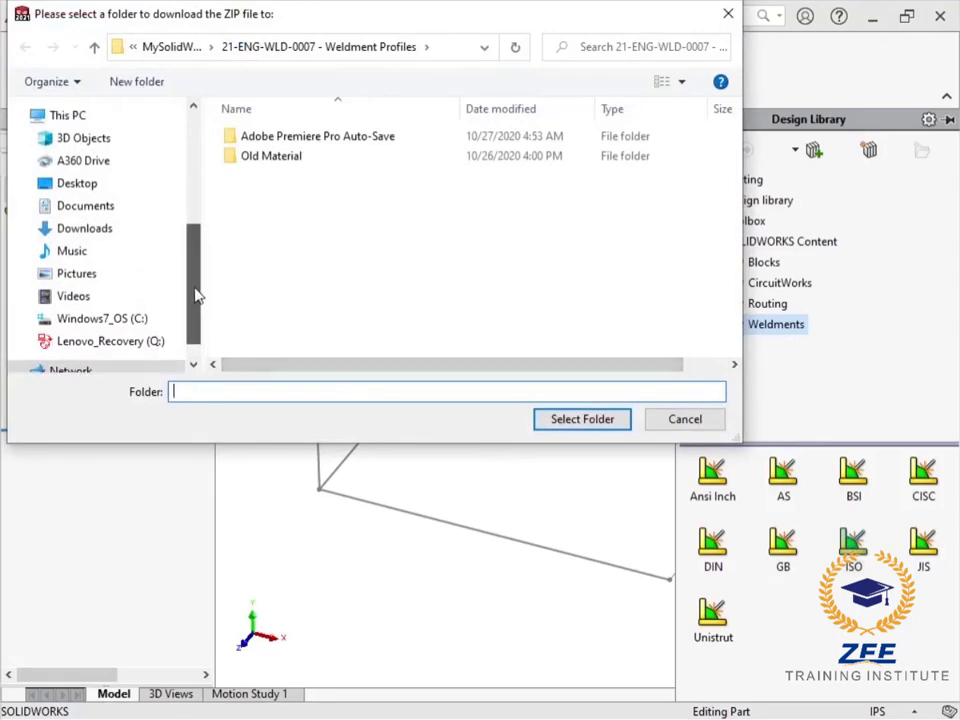
left_click(68, 144)
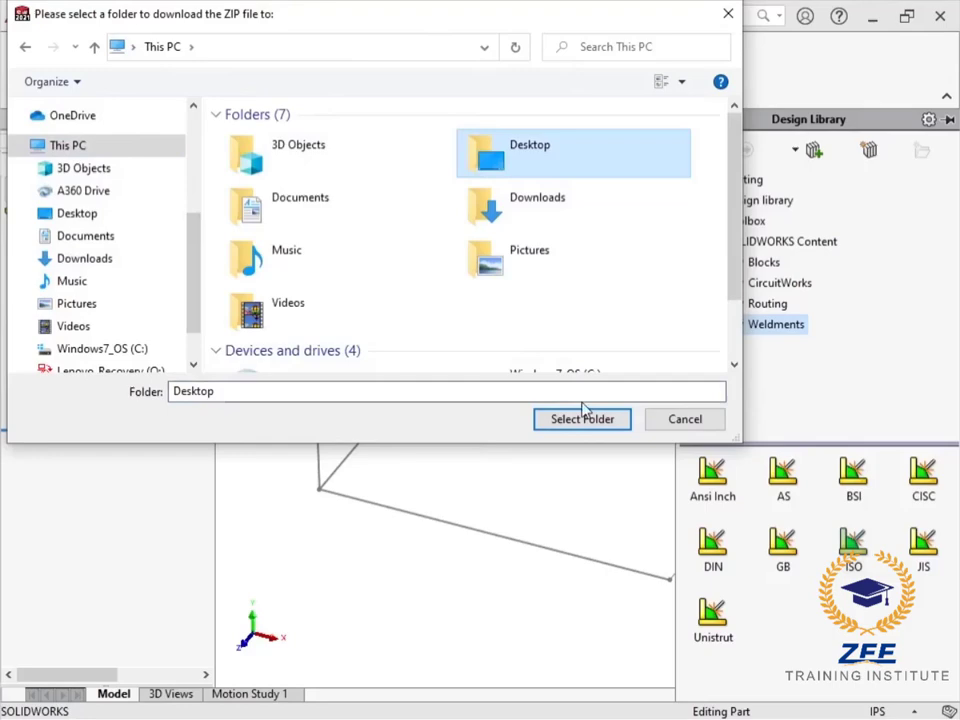
left_click(582, 420)
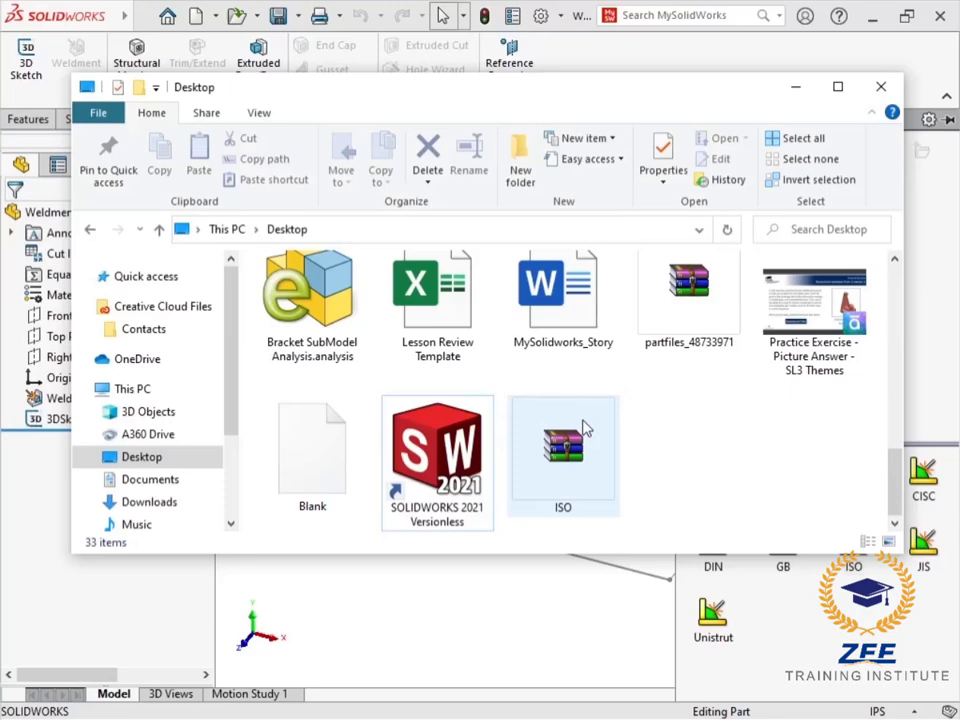
Extract the ISO zip with WinRAR into a new Weldment Profiles folder in C:\SolidWorks Common.
right_click(562, 456)
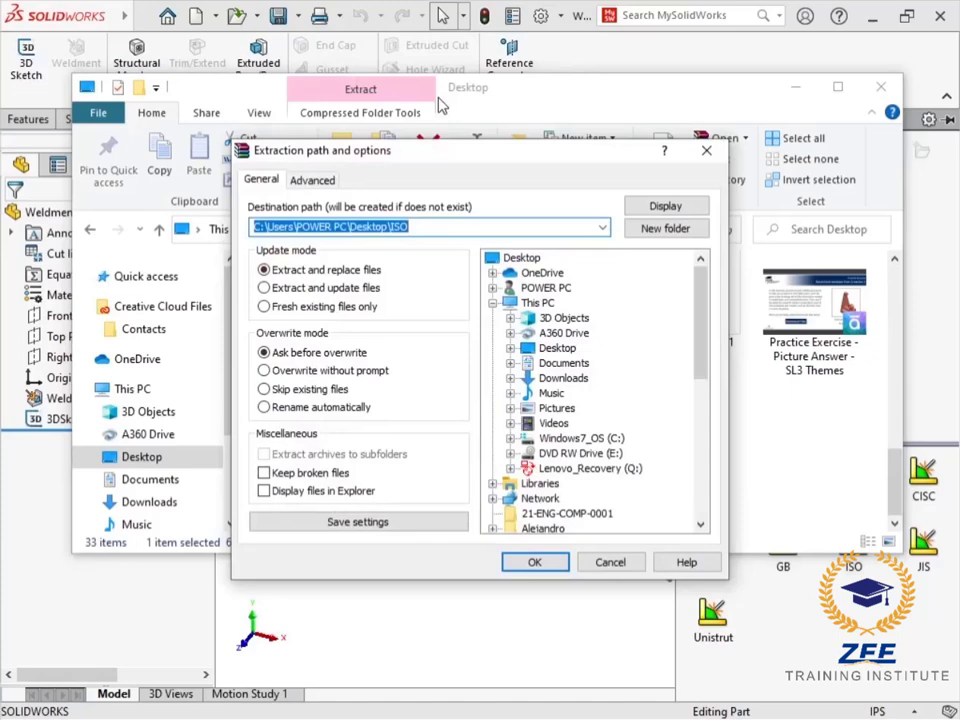
left_click(580, 438)
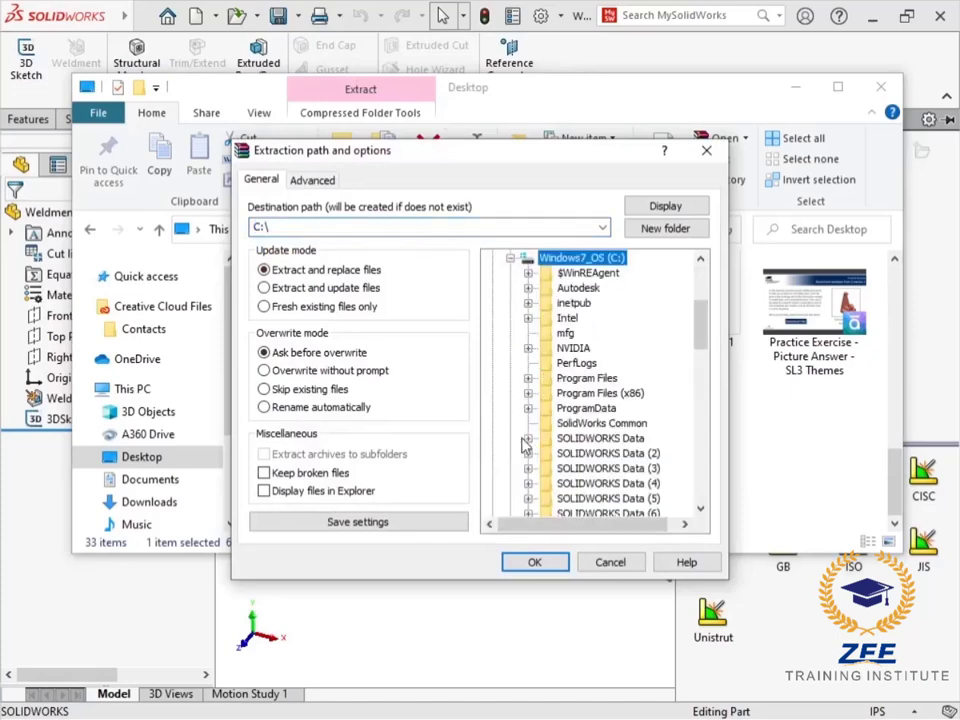
left_click(600, 424)
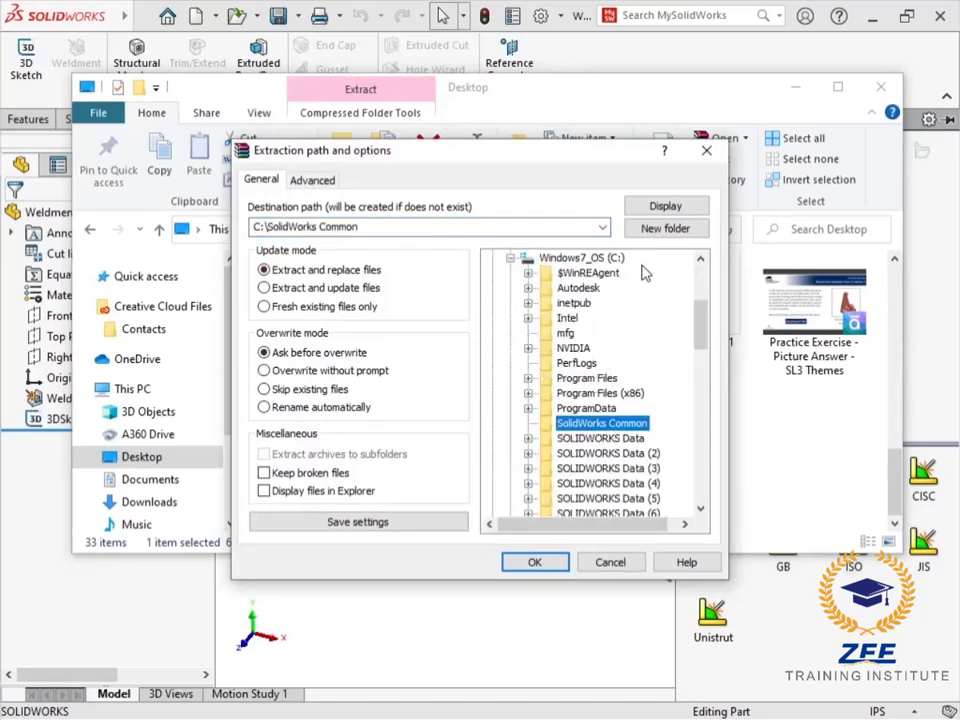
left_click(666, 228)
type("Weldment Profiles")
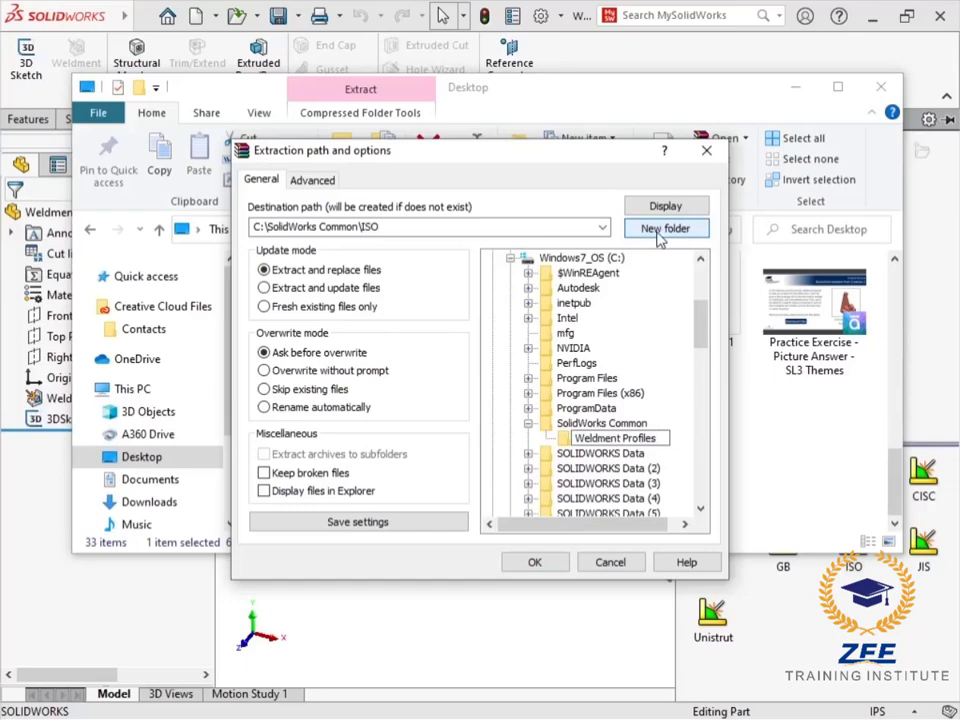
left_click(614, 438)
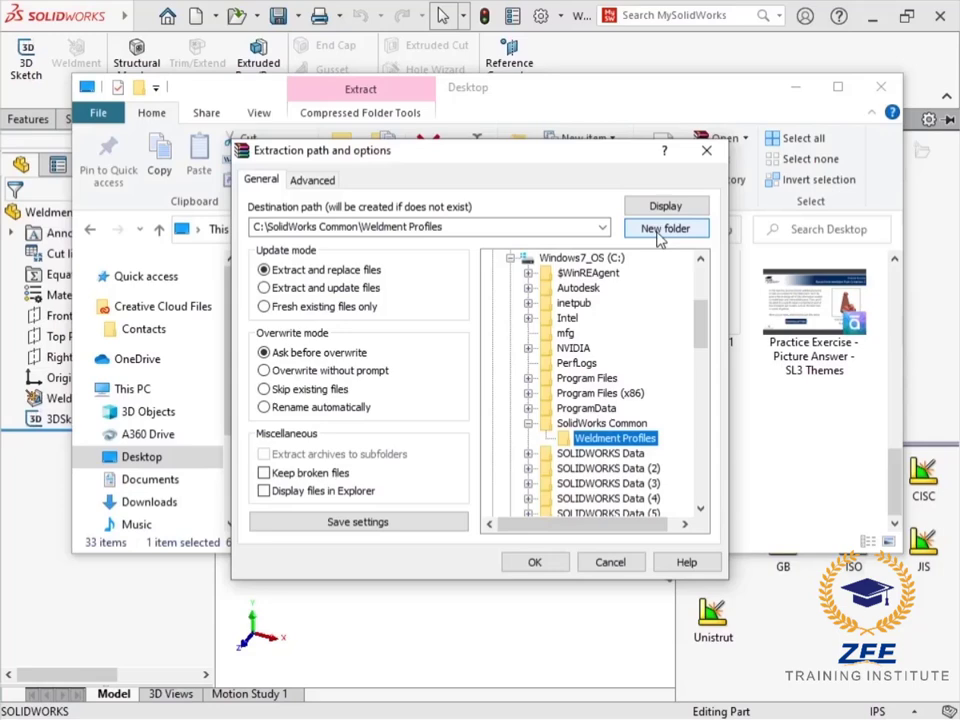
left_click(534, 560)
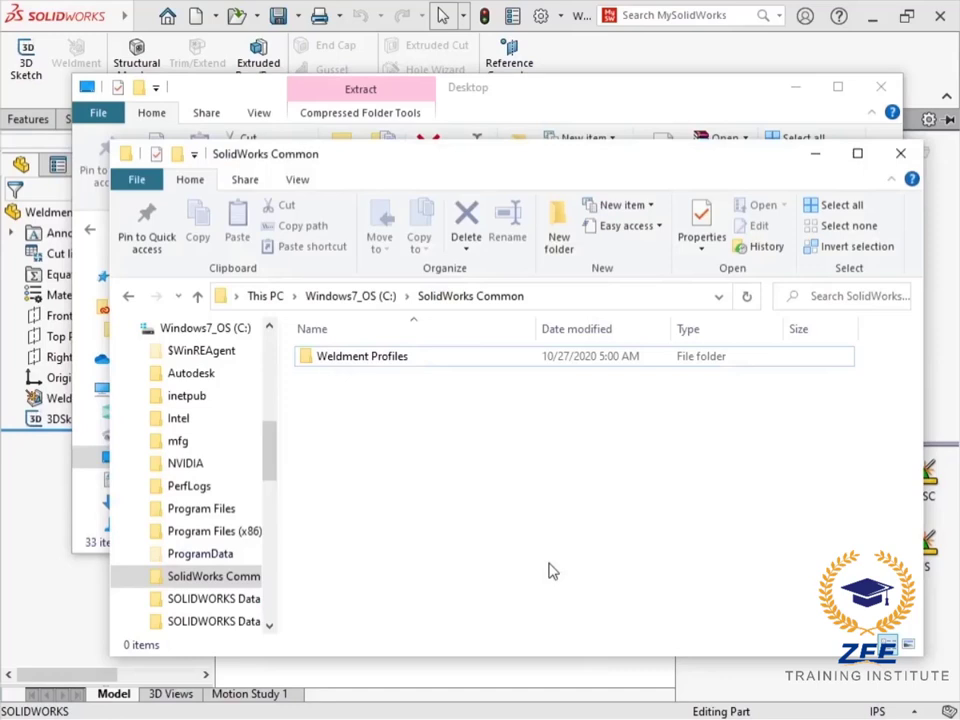
mouse_move(452, 412)
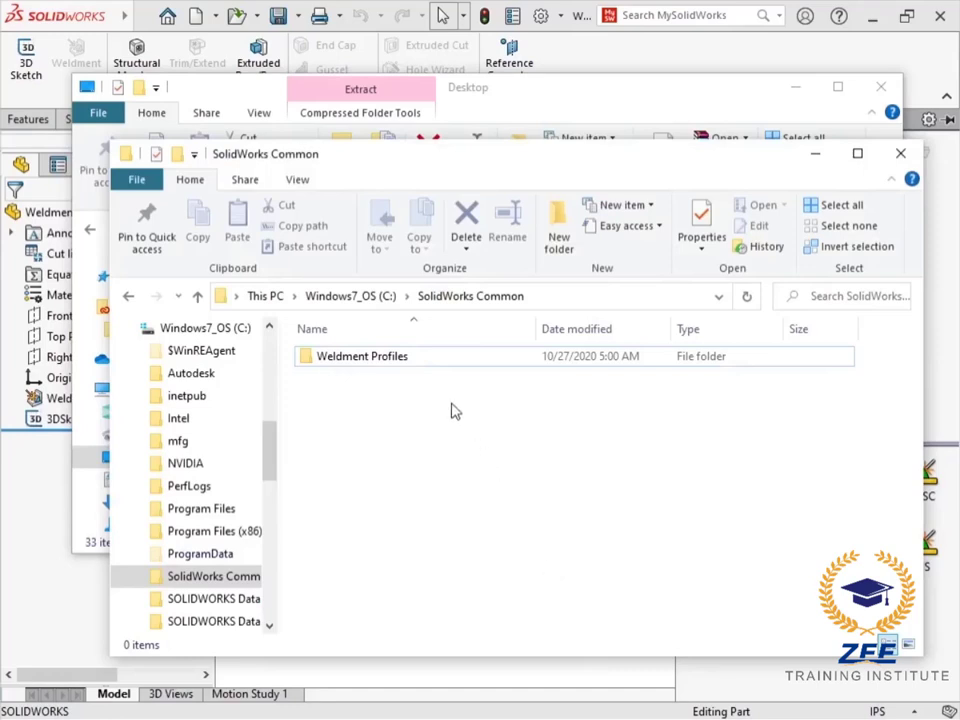
Rename the extracted folder to ISO FULL, browse its profile folders and open the 60x60x5.0 square-tube profile.
left_click(360, 356)
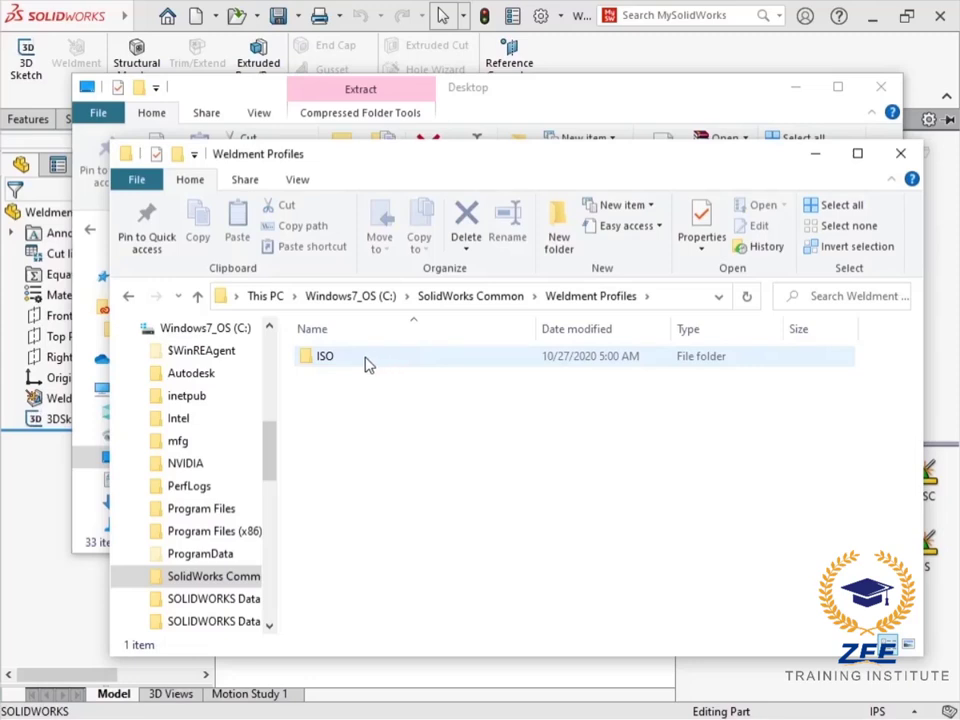
left_click(324, 356)
type(" FULL")
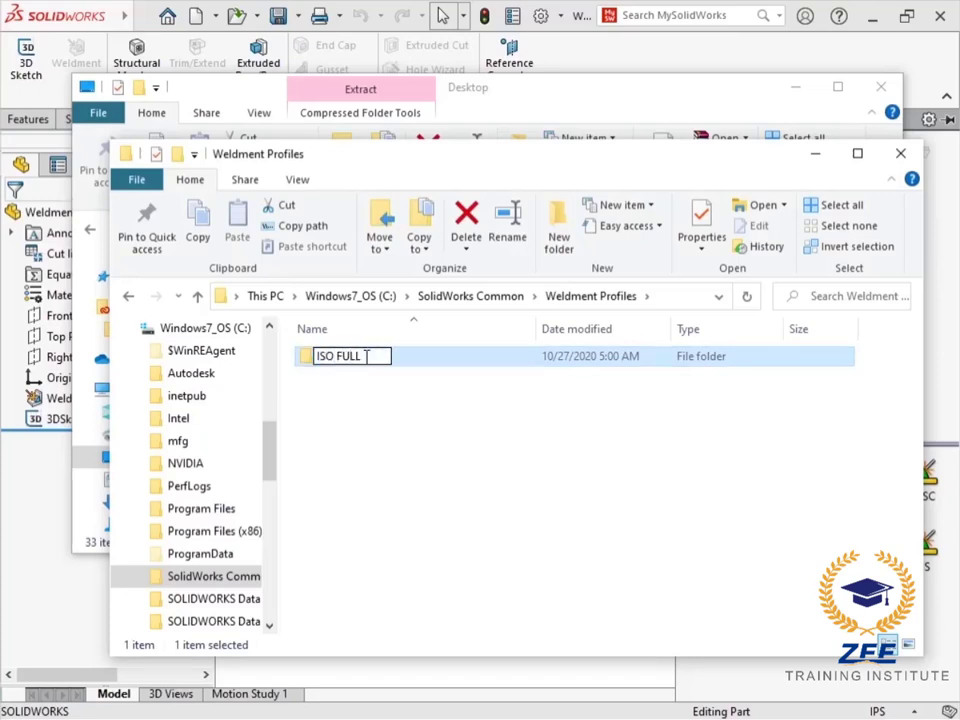
double_click(344, 356)
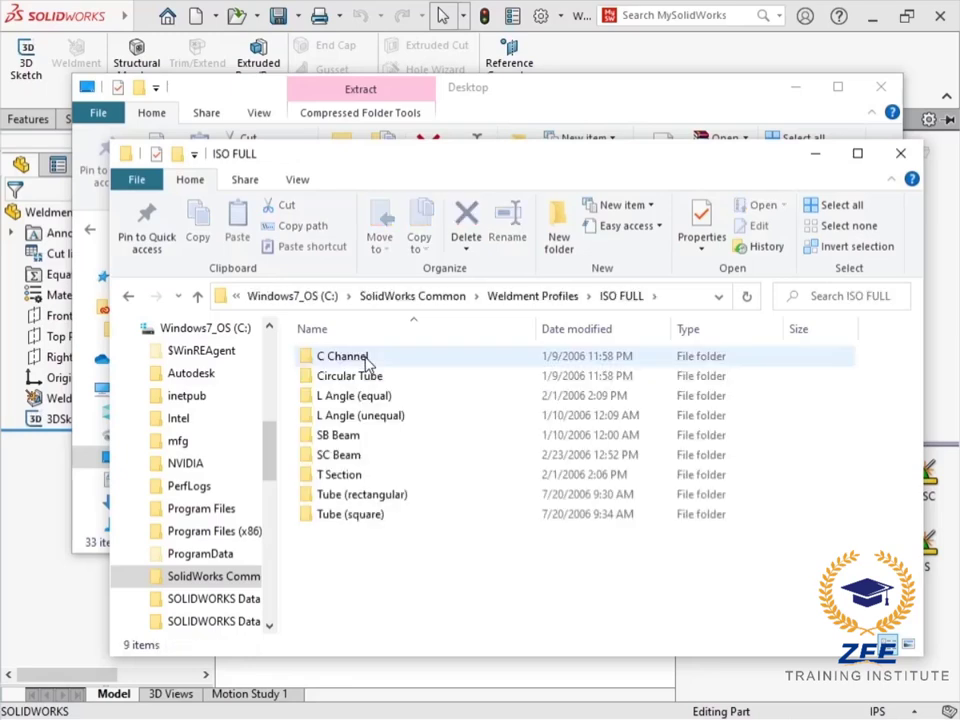
left_click(348, 376)
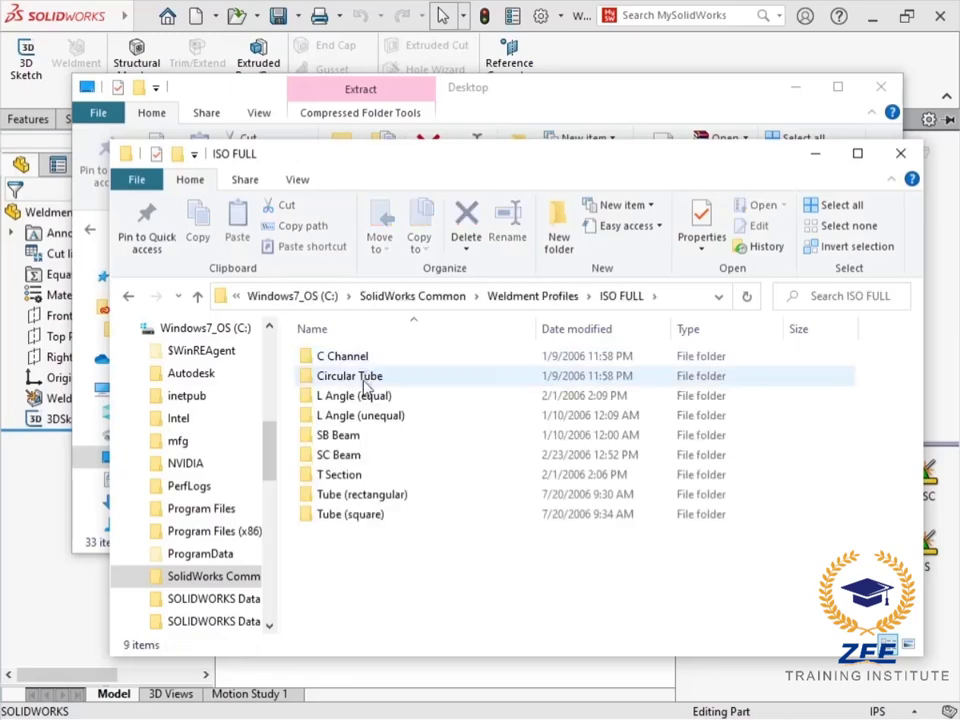
left_click(376, 544)
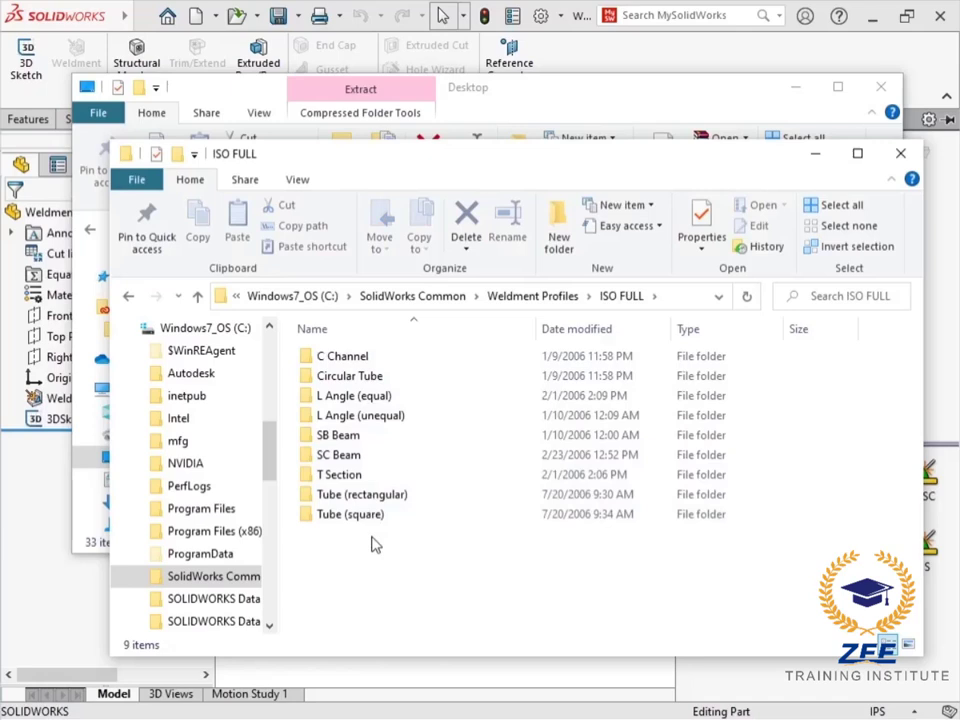
left_click(350, 514)
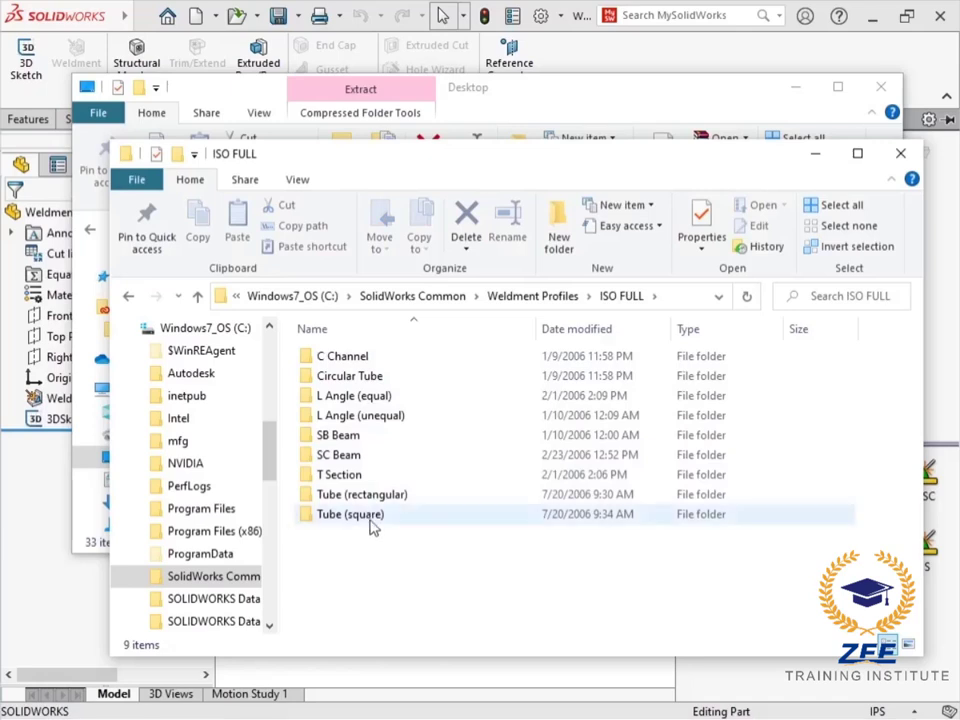
double_click(350, 512)
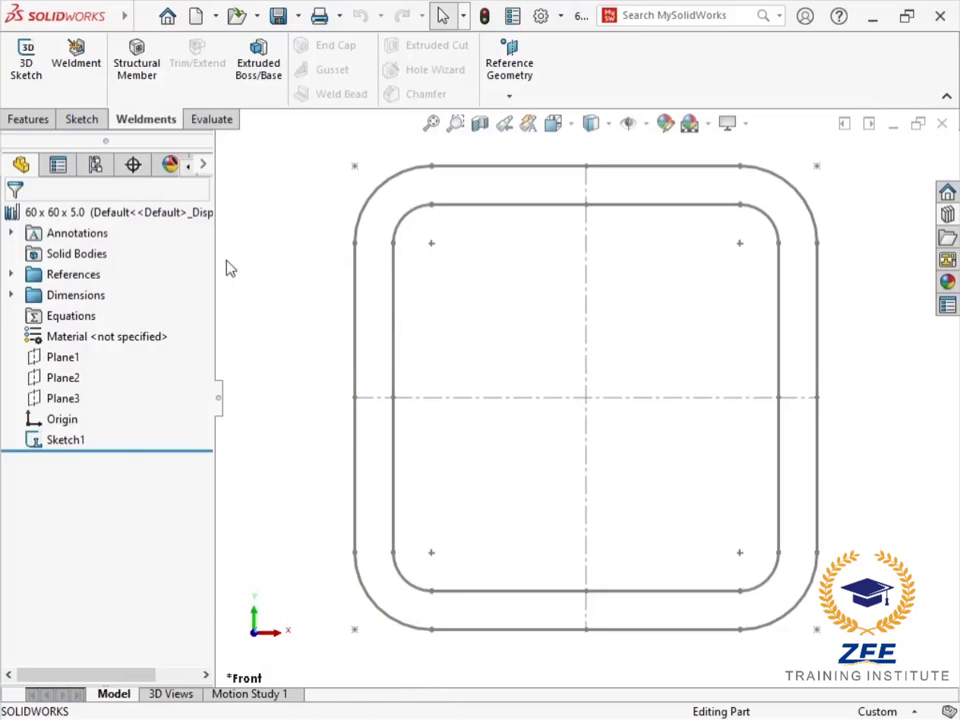
Set the profile part's Description property to 60 x 60 x 5.0, then close it with Save all.
left_click(142, 16)
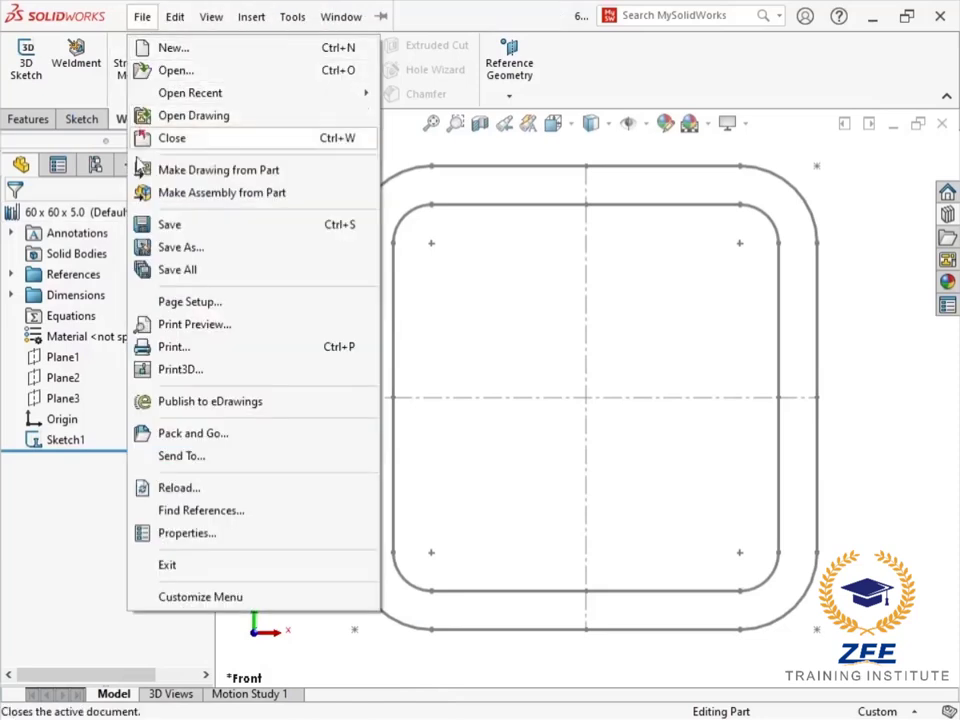
mouse_move(186, 532)
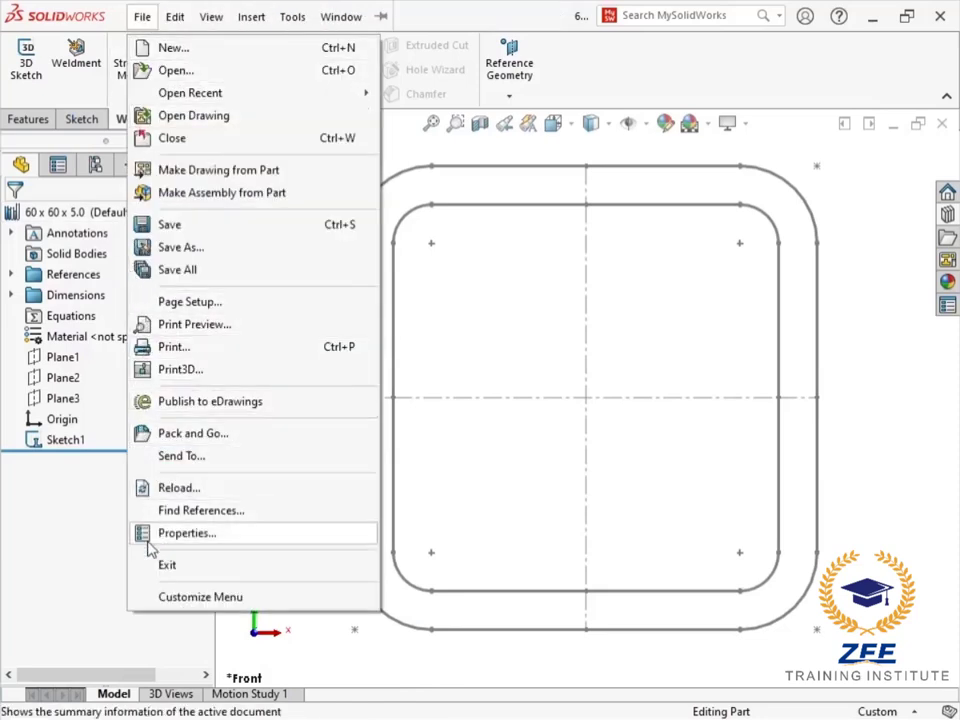
left_click(184, 532)
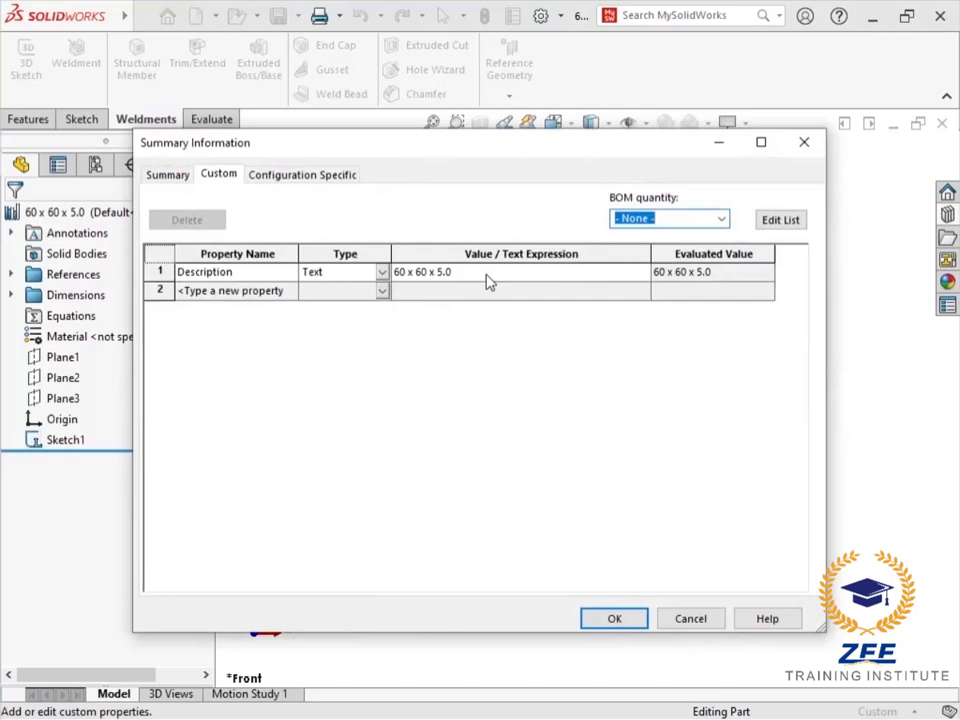
left_click(614, 618)
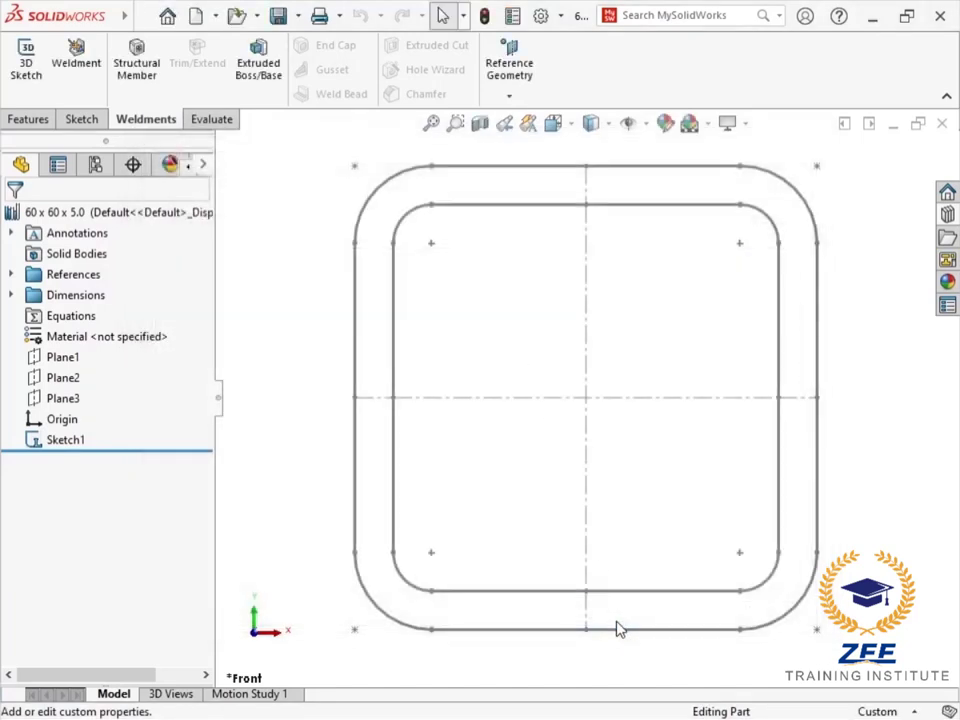
left_click(940, 124)
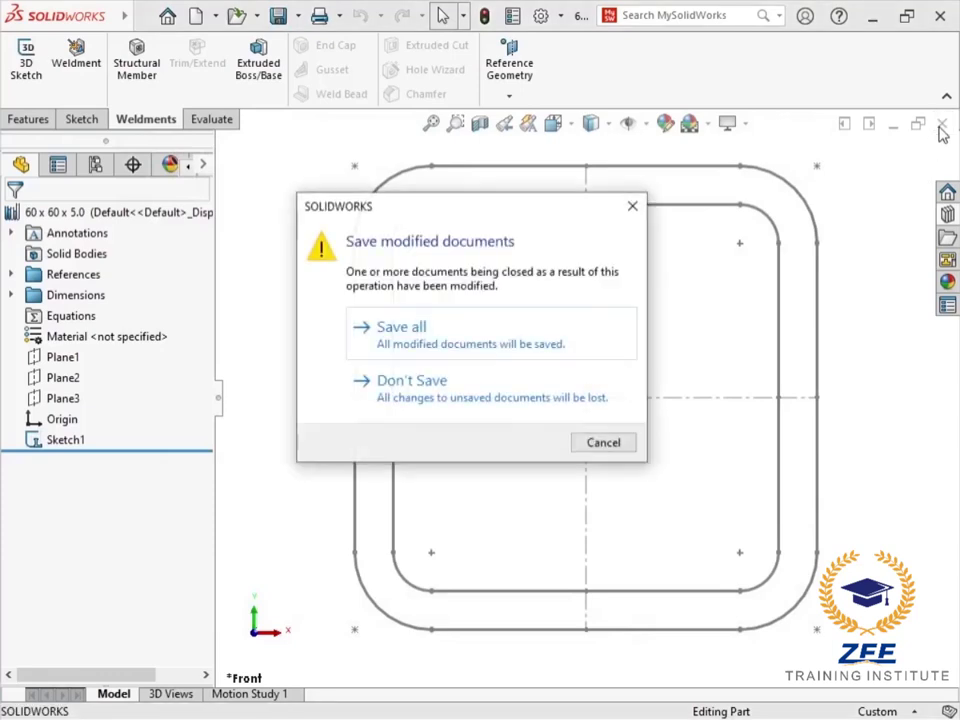
left_click(412, 380)
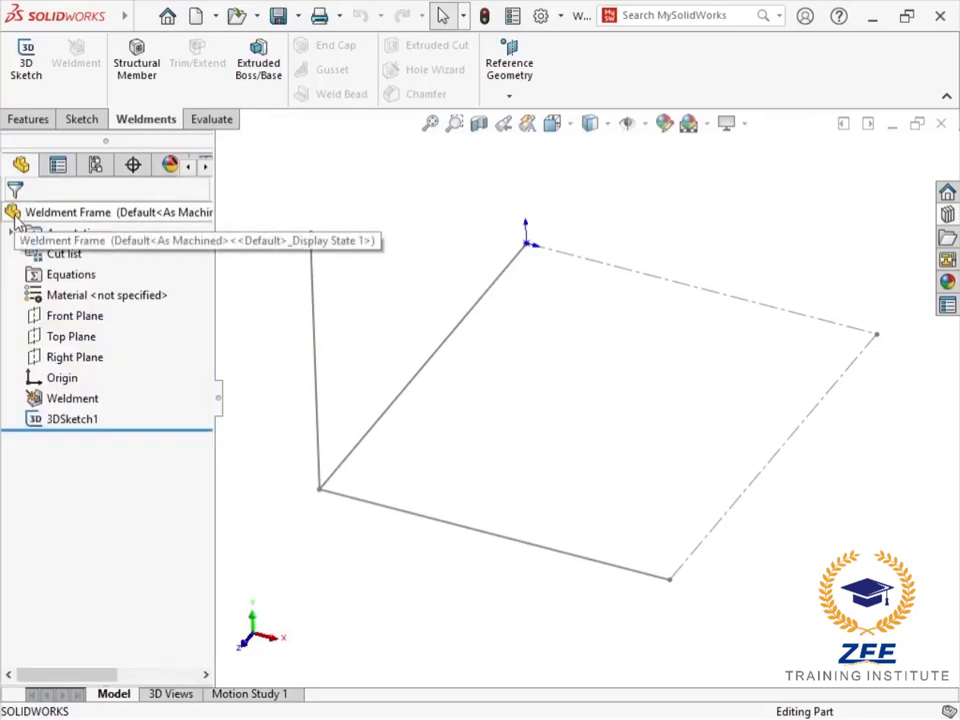
mouse_move(320, 198)
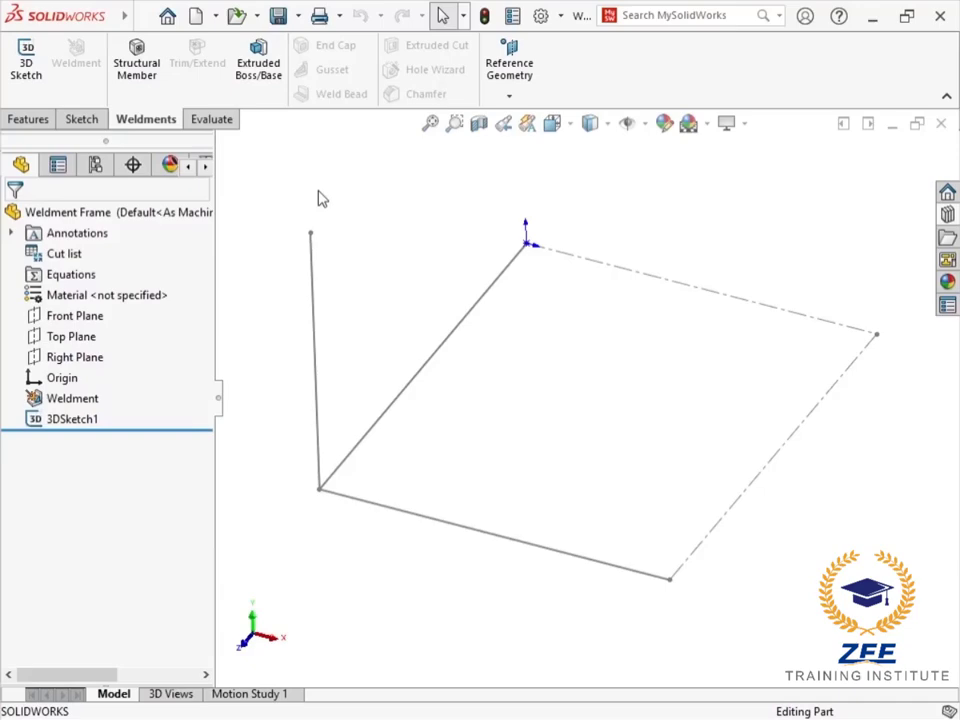
Add C:\SolidWorks Common\Weldment Profiles to the Weldment Profiles file locations in System Options.
left_click(540, 16)
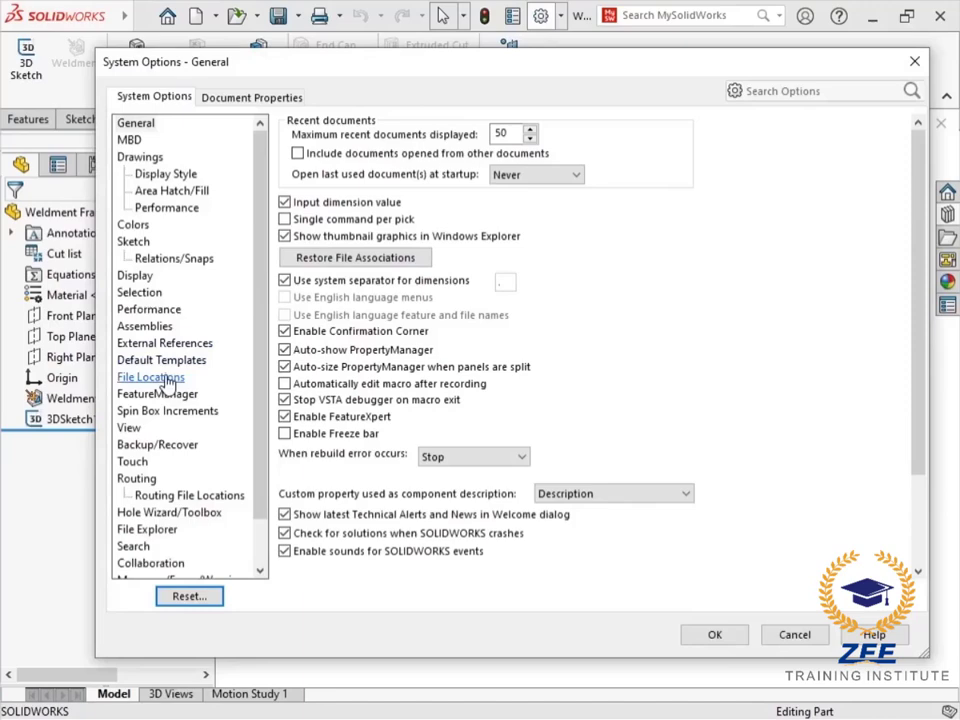
left_click(150, 376)
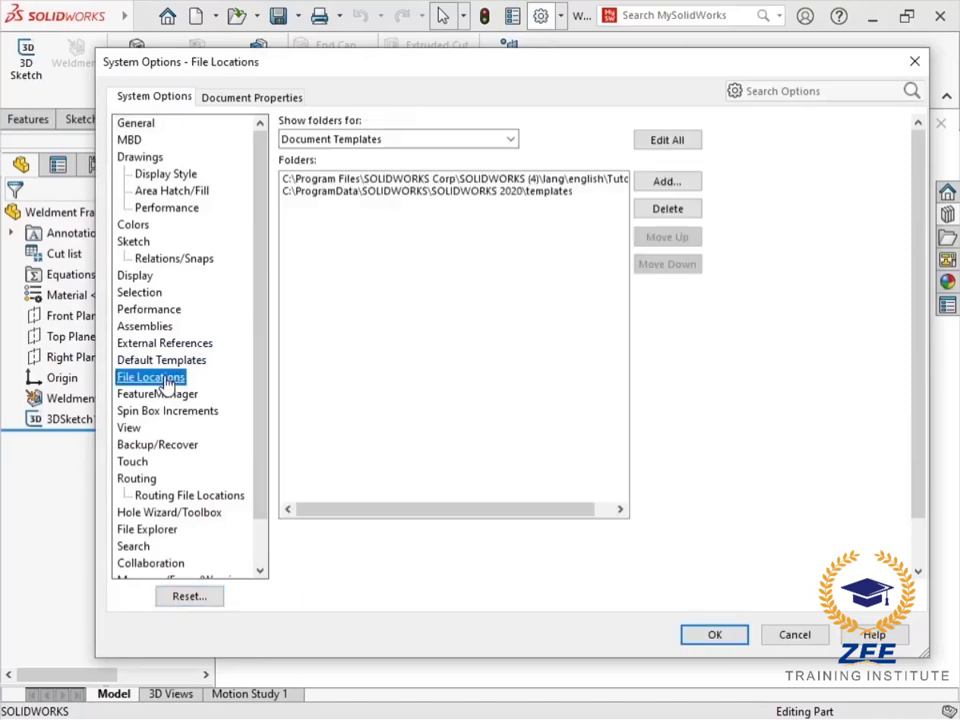
left_click(508, 140)
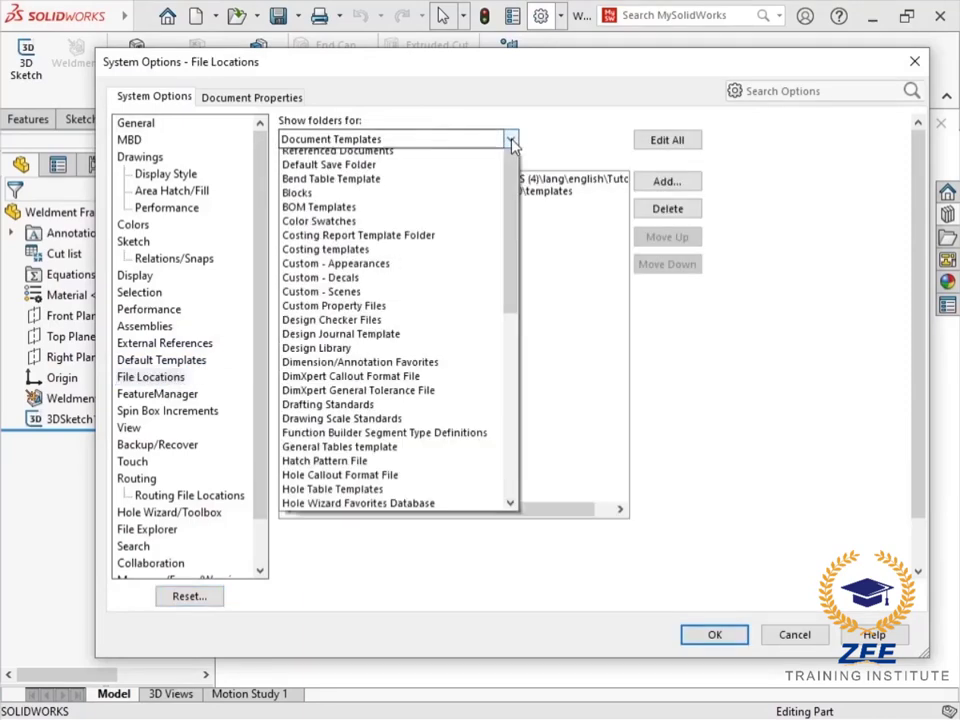
scroll("down", 3)
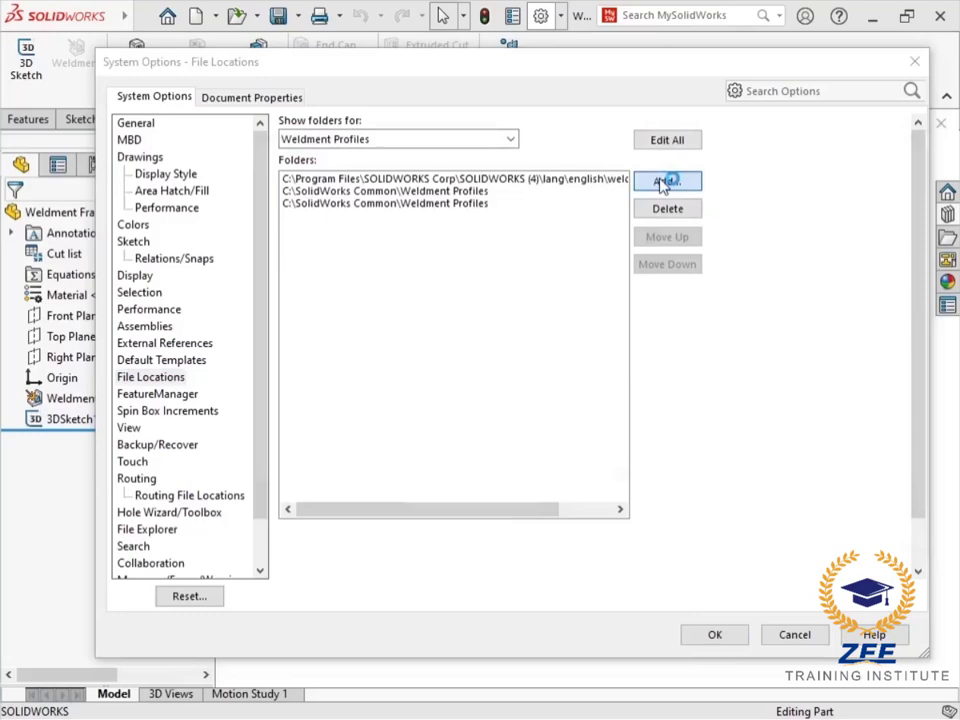
left_click(668, 180)
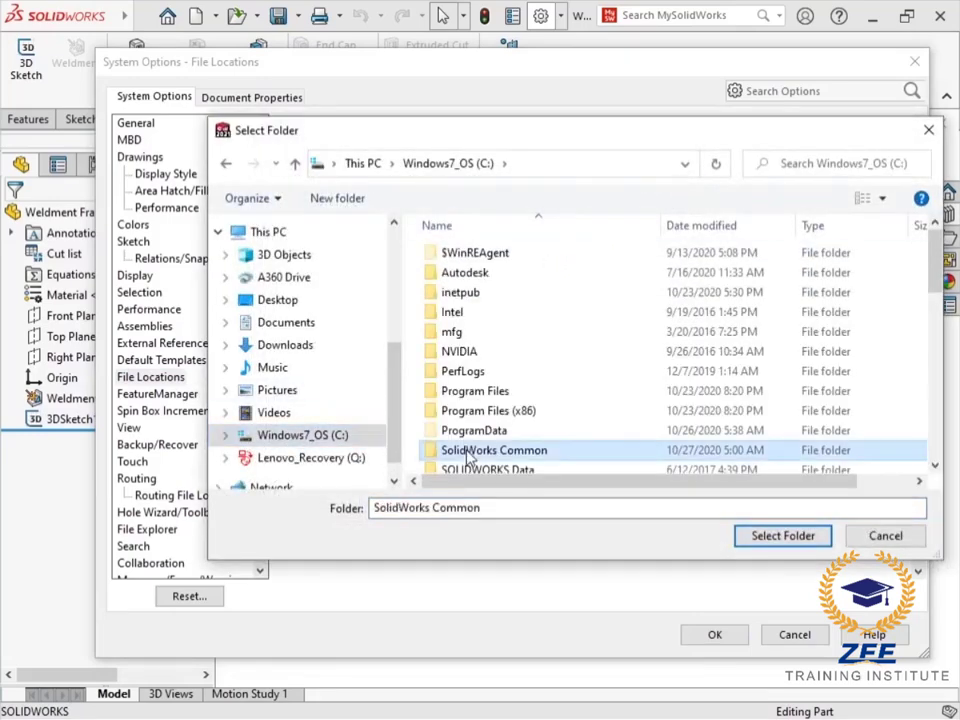
double_click(492, 450)
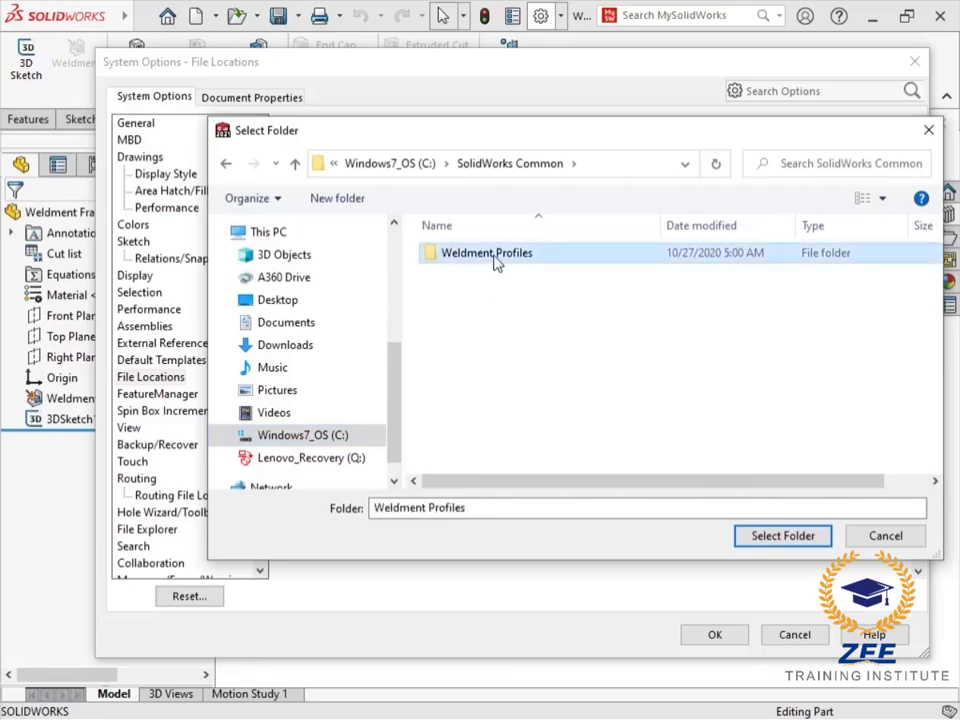
left_click(782, 536)
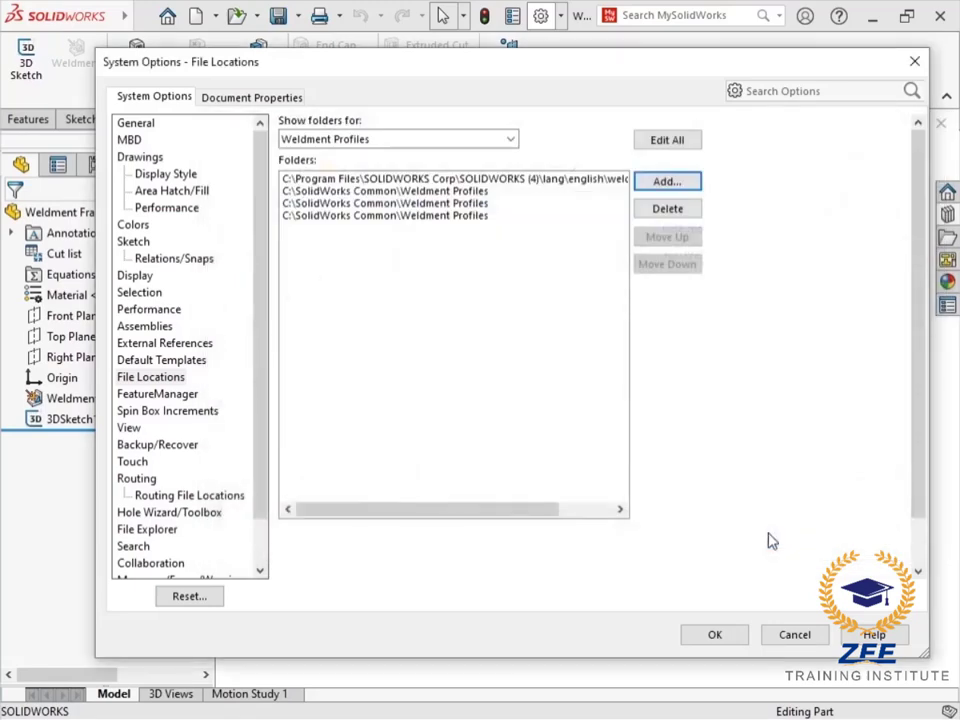
left_click(714, 636)
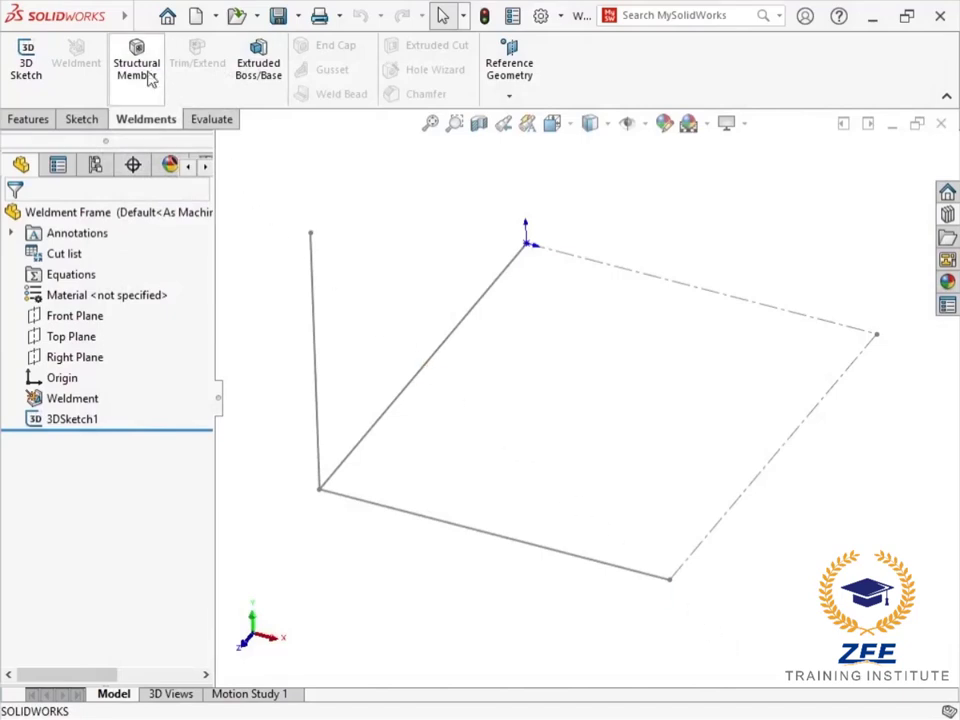
Check the new profile standards in Structural Member (T 20 x 20), then edit Sketch1 of the Strut Profile part.
left_click(136, 62)
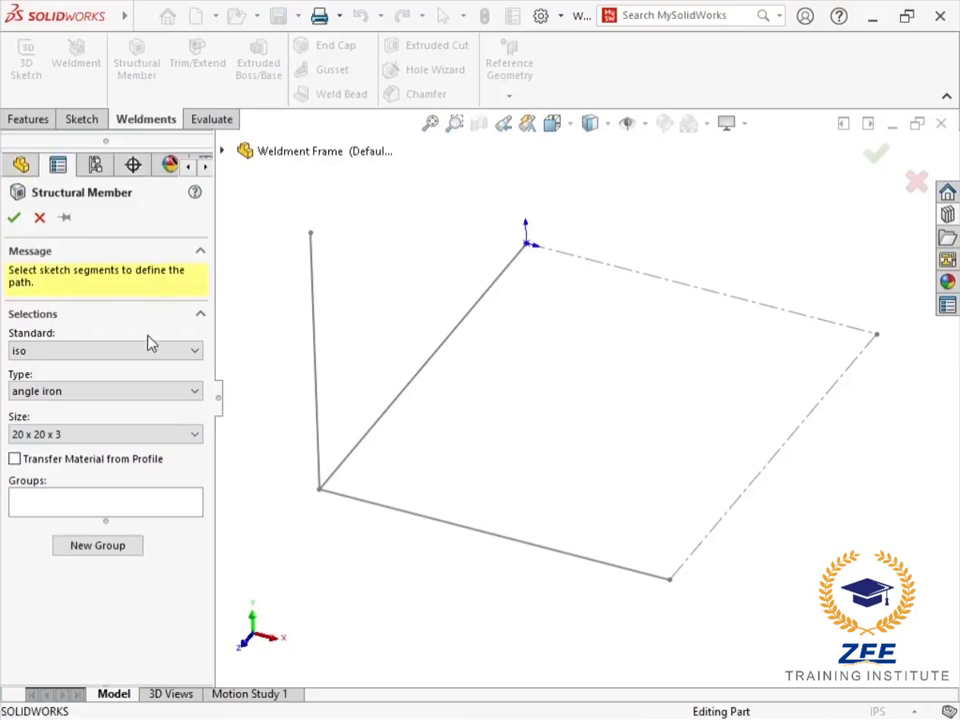
left_click(196, 350)
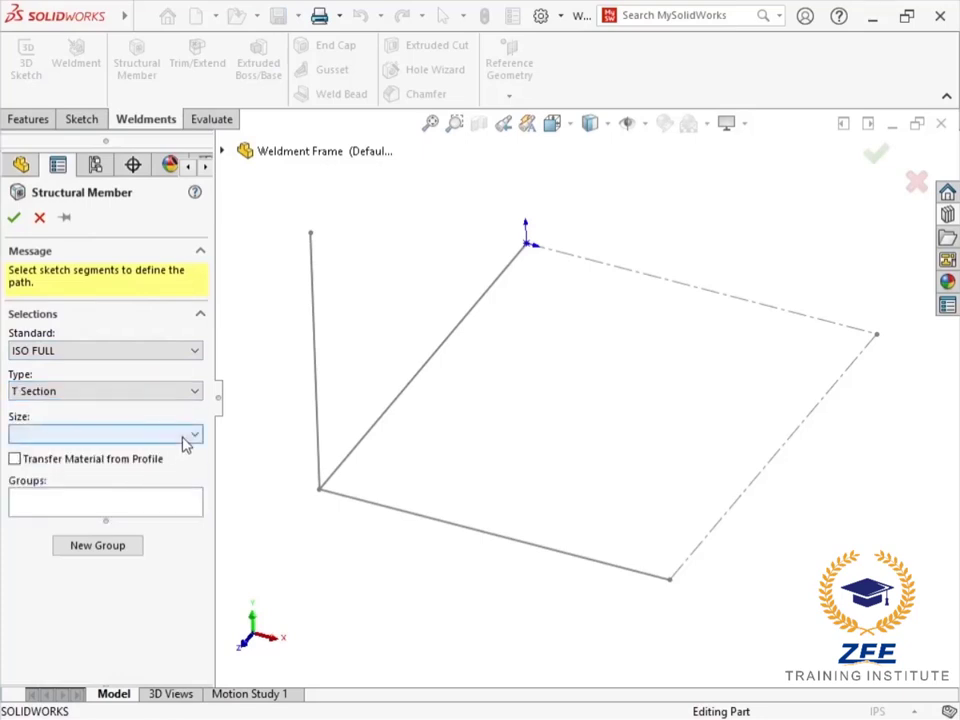
left_click(196, 434)
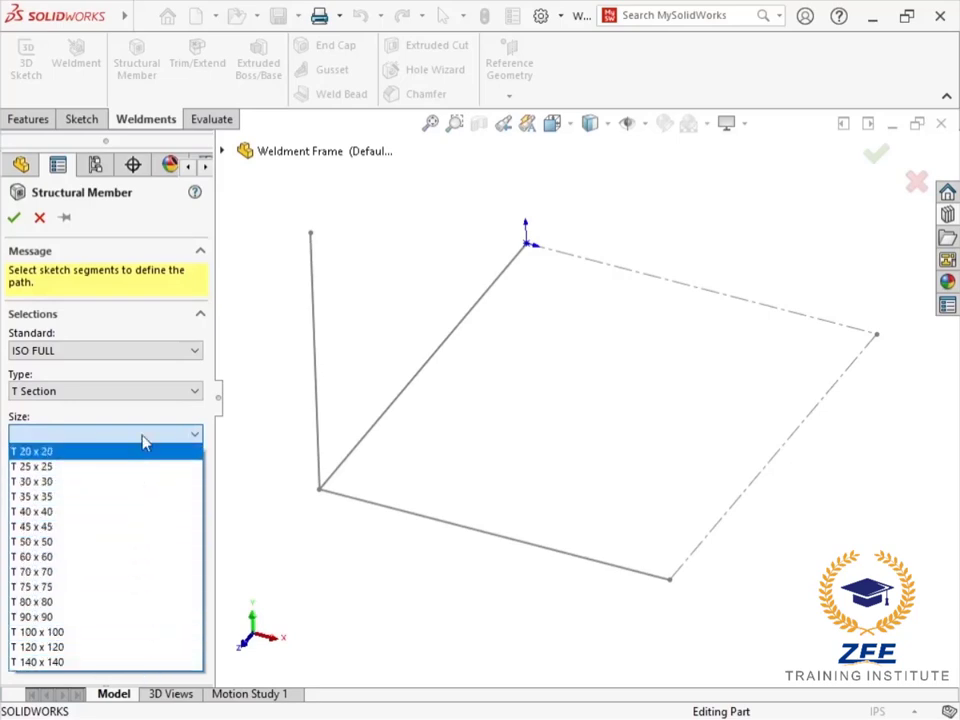
left_click(60, 452)
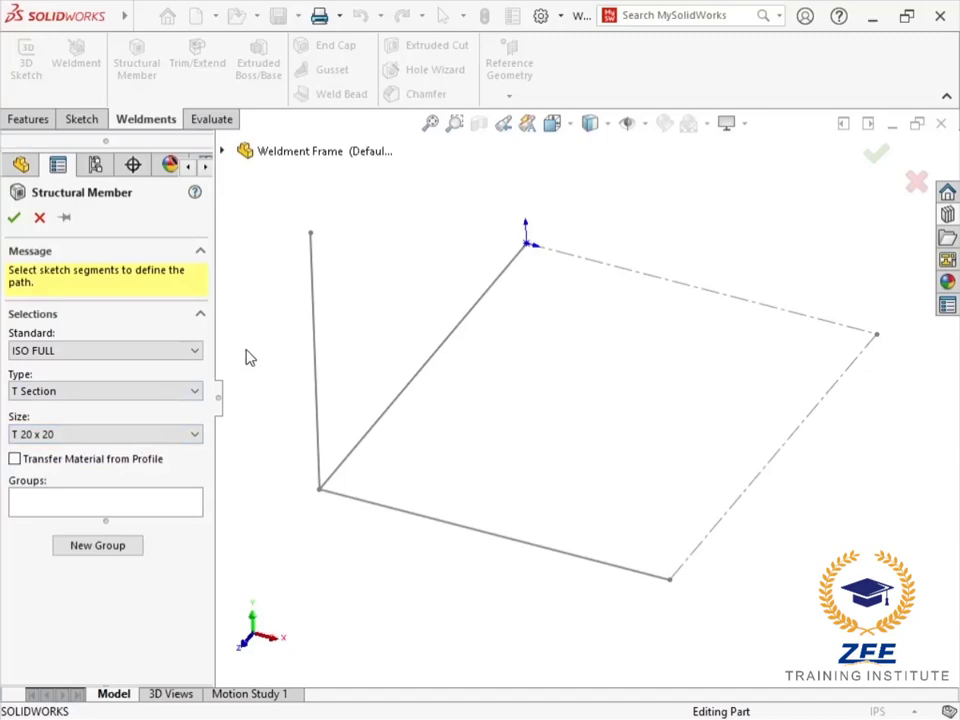
left_click(40, 216)
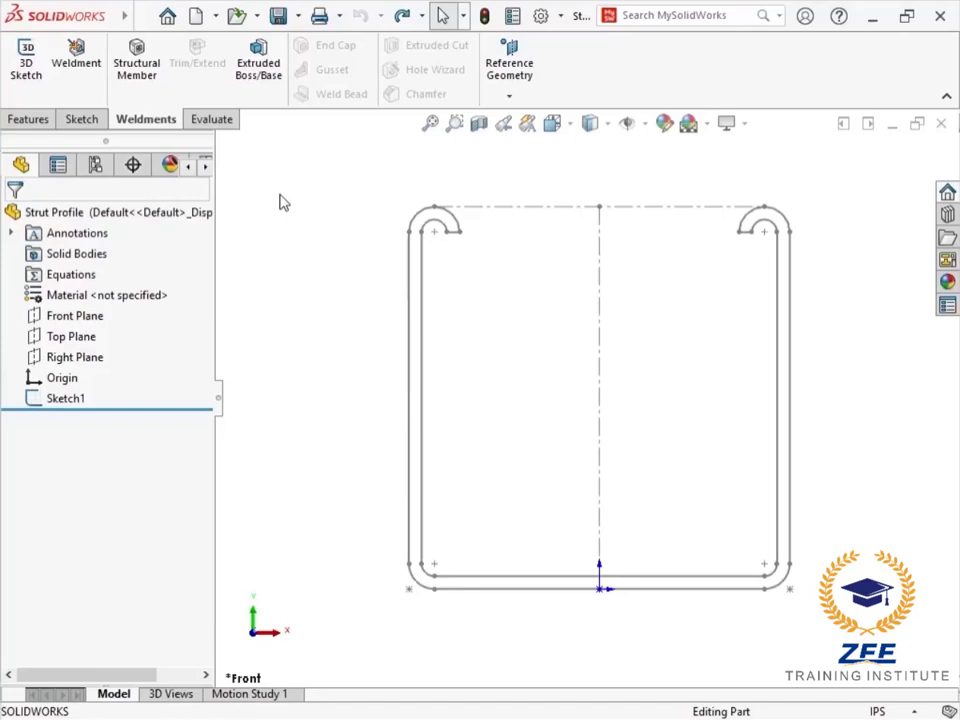
mouse_move(212, 264)
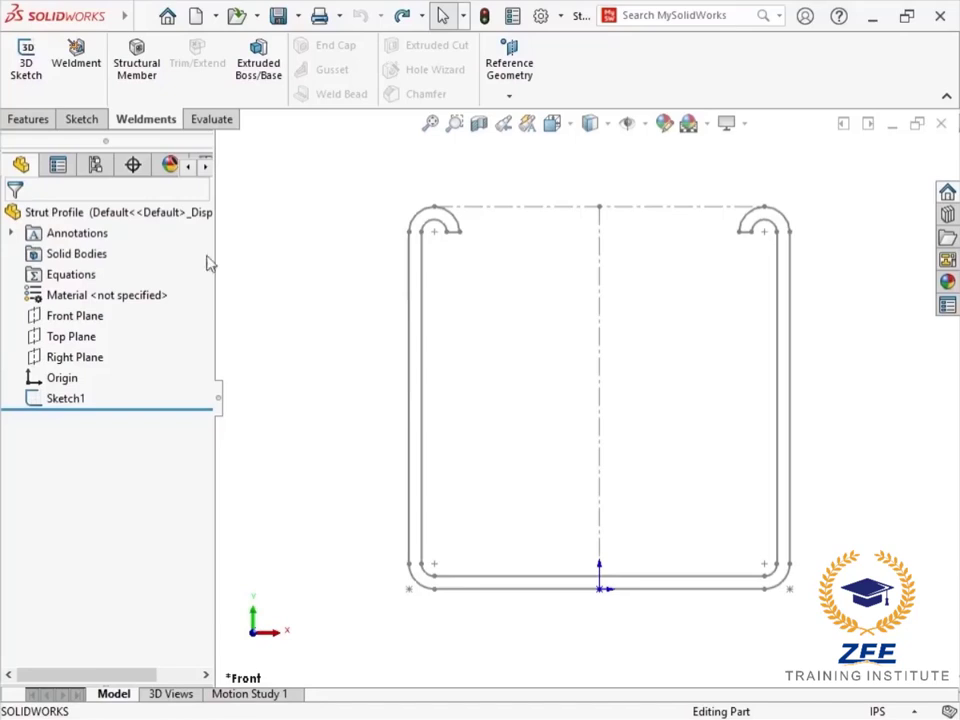
left_click(66, 398)
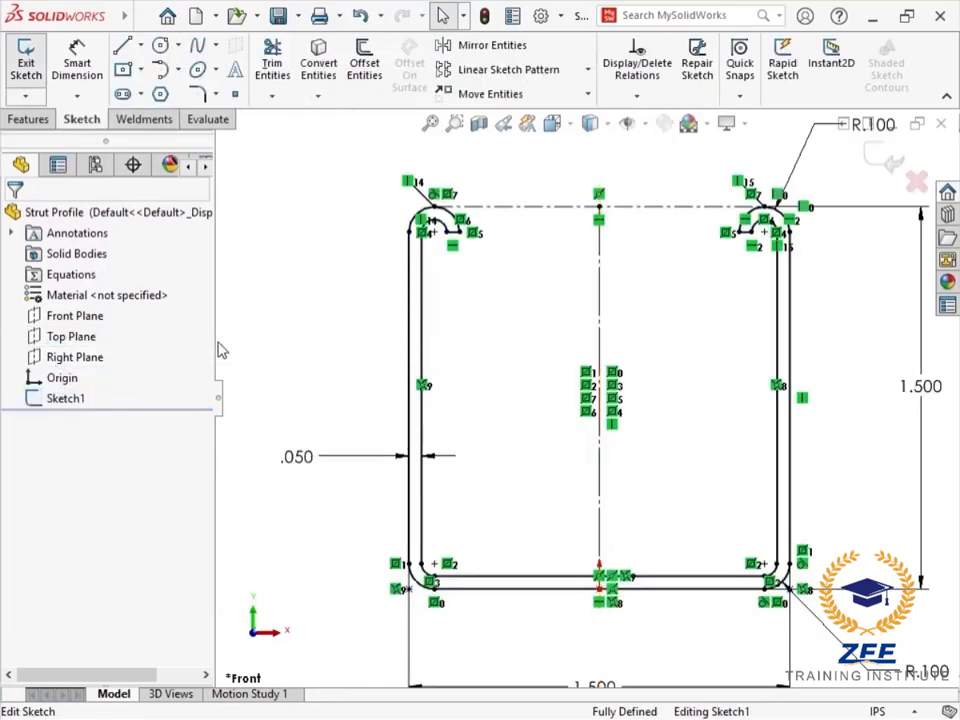
mouse_move(252, 346)
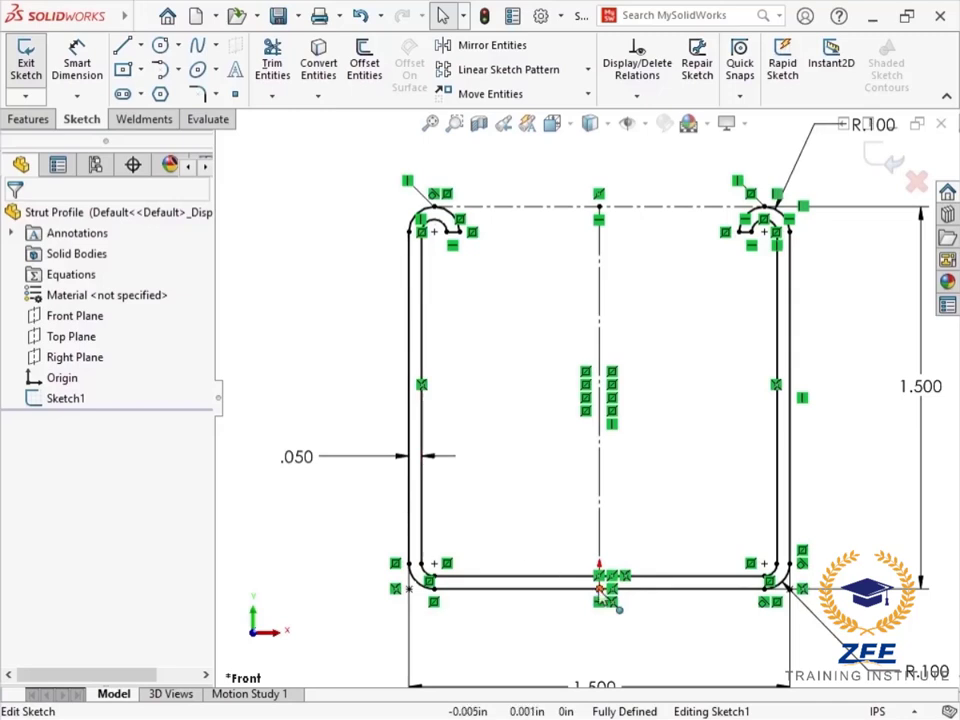
mouse_move(512, 396)
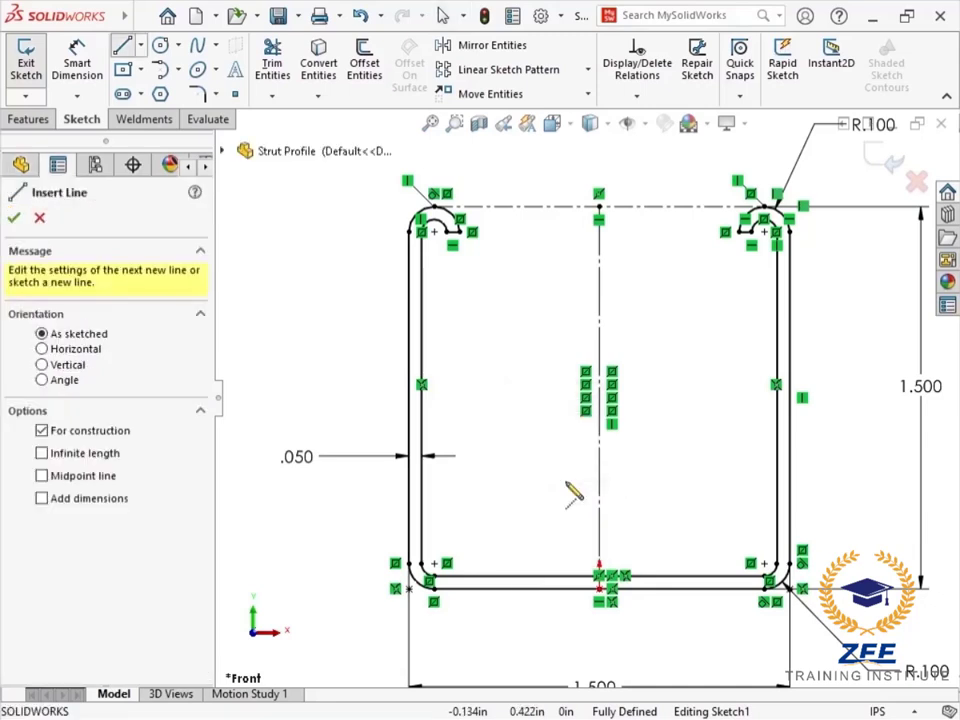
mouse_move(436, 412)
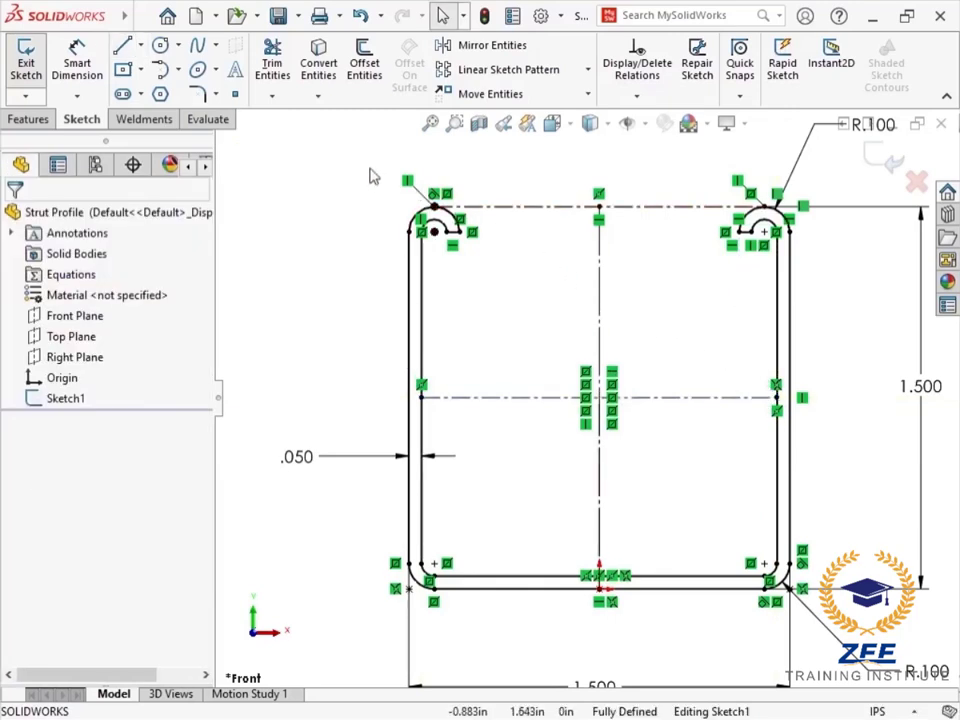
mouse_move(234, 94)
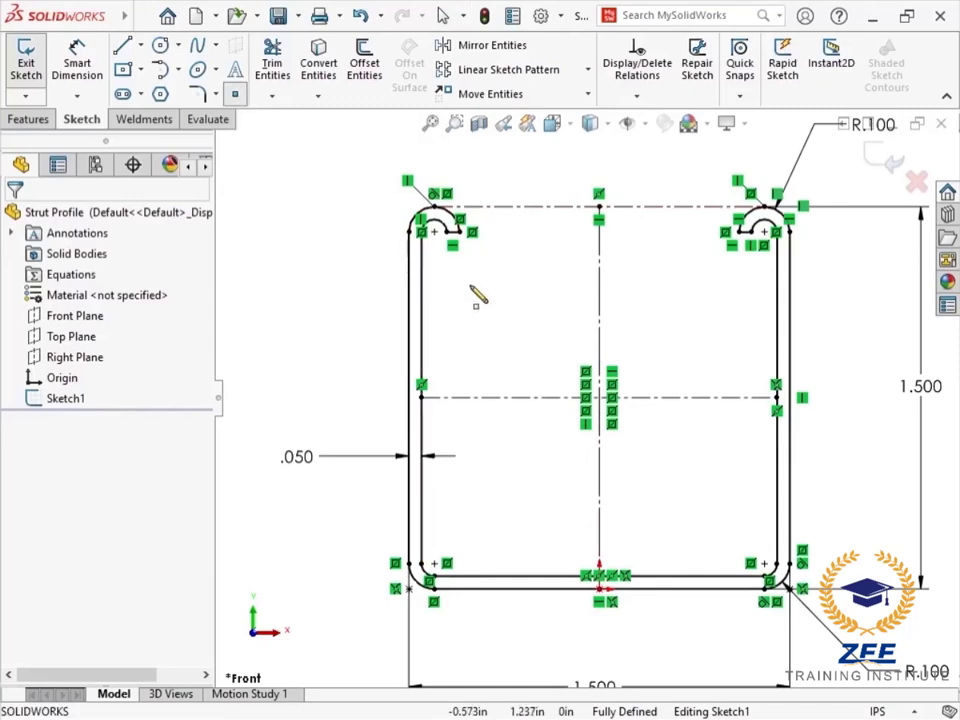
Add a horizontal construction centreline with Midpoint and Perpendicular relations, then exit the sketch.
left_click(600, 398)
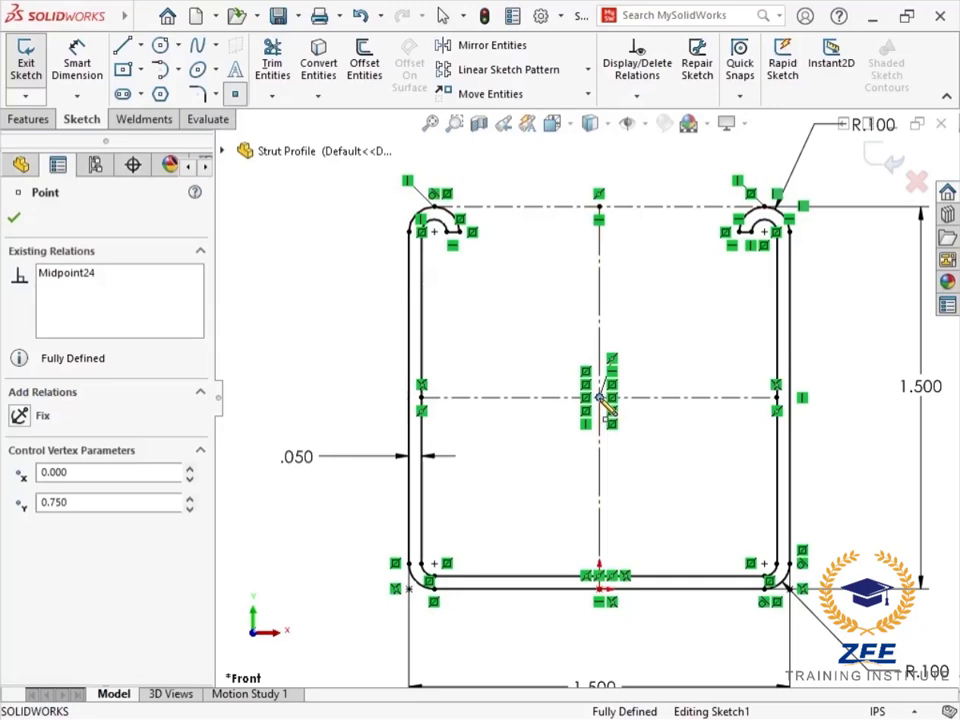
mouse_move(400, 210)
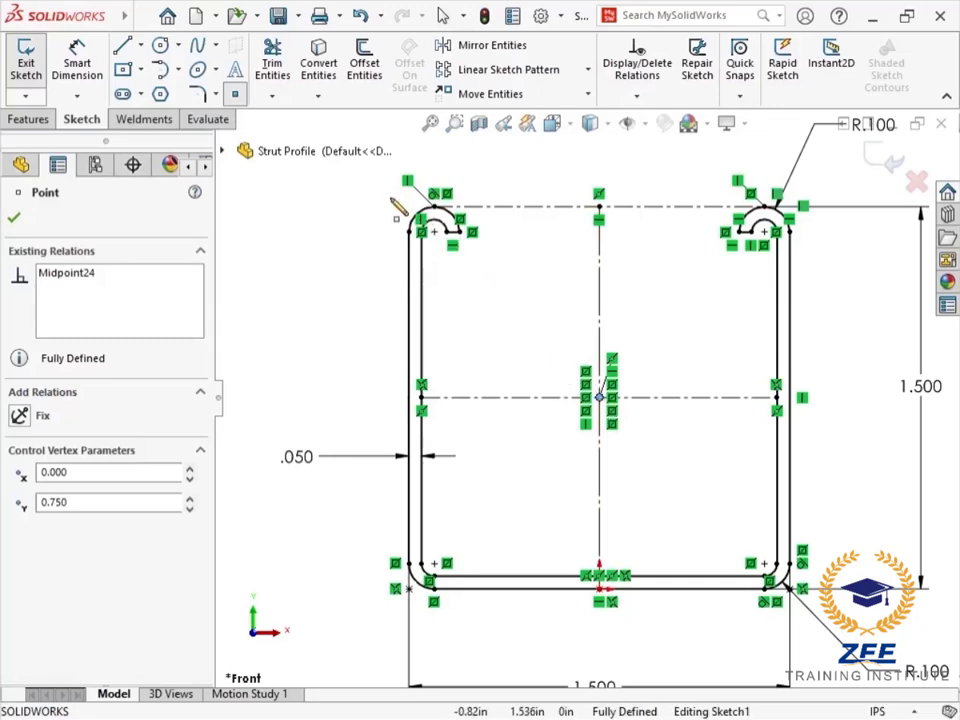
mouse_move(398, 200)
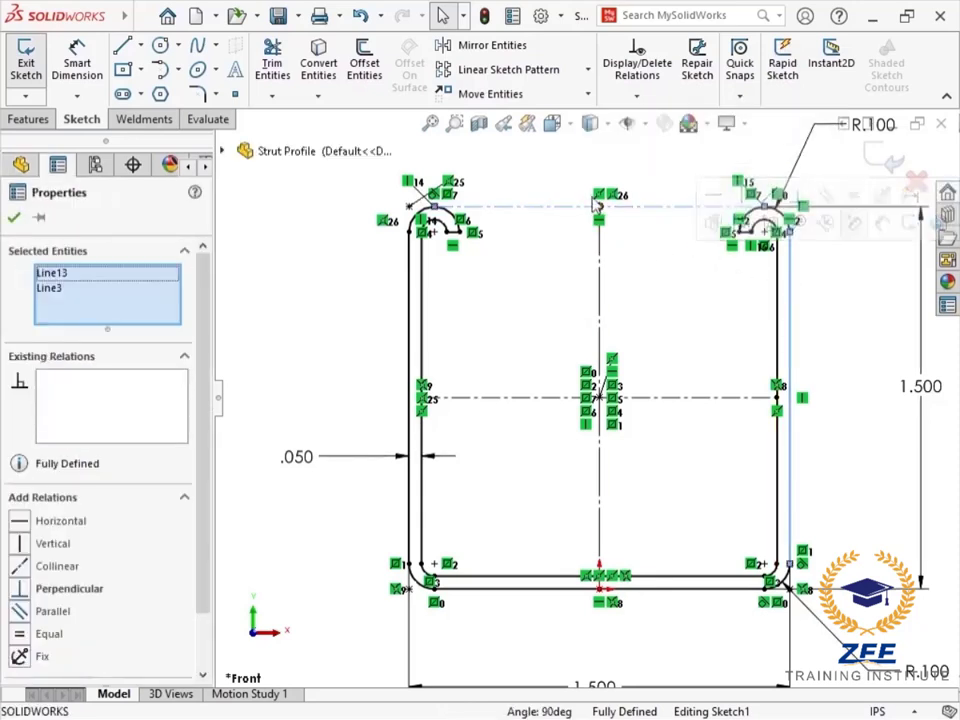
left_click(236, 94)
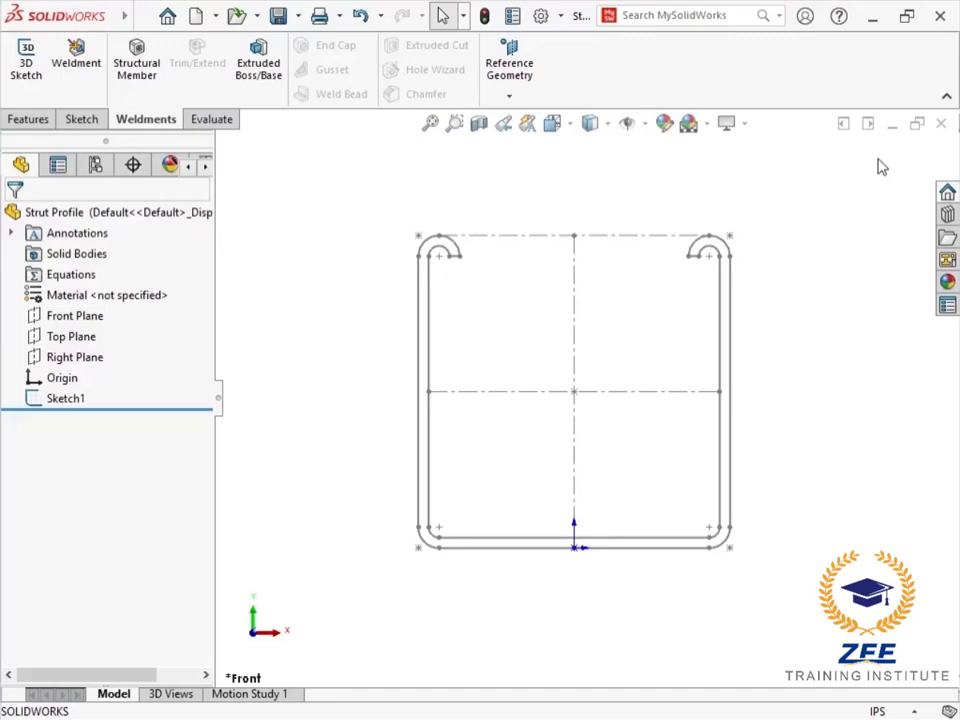
mouse_move(556, 52)
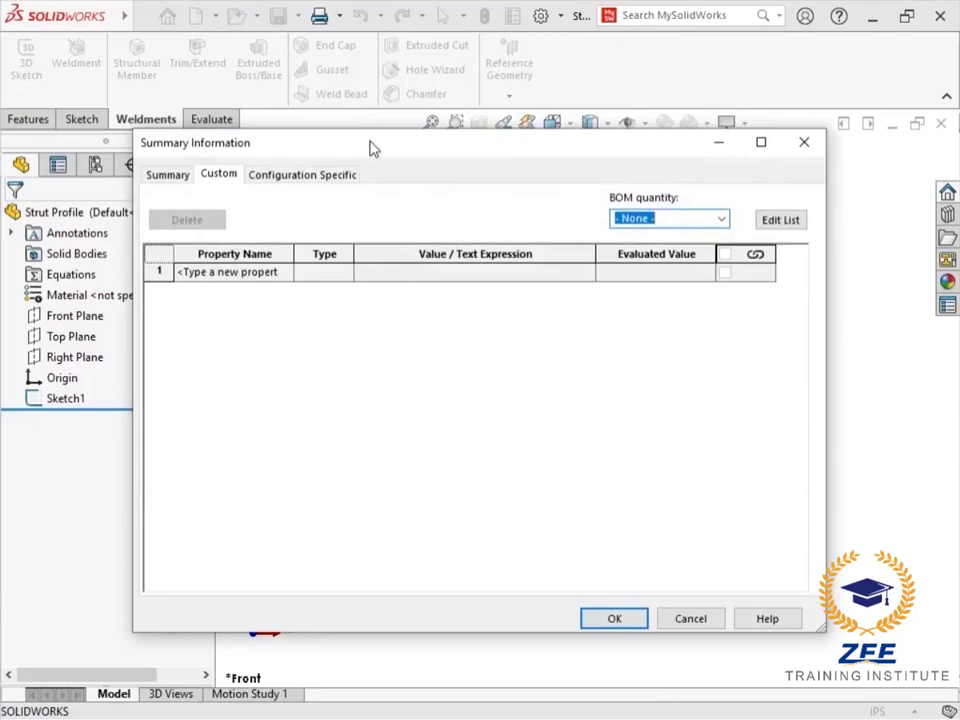
Add a Description custom property with value 1.5 Inch Strut to the Strut Profile part.
left_click(232, 272)
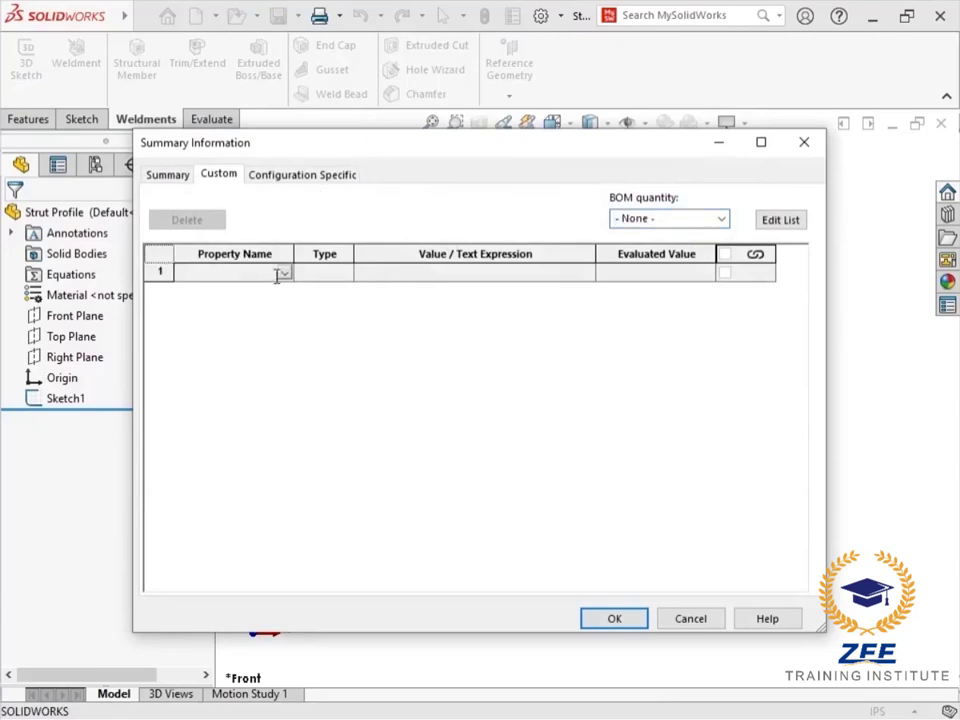
left_click(230, 272)
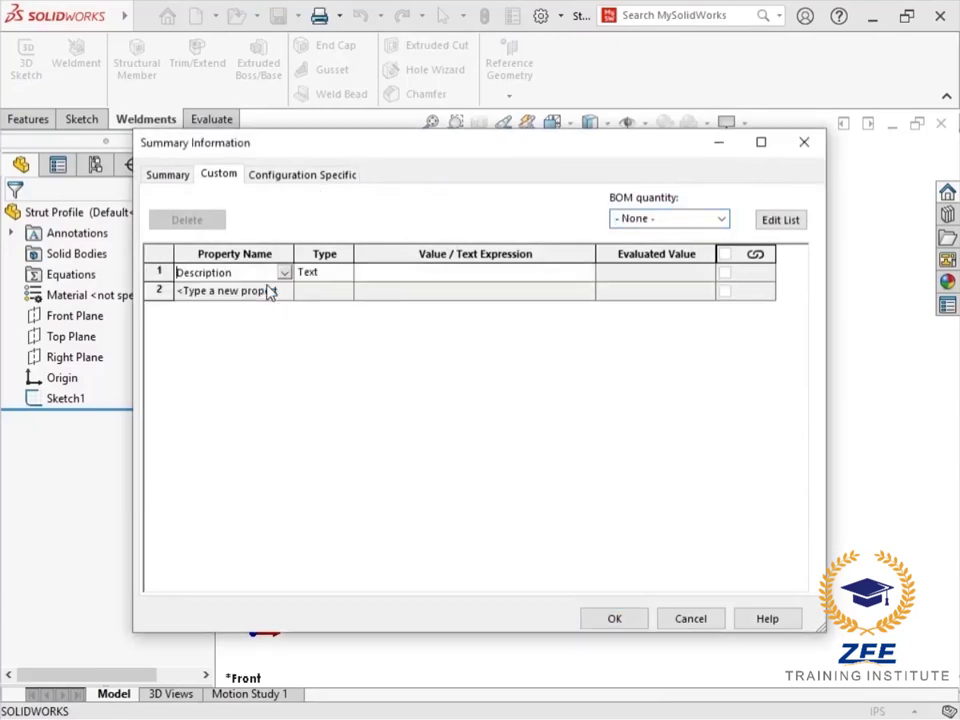
left_click(470, 272)
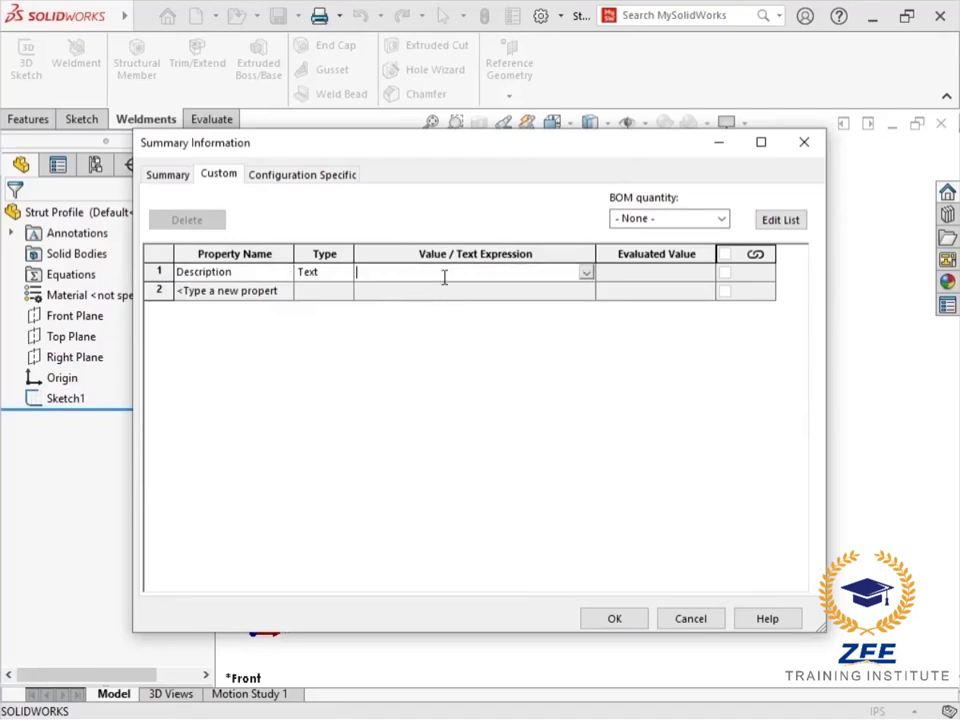
type("1.5 Inch Strut")
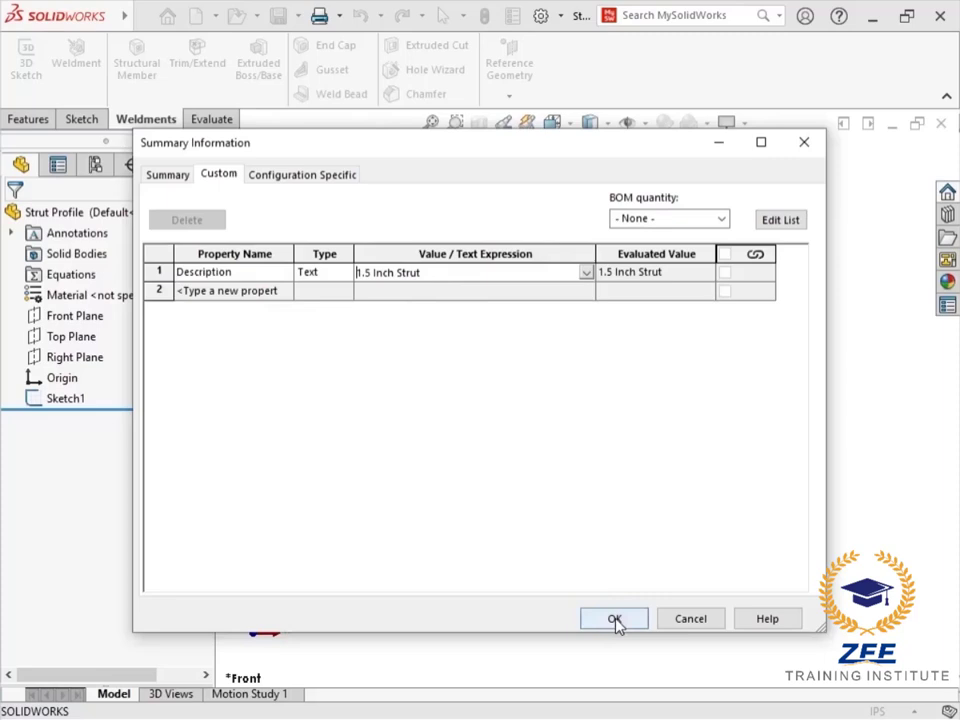
left_click(614, 618)
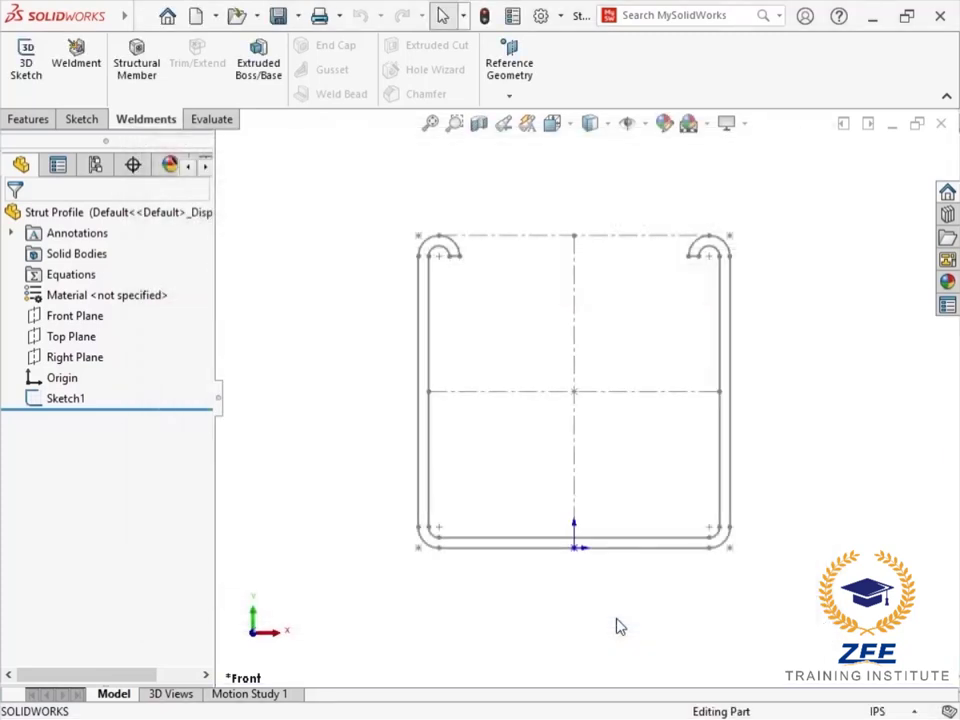
With Sketch1 selected, start Save As as Lib Feat Part (*.sldlfp) and browse to SolidWorks Common > Weldment Profiles.
left_click(66, 398)
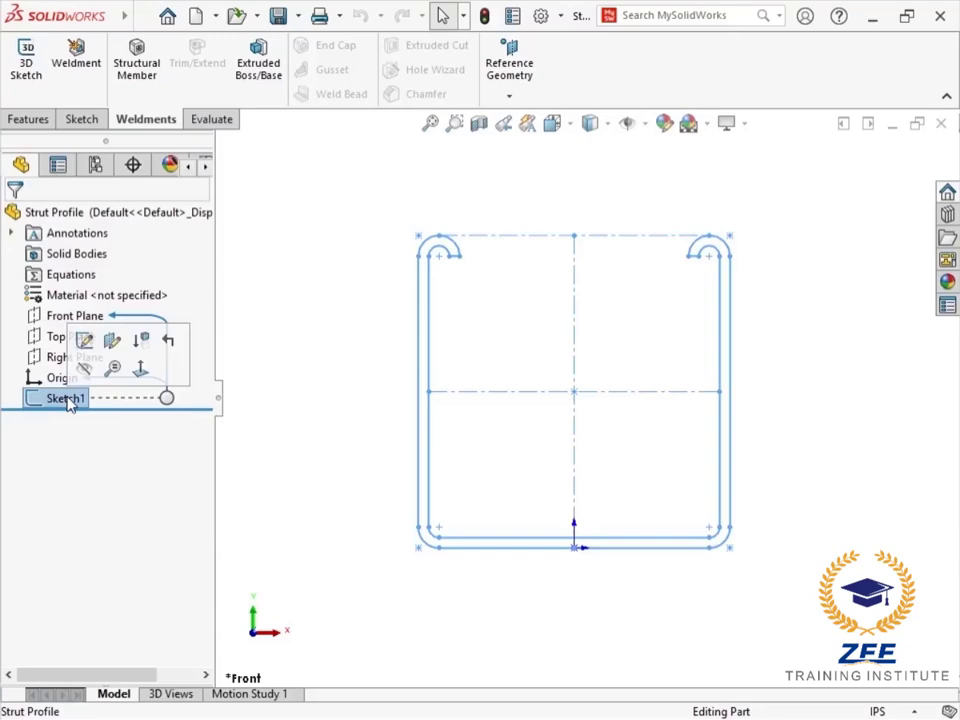
left_click(142, 16)
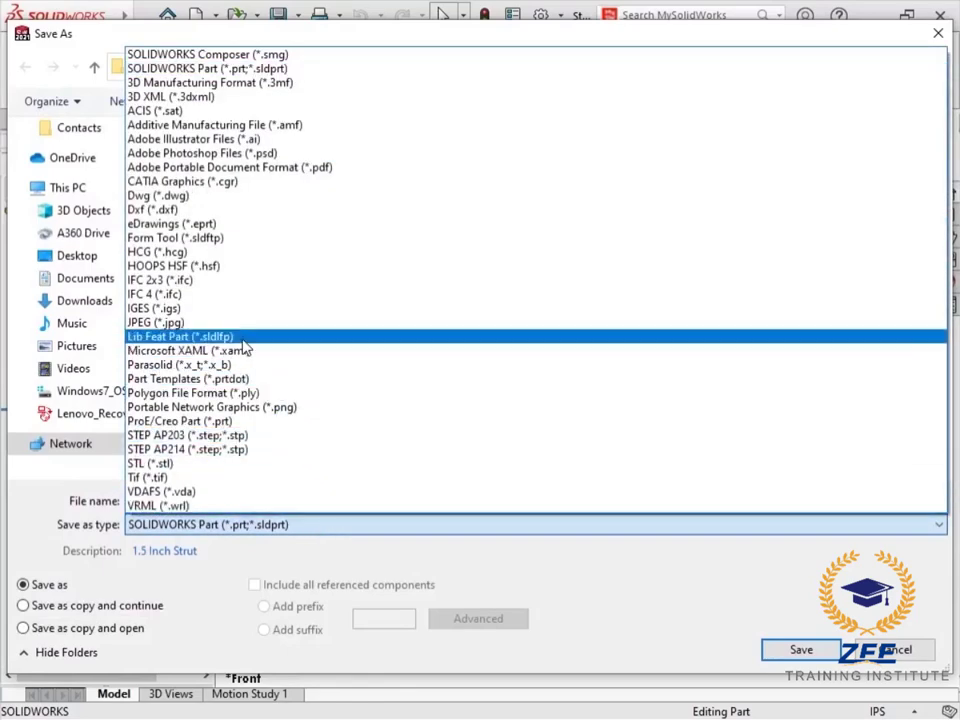
left_click(180, 336)
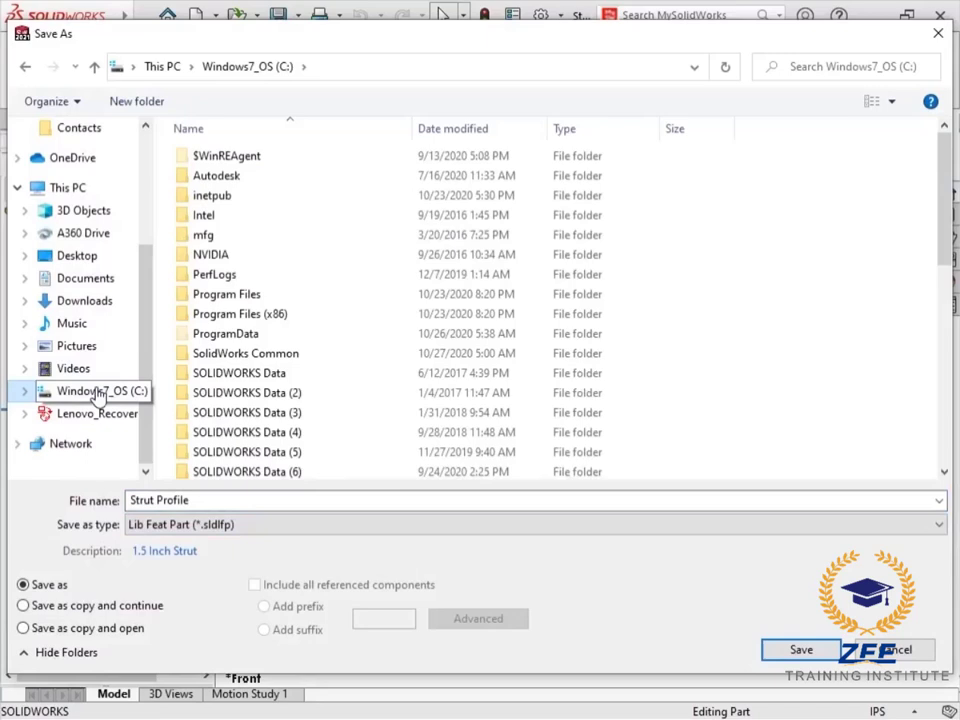
double_click(244, 352)
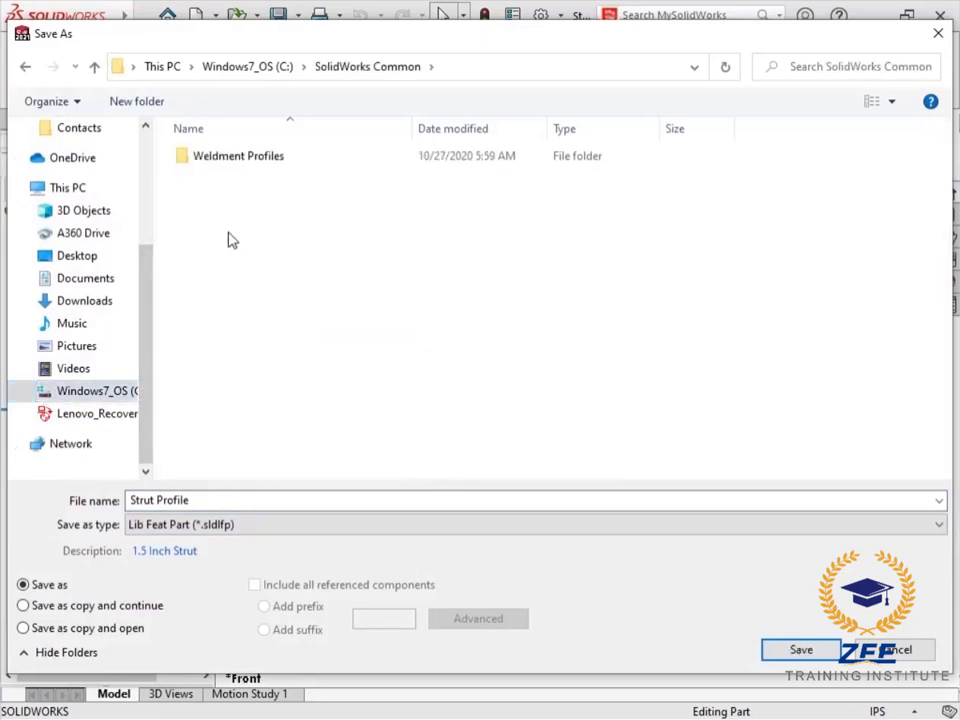
double_click(238, 156)
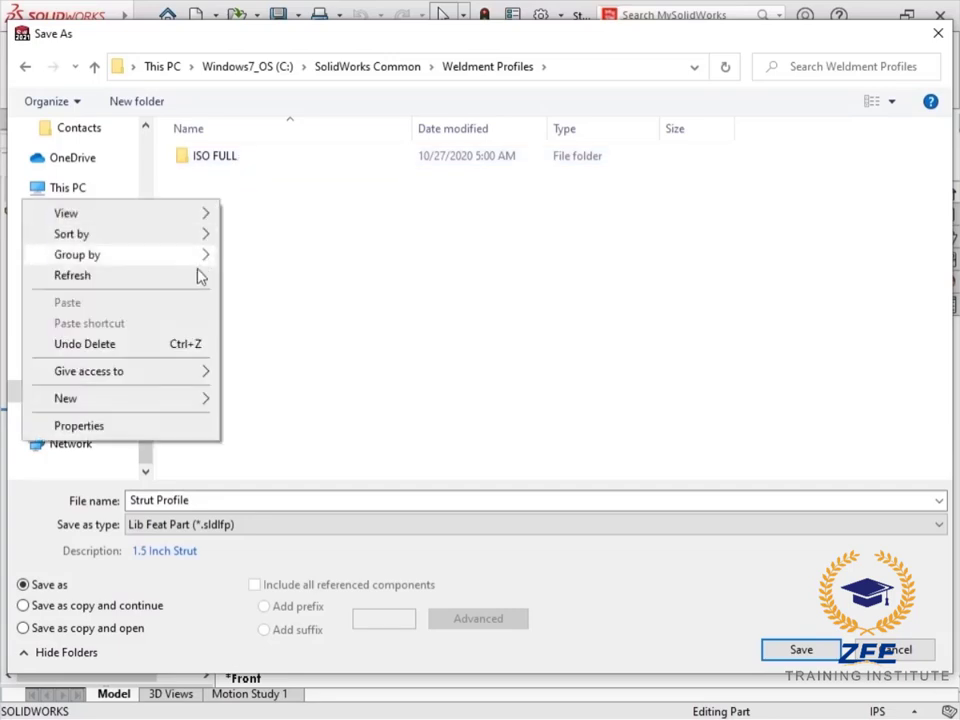
Create a CUSTOM PROFILES folder inside Weldment Profiles and enter it.
left_click(64, 398)
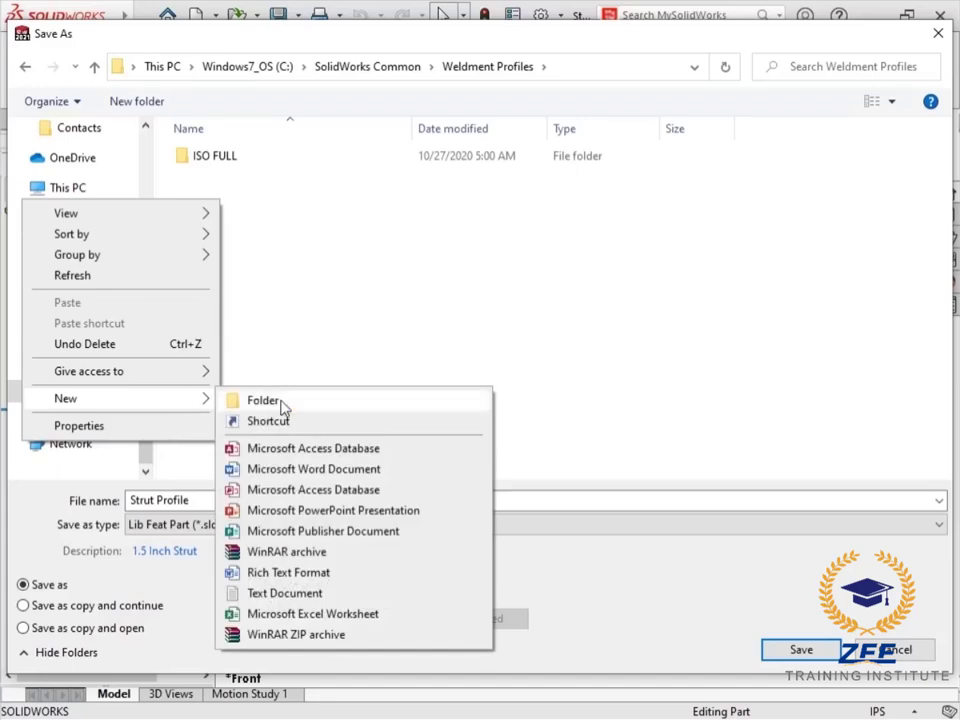
left_click(264, 400)
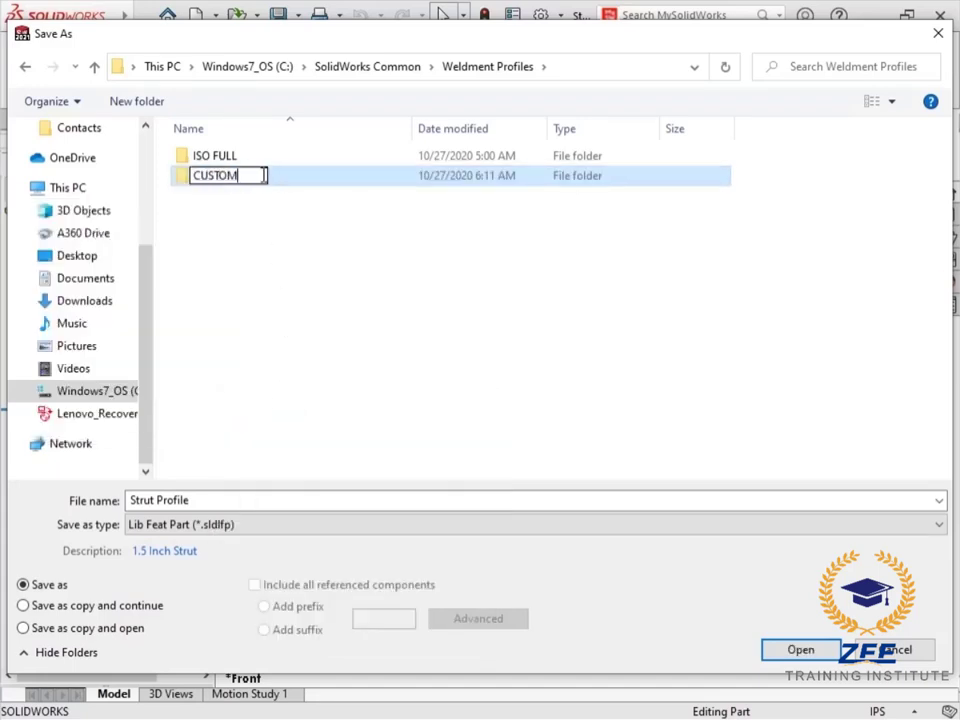
double_click(212, 176)
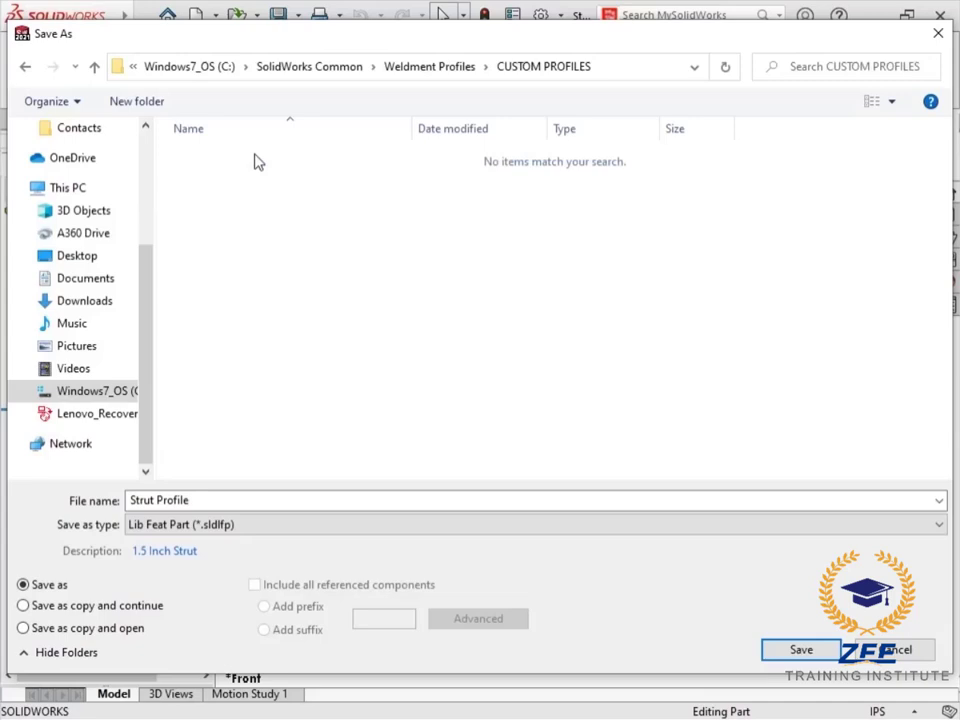
Create a STRUTS subfolder and save the profile there as 1.5 Inch Strut.
right_click(256, 160)
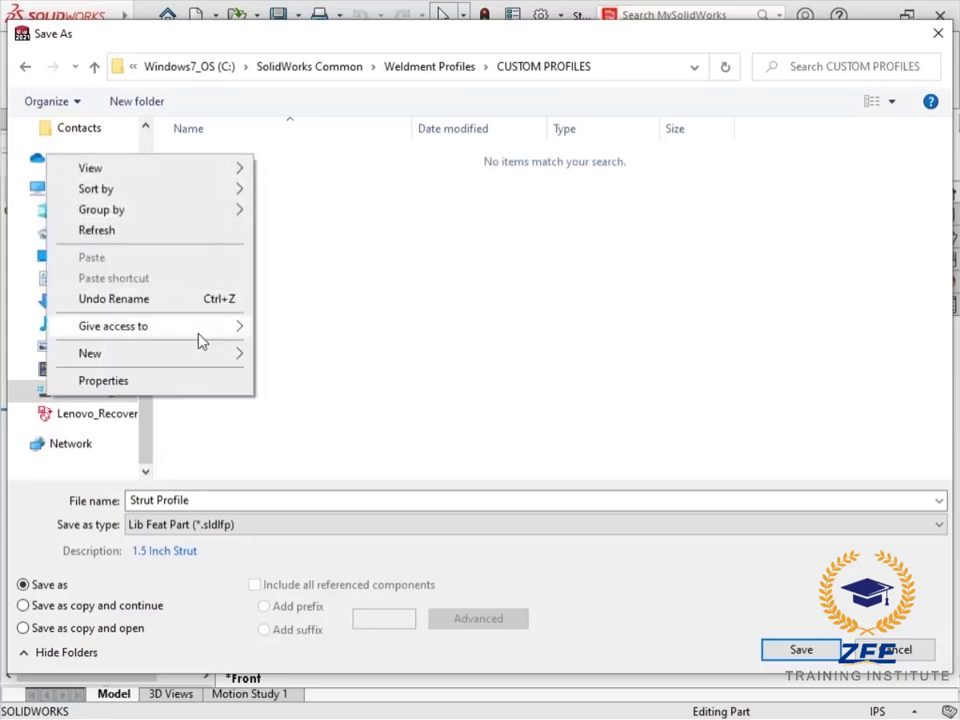
left_click(90, 352)
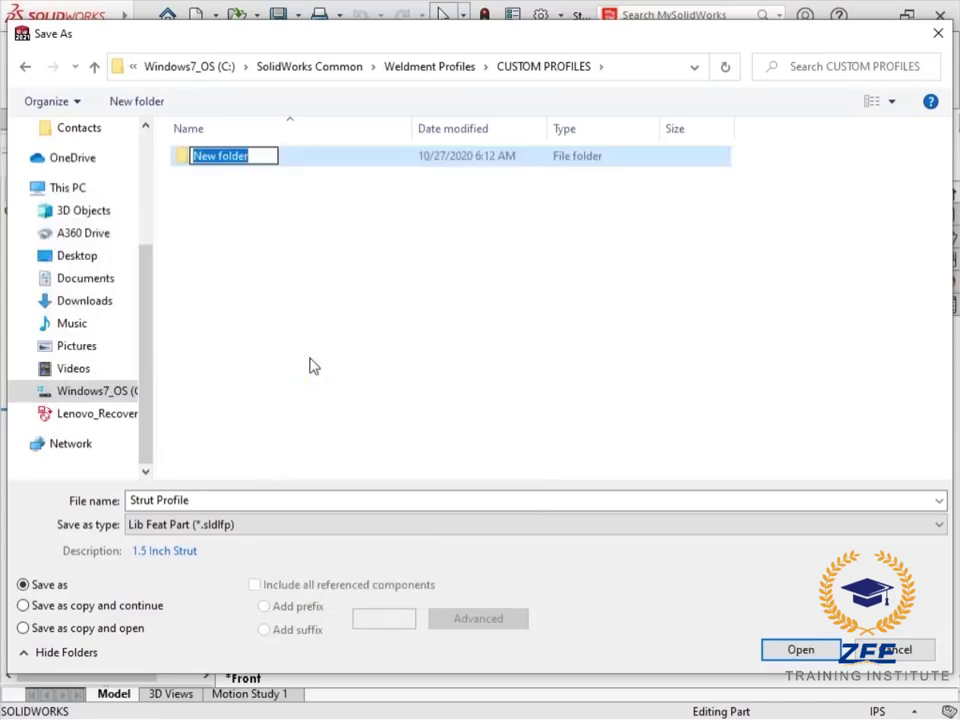
type("STRUTS")
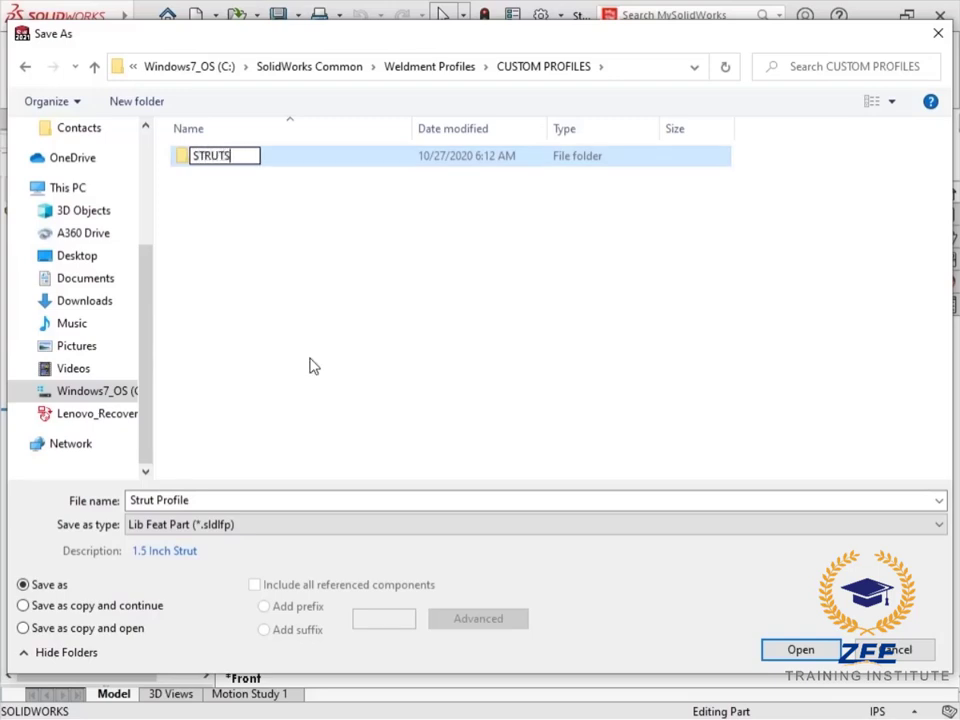
double_click(210, 156)
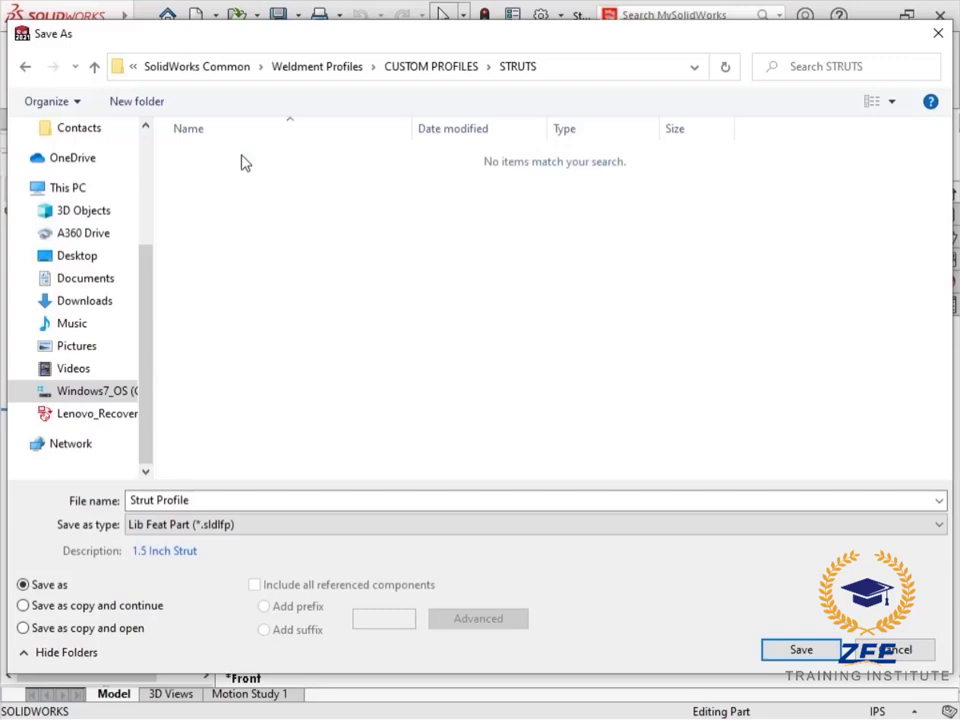
mouse_move(232, 352)
type("1.5 Inch")
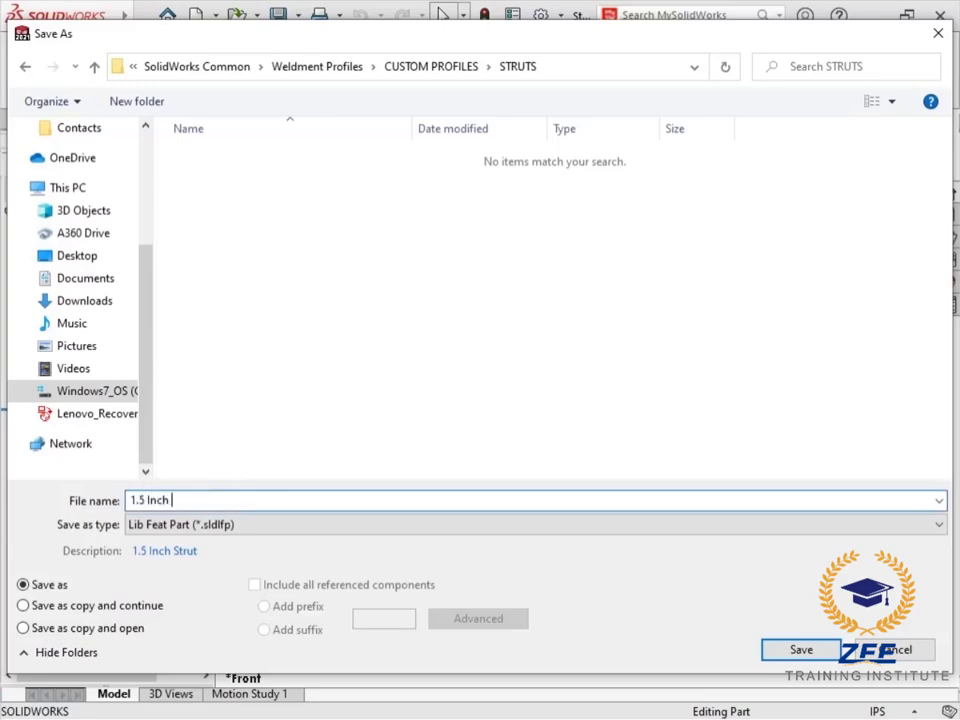
type("Strut")
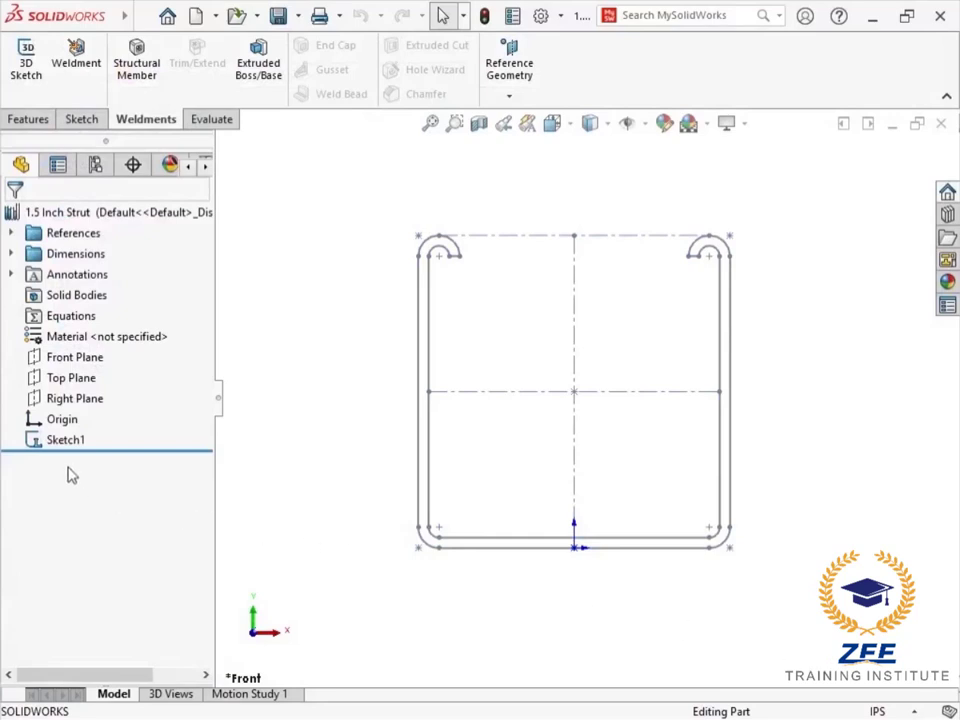
Switch back to the Weldment Frame part window.
left_click(64, 440)
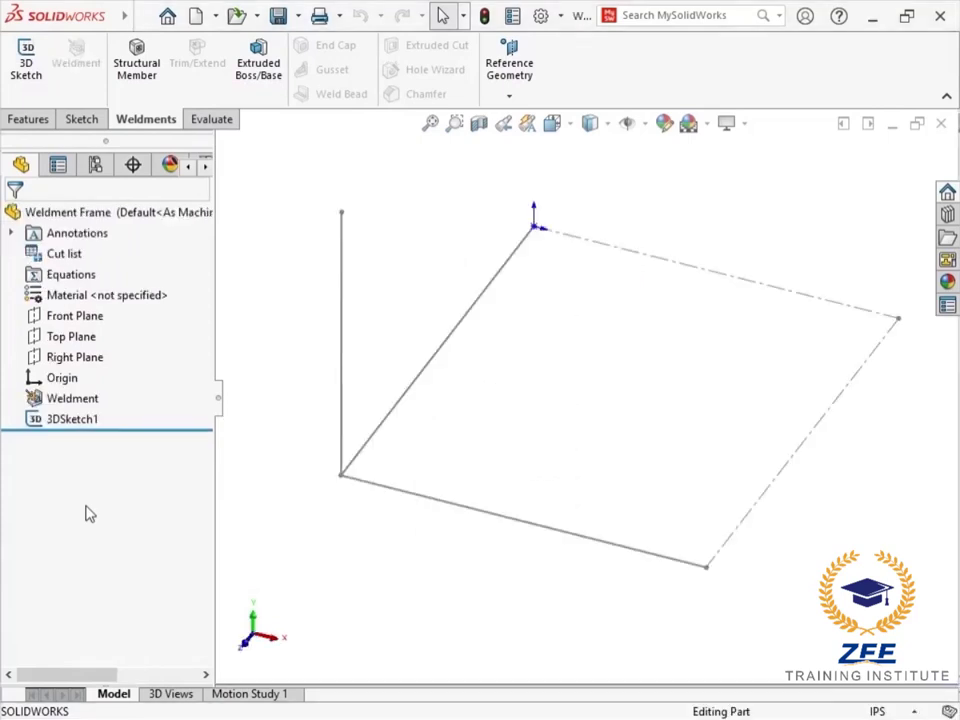
mouse_move(90, 448)
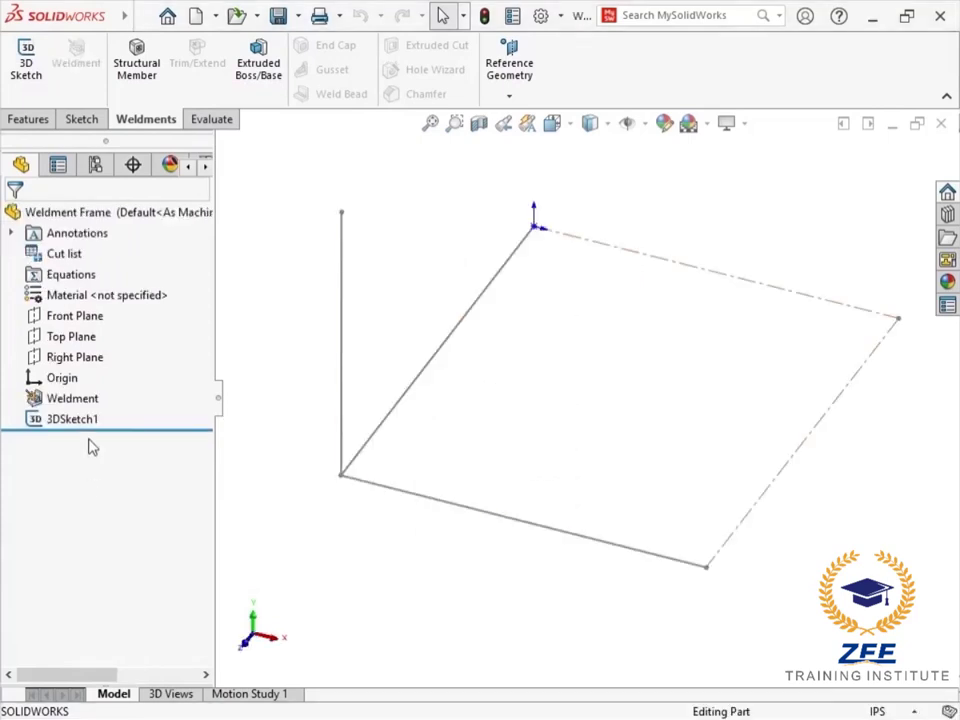
mouse_move(136, 62)
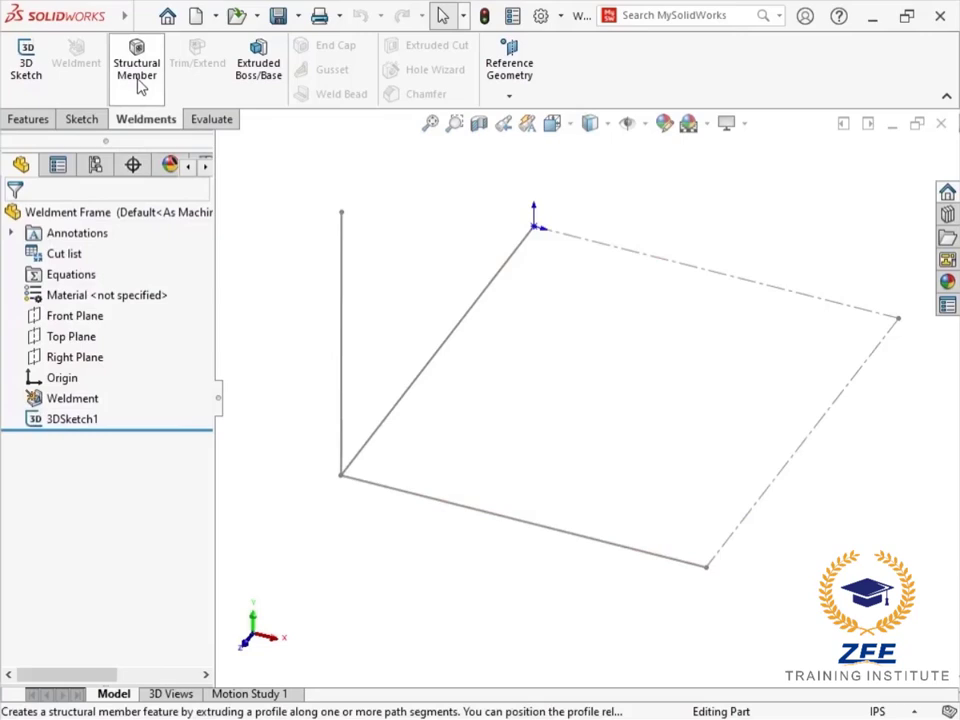
Start a Structural Member with CUSTOM PROFILES / STRUTS / 1.5 Inch Strut along the first sketch line.
left_click(136, 62)
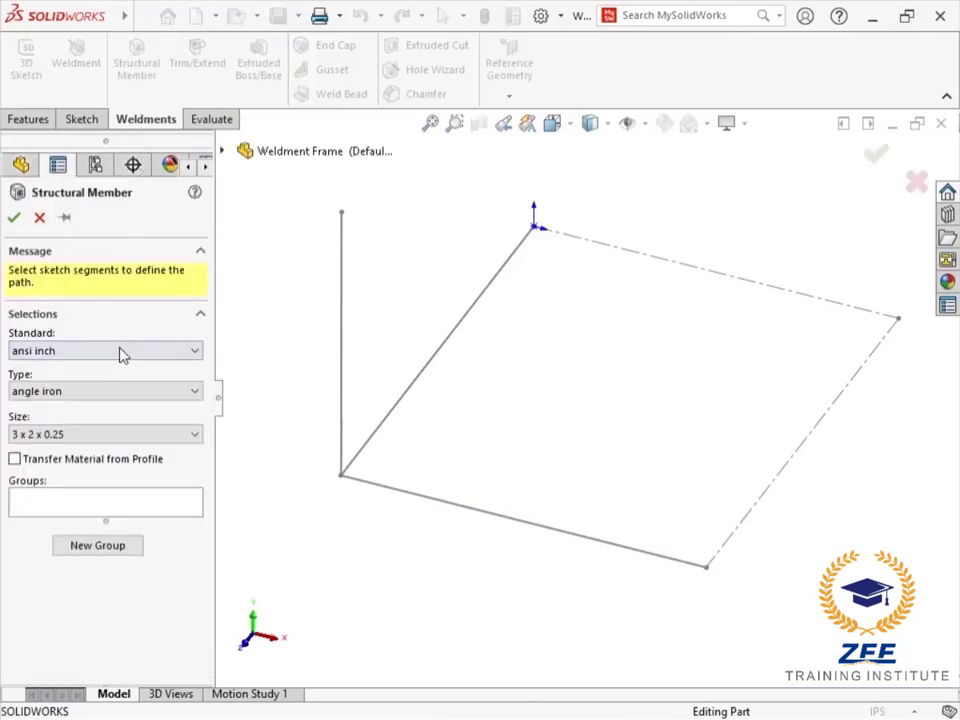
left_click(104, 350)
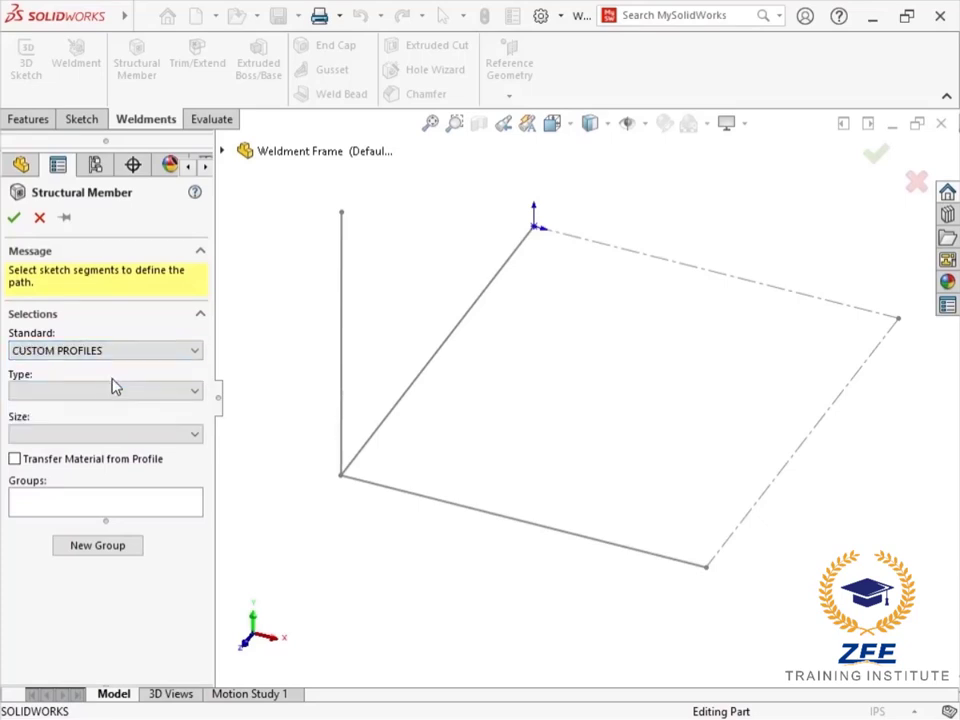
left_click(104, 390)
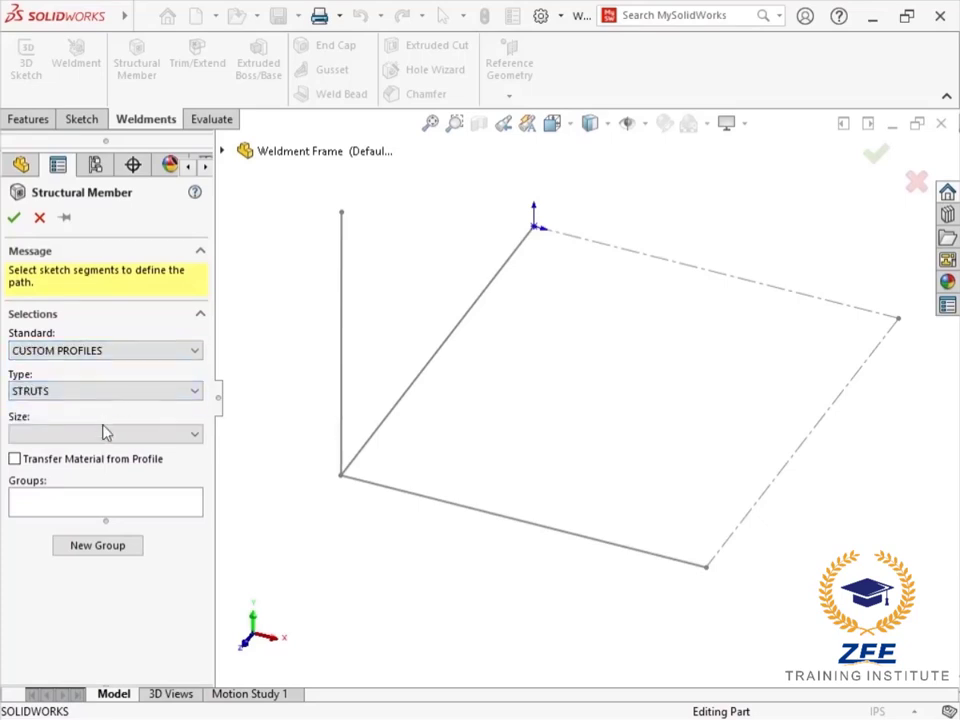
left_click(104, 432)
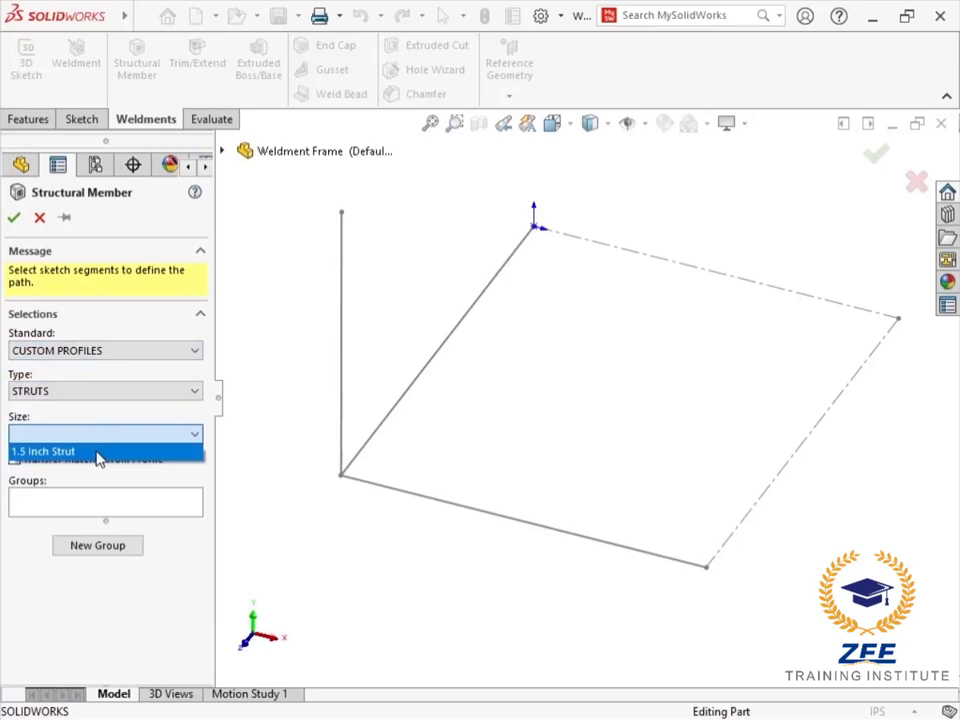
left_click(96, 452)
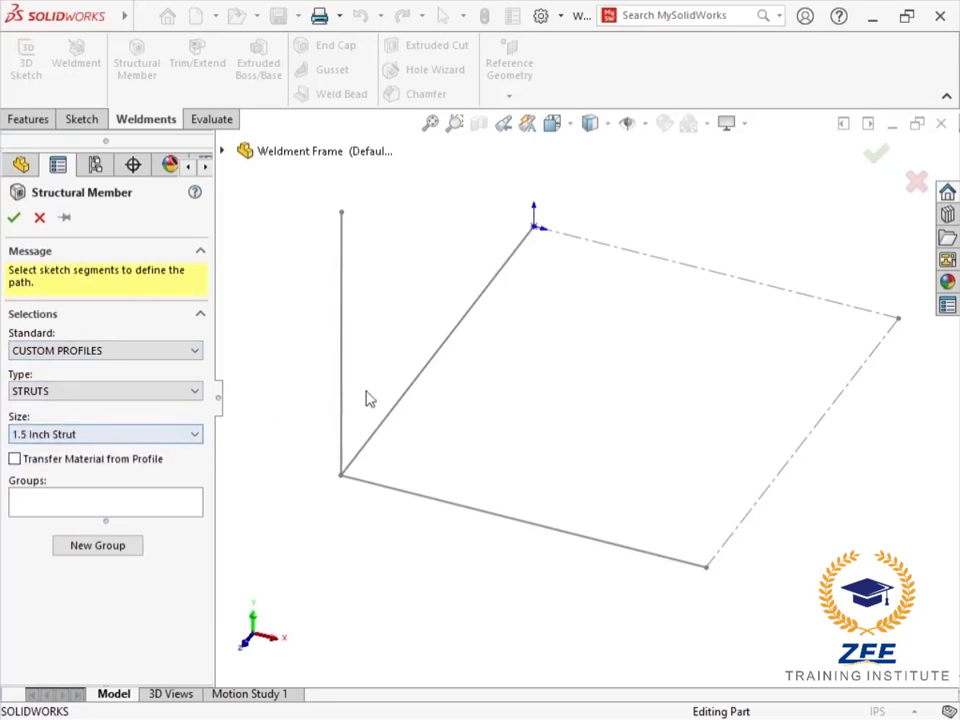
left_click(440, 350)
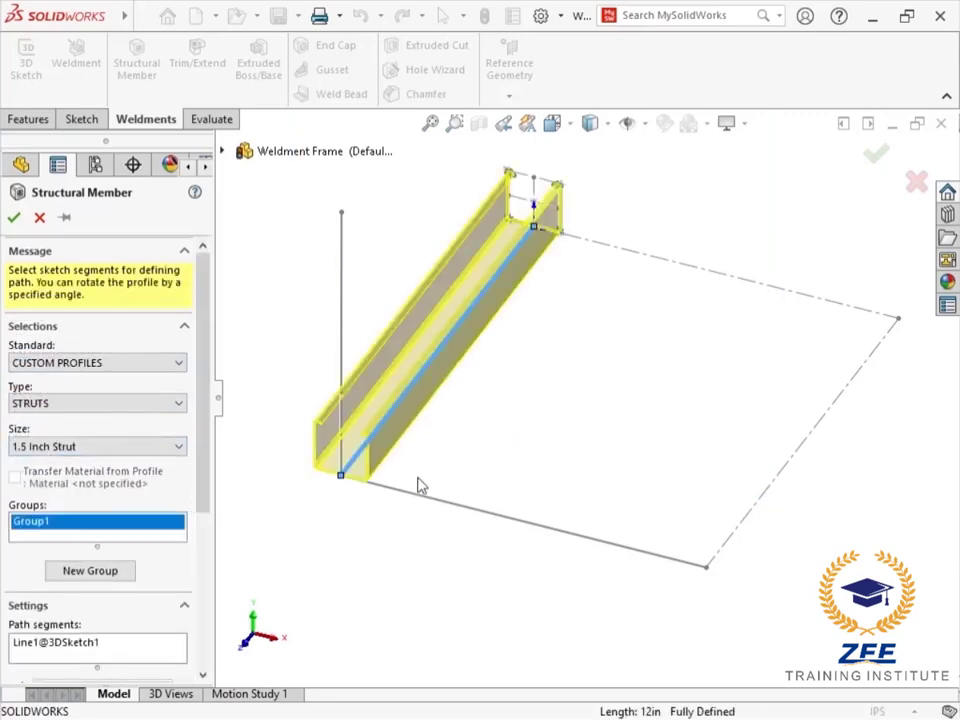
Add the second horizontal line to Group1, then a new group for the vertical line, and finish the member.
left_click(360, 486)
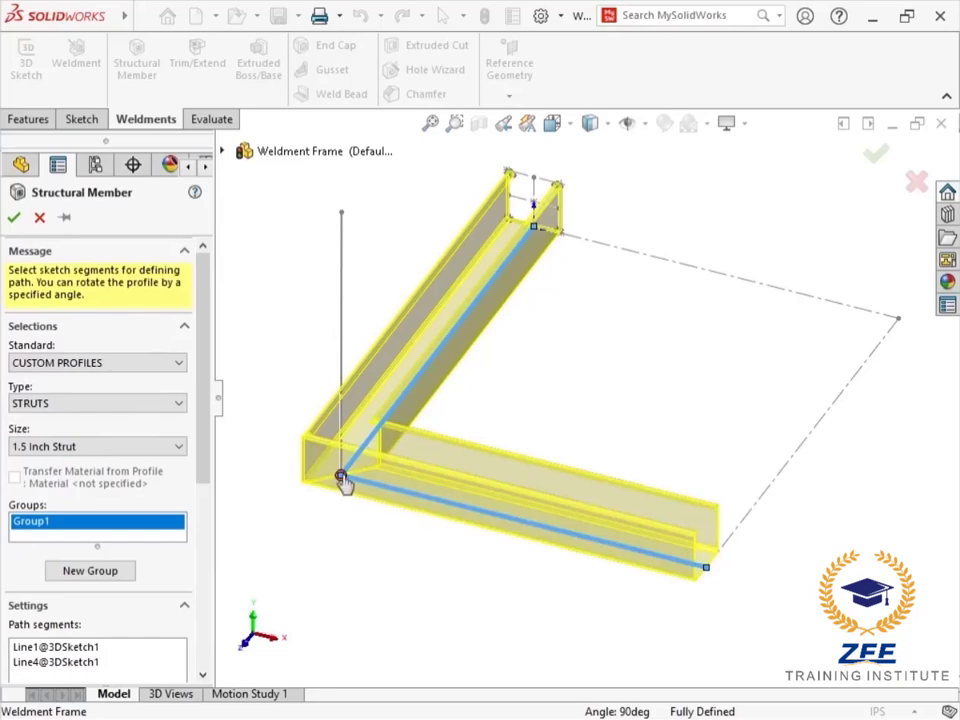
mouse_move(340, 480)
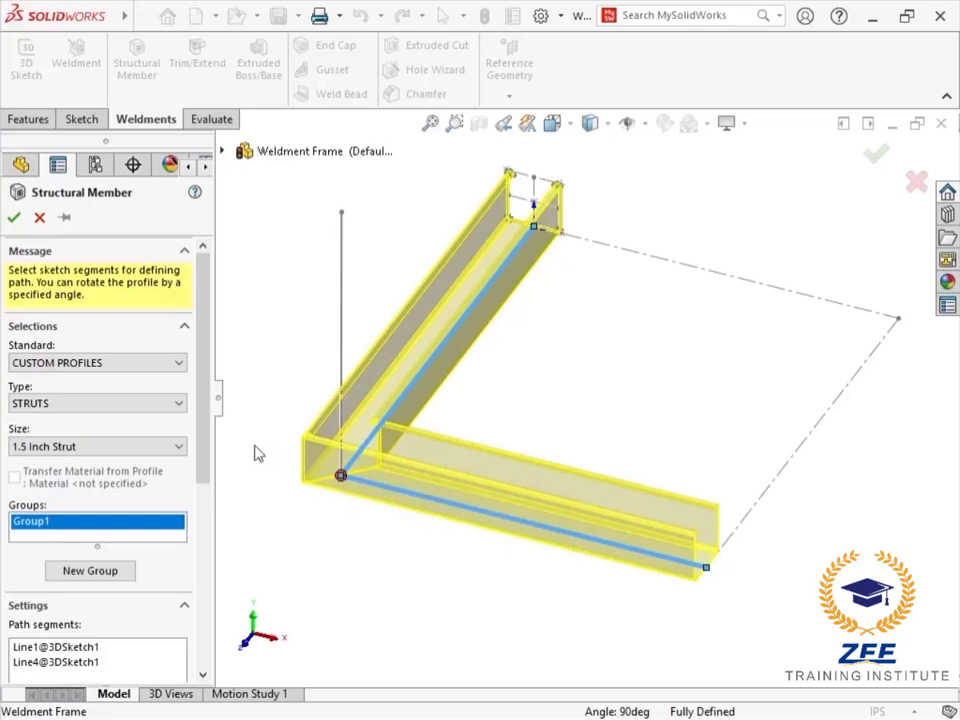
scroll("down", 3)
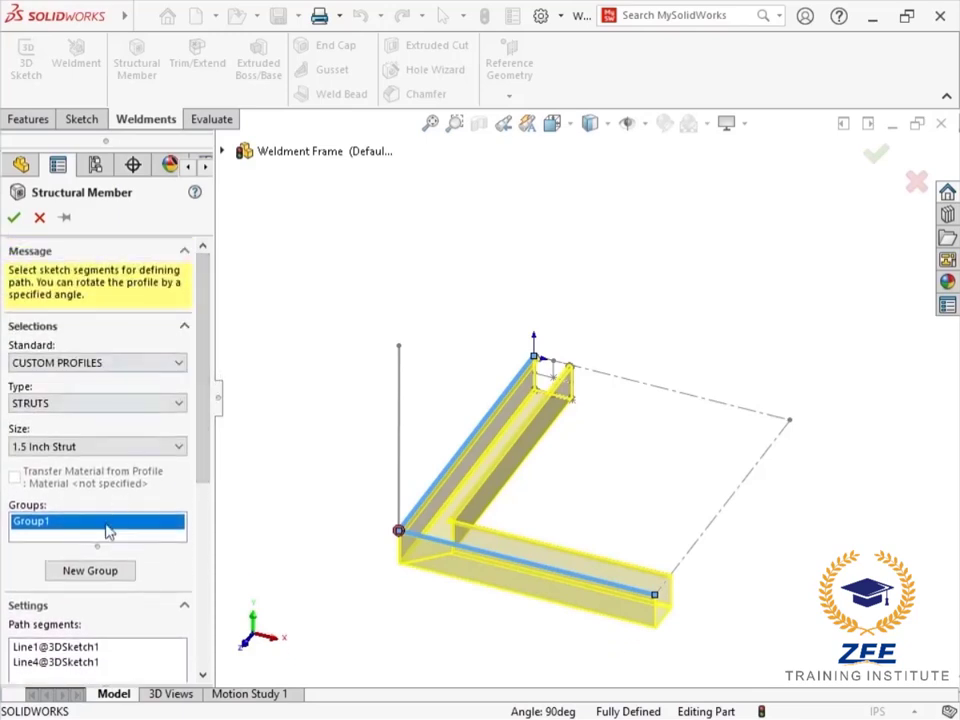
left_click(88, 570)
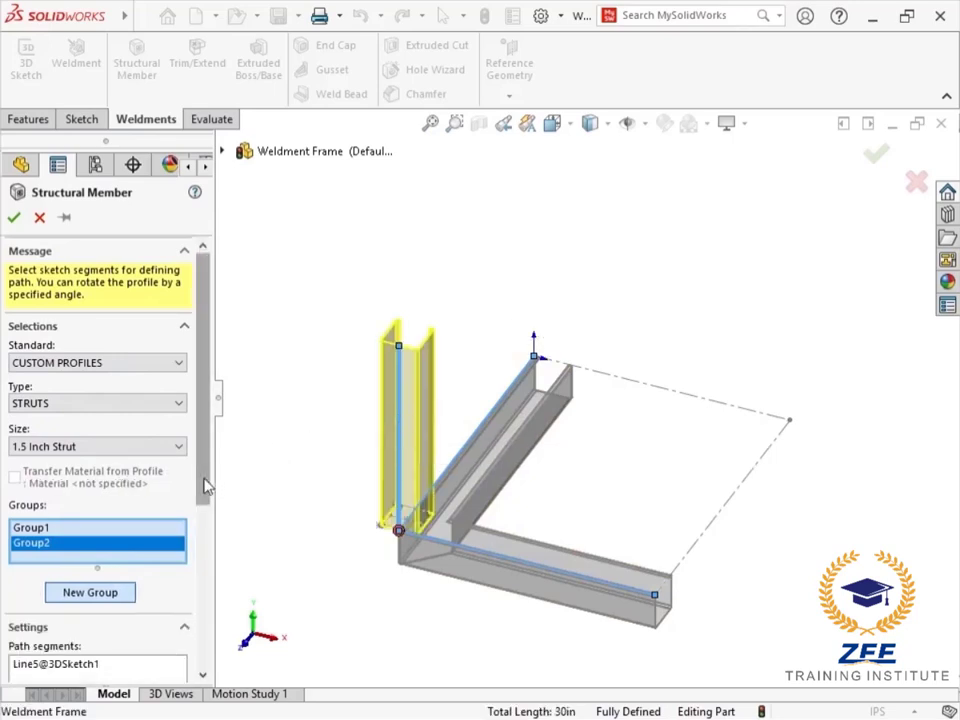
scroll("down", 3)
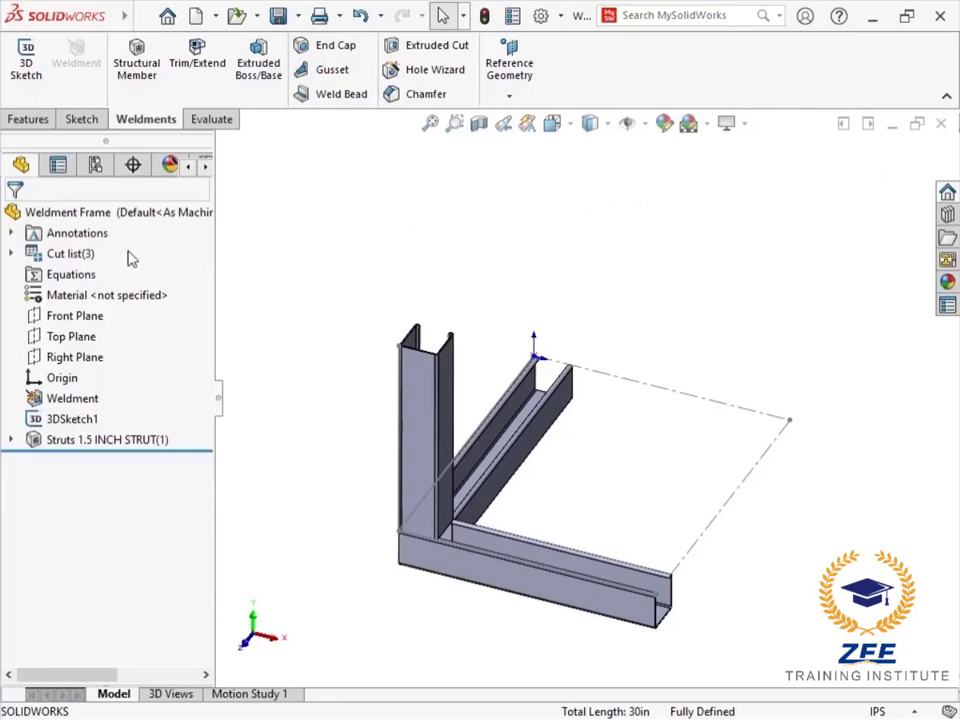
Update the cut list and show Cut-List Properties for Cut-List-Item1.
left_click(70, 252)
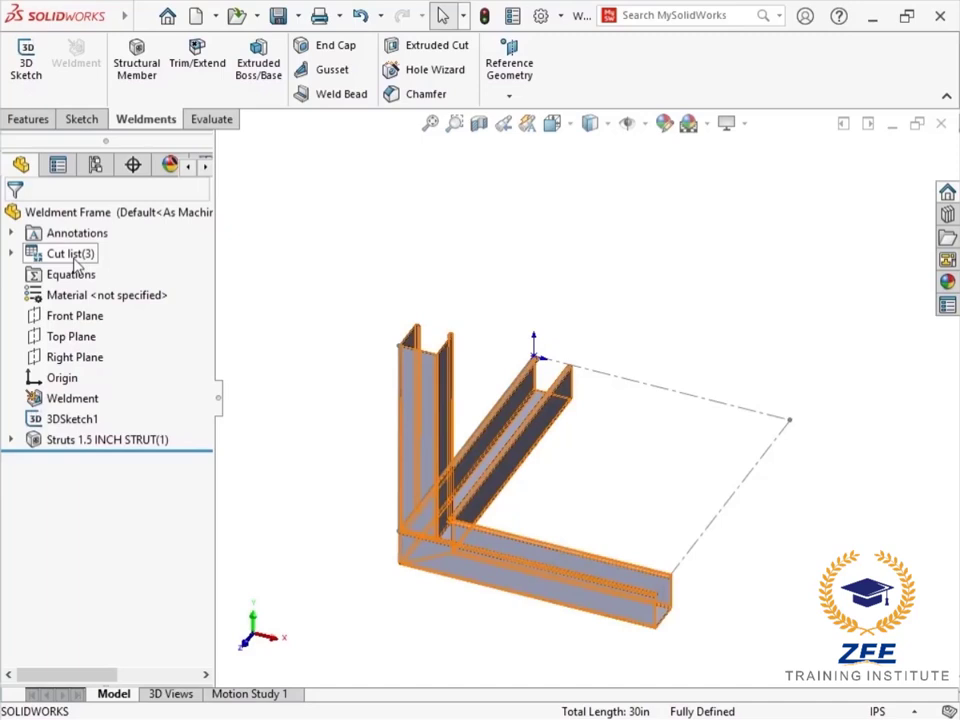
right_click(64, 252)
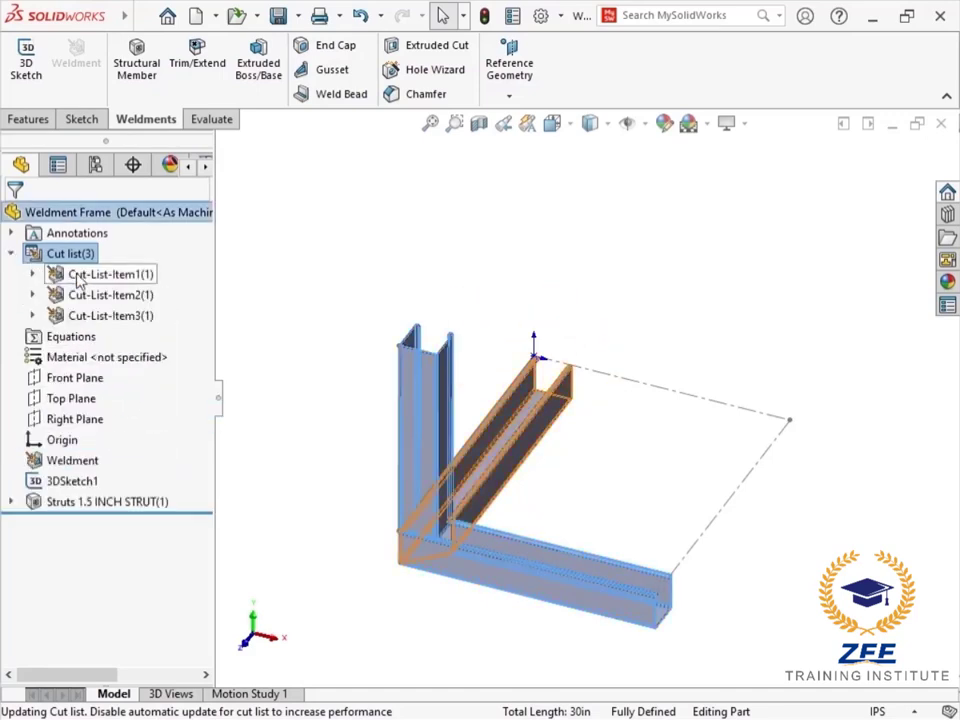
right_click(110, 274)
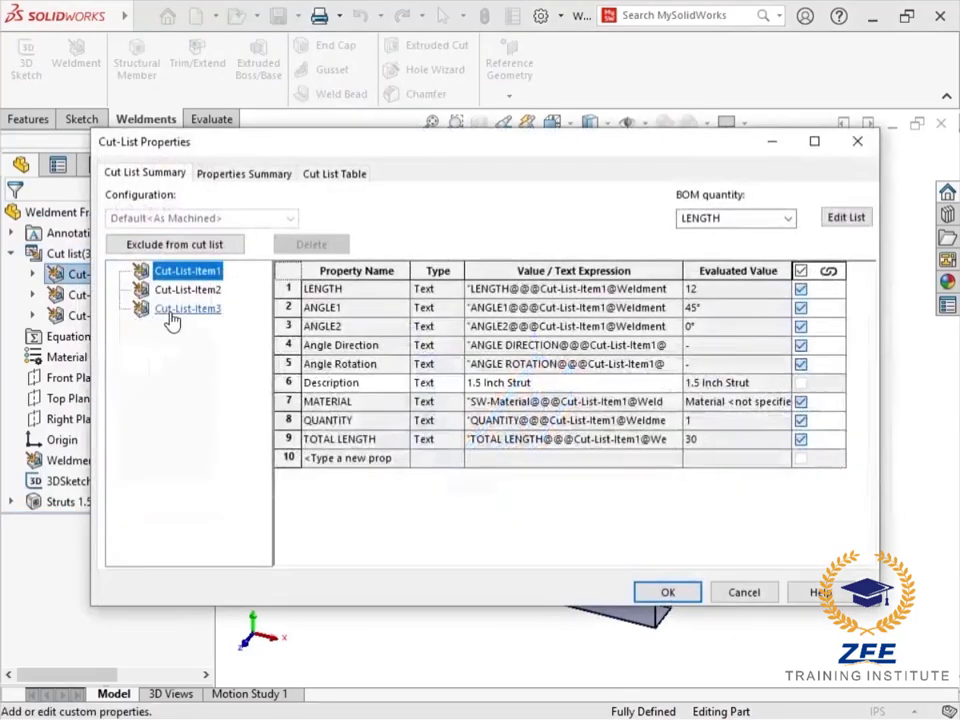
Check that all three cut-list items read Description 1.5 Inch Strut, then close with OK.
left_click(330, 382)
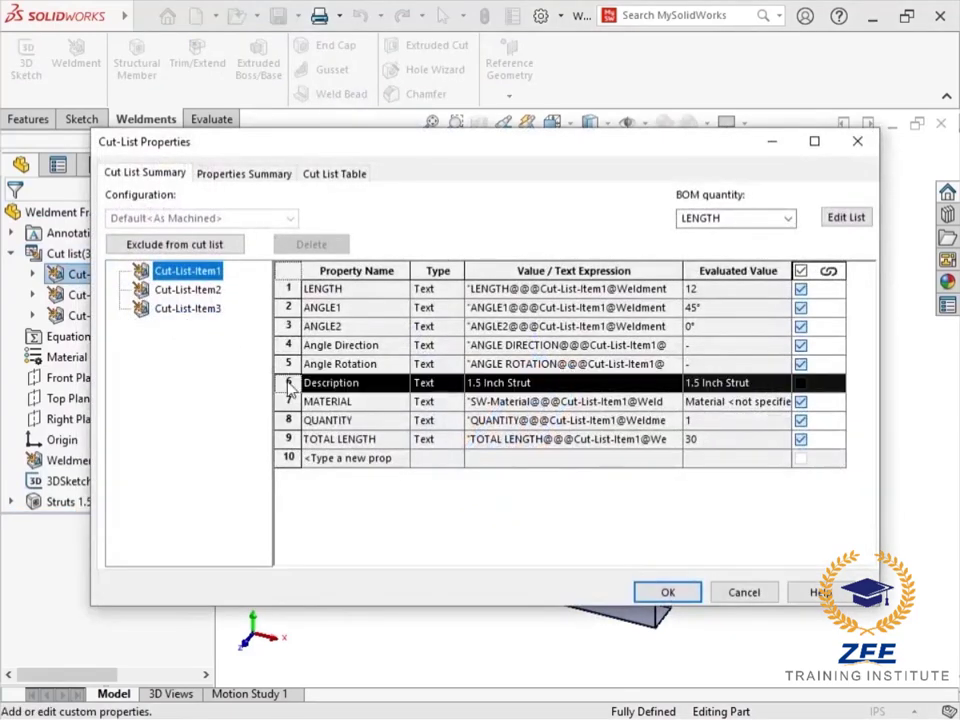
left_click(188, 288)
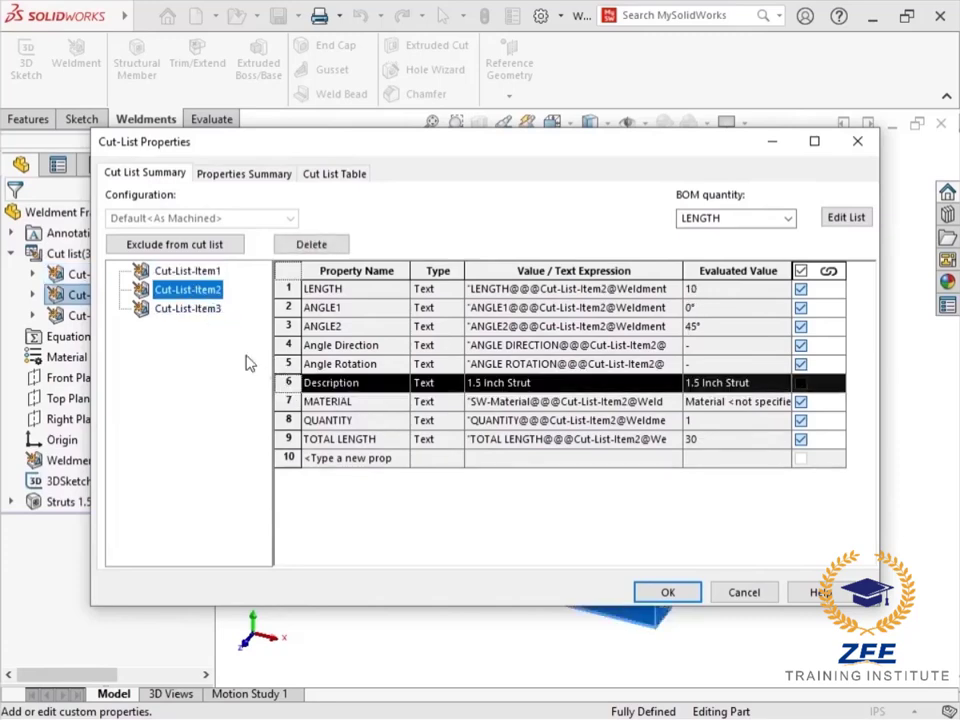
left_click(188, 308)
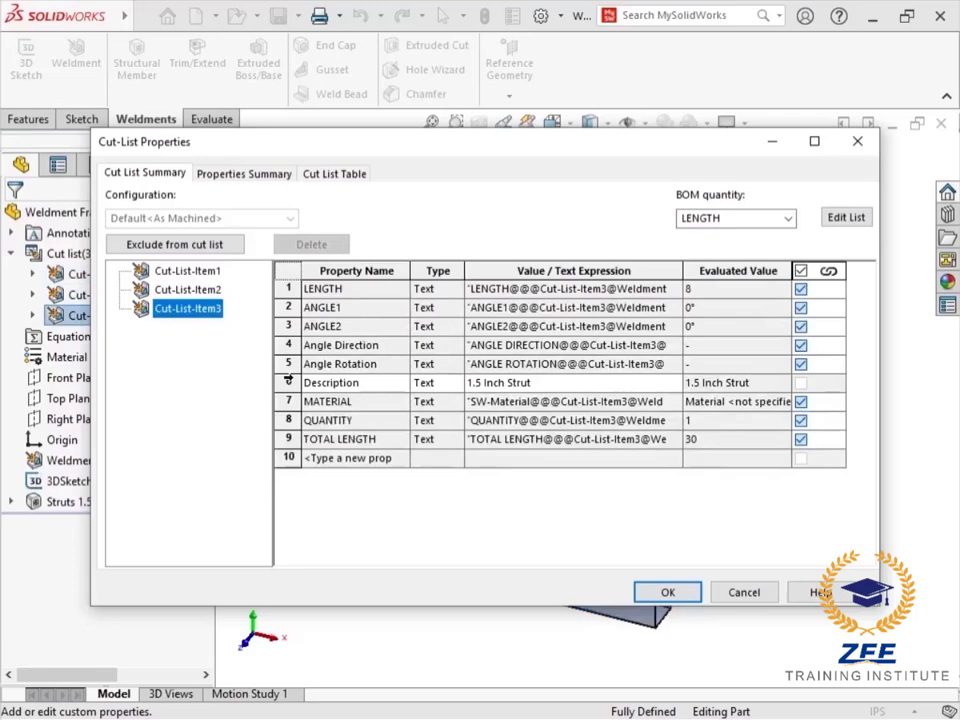
left_click(330, 382)
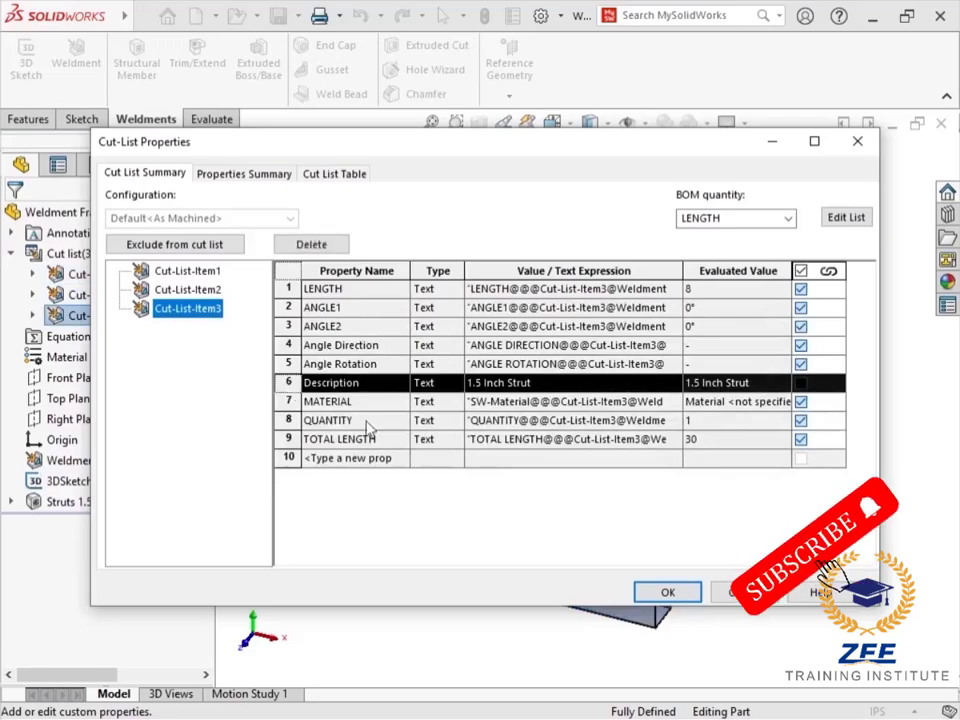
left_click(668, 592)
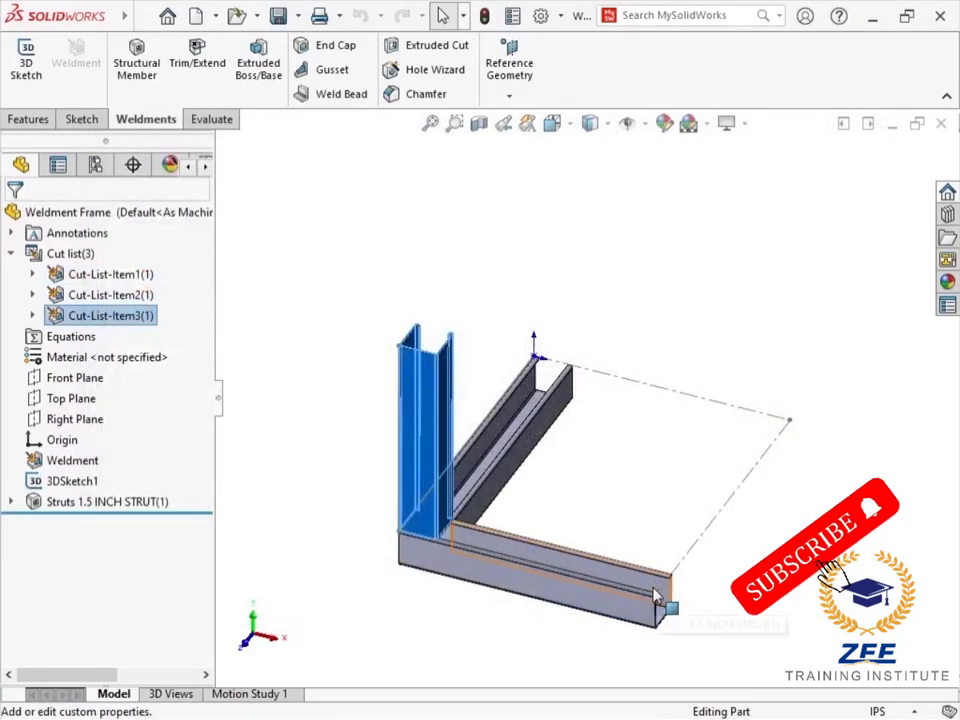